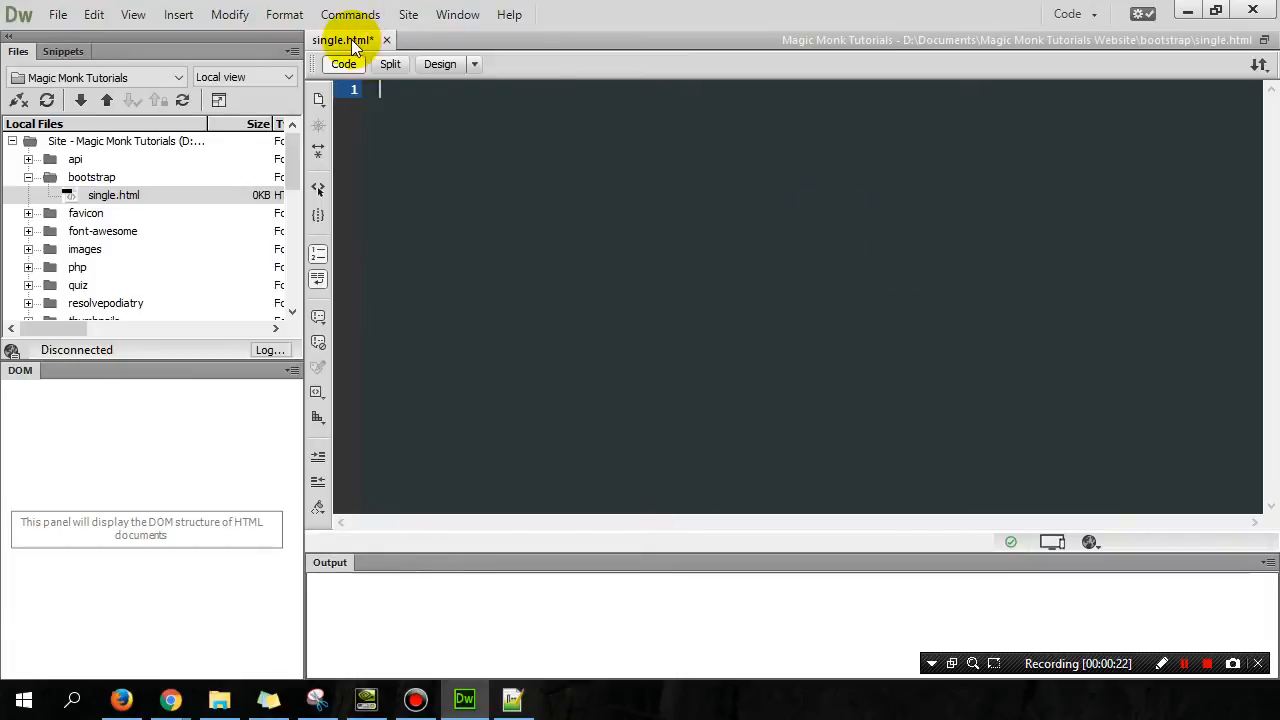
{"action": "mouse_move", "coordinate": [428, 127]}
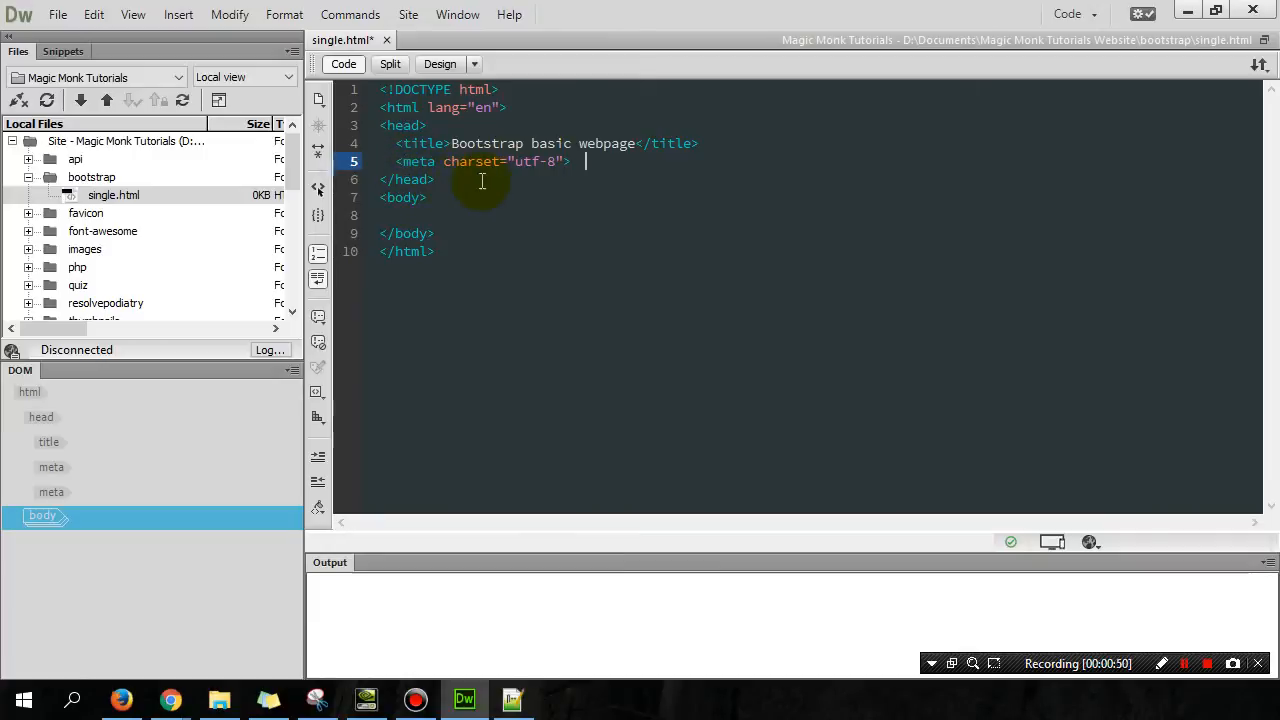
Add a viewport meta tag with content width=device-width, initial-scale=1 after the charset line
{"action": "key", "text": "Enter"}
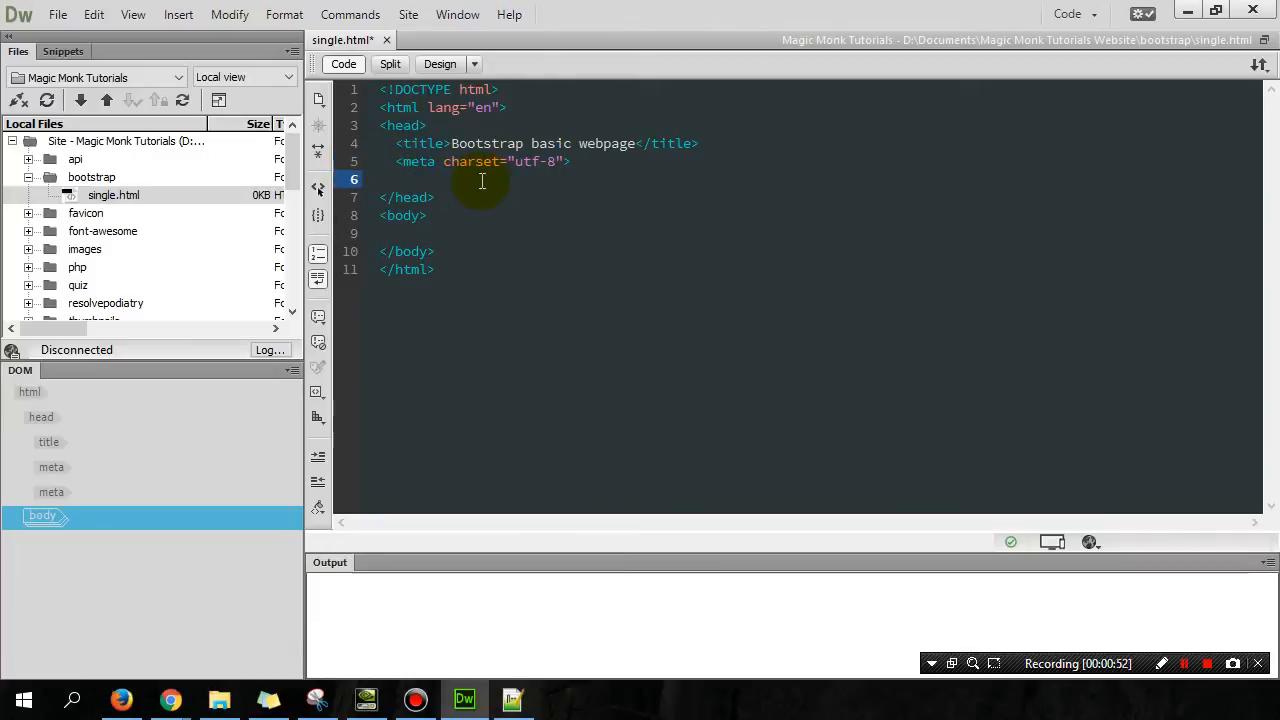
{"action": "type", "text": "<meta name=\"viewport\" content=\"width=device-width, initial-scale=1\">"}
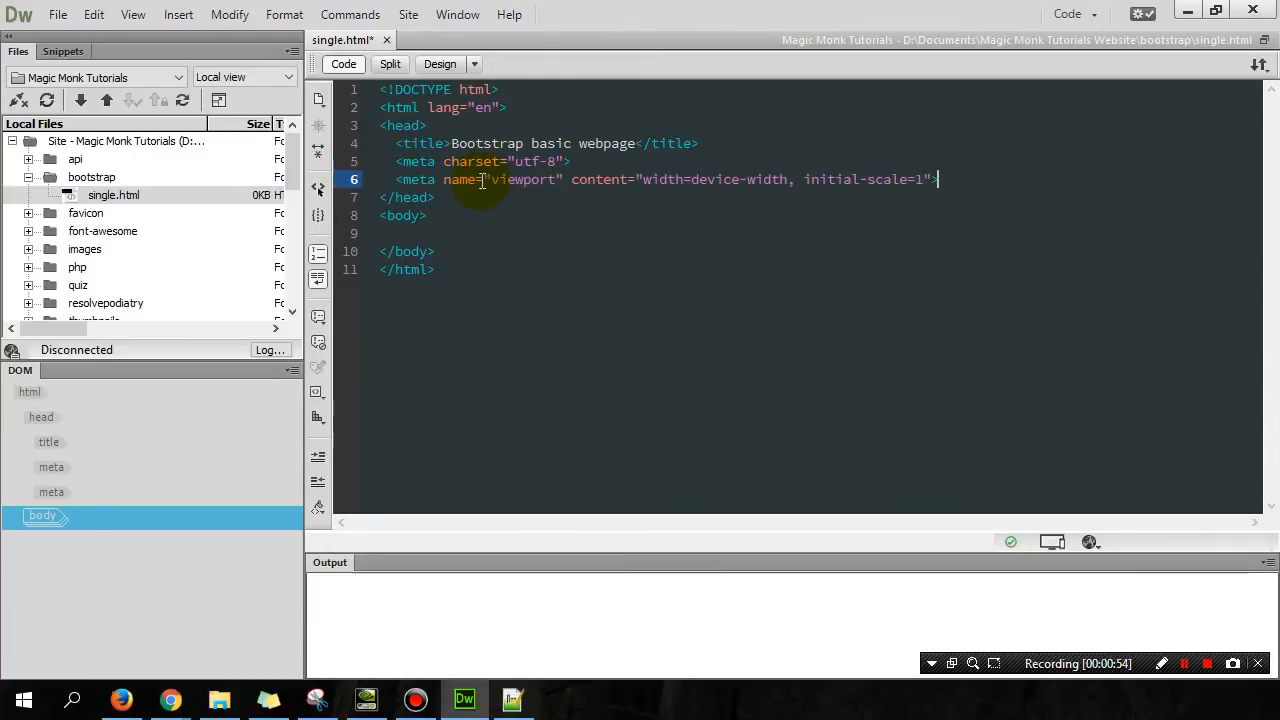
{"action": "mouse_move", "coordinate": [988, 184]}
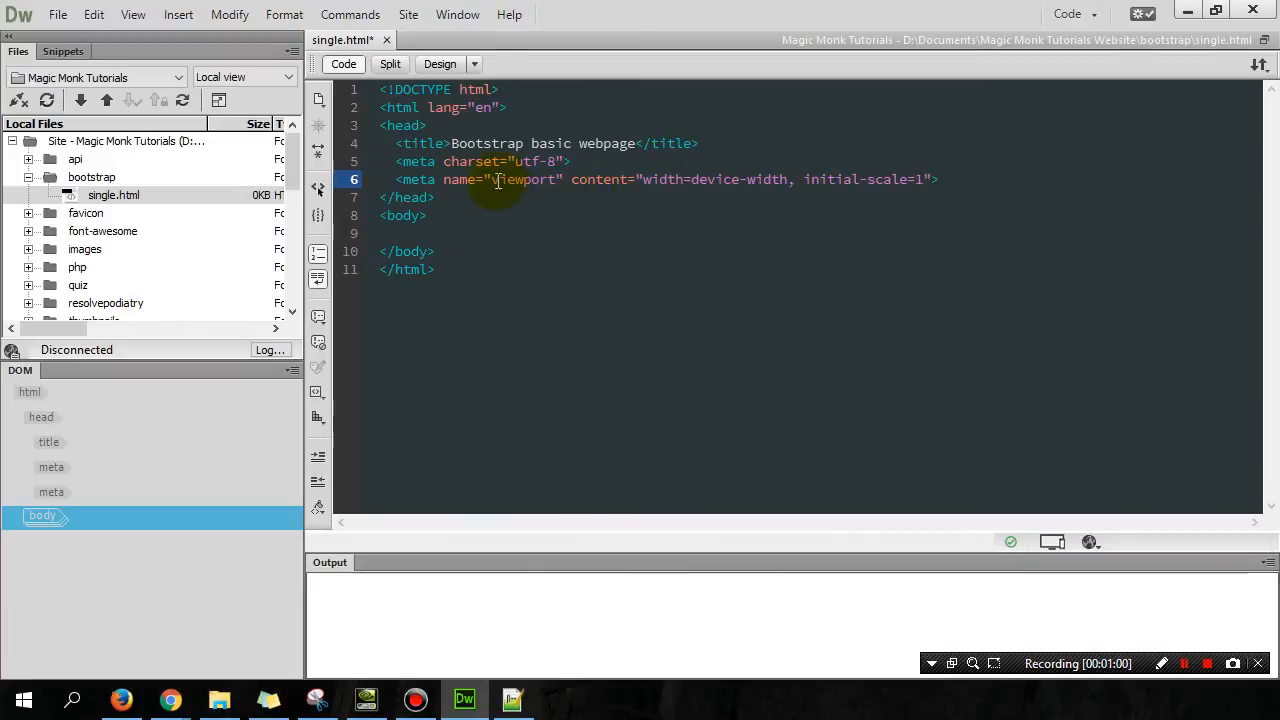
{"action": "double_click", "coordinate": [522, 179]}
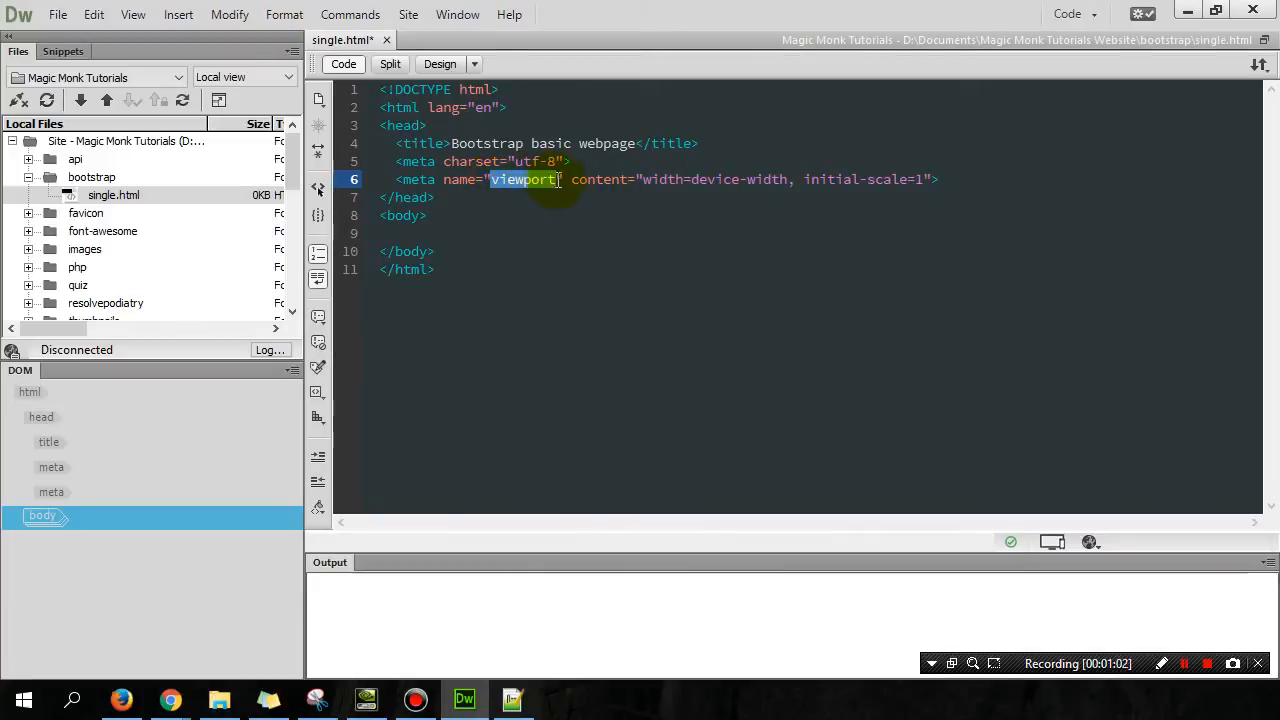
{"action": "mouse_move", "coordinate": [551, 207]}
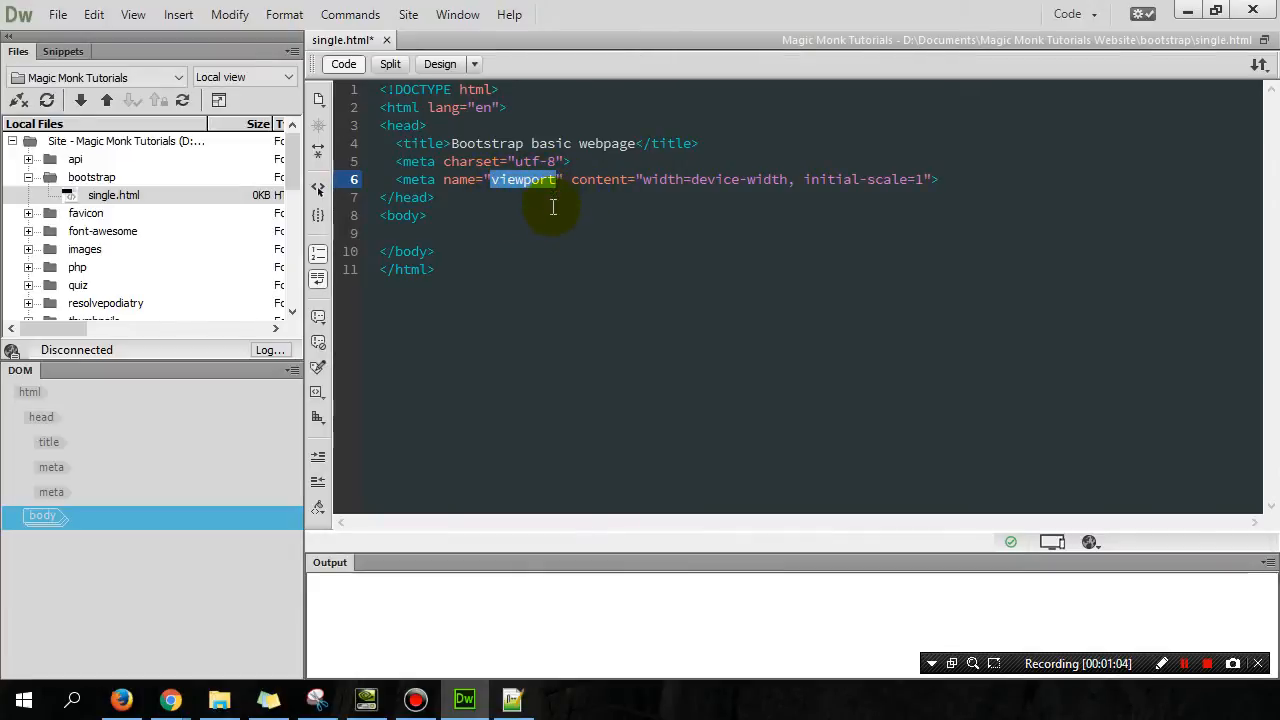
{"action": "mouse_move", "coordinate": [574, 231]}
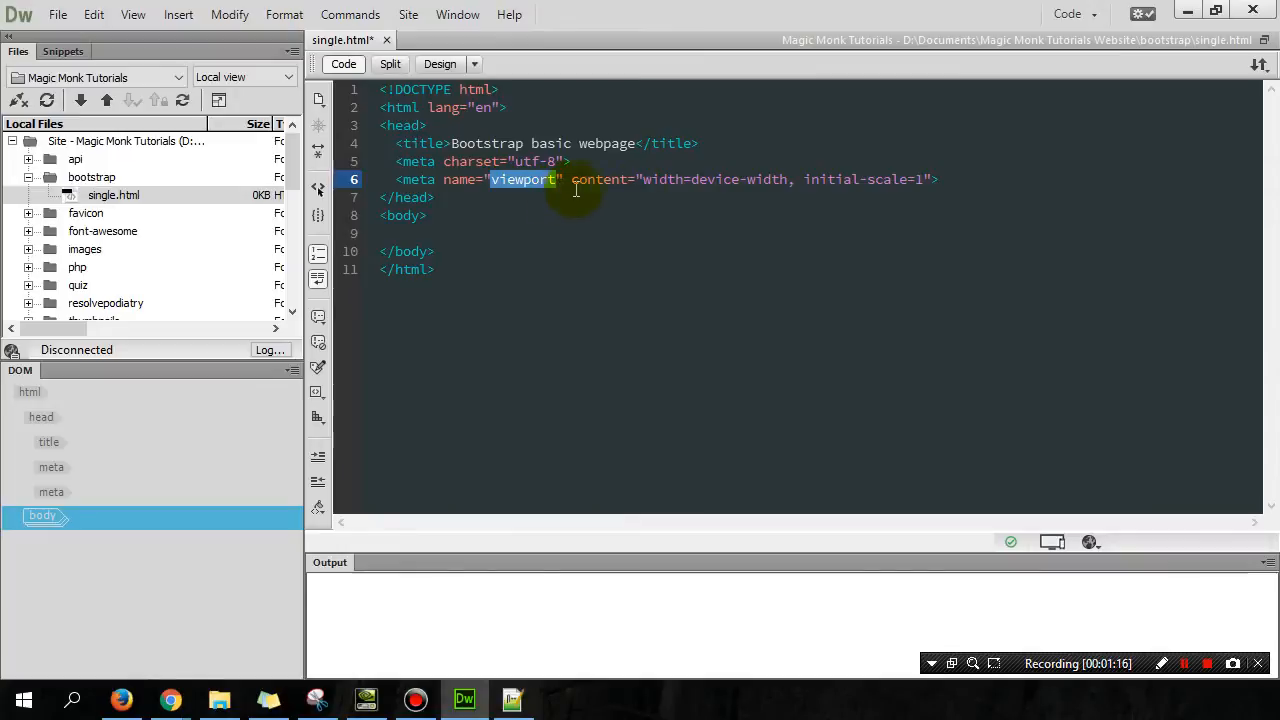
{"action": "mouse_move", "coordinate": [749, 179]}
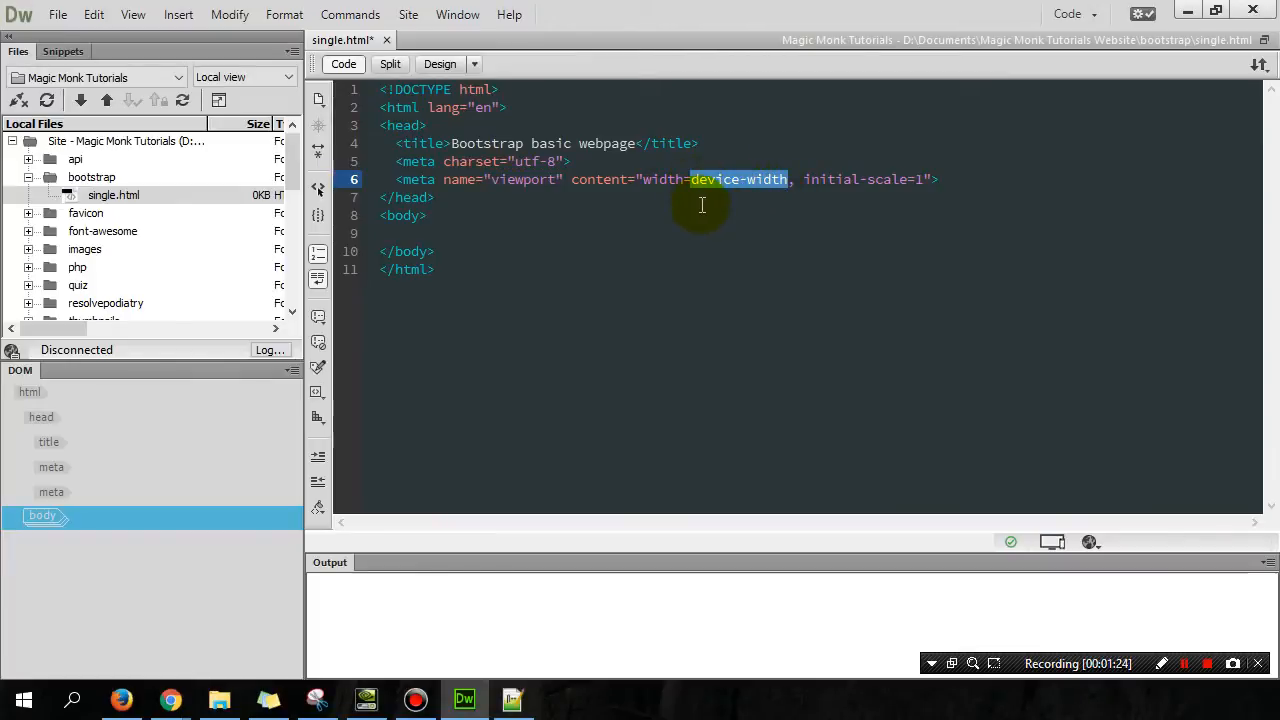
{"action": "type", "text": "300"}
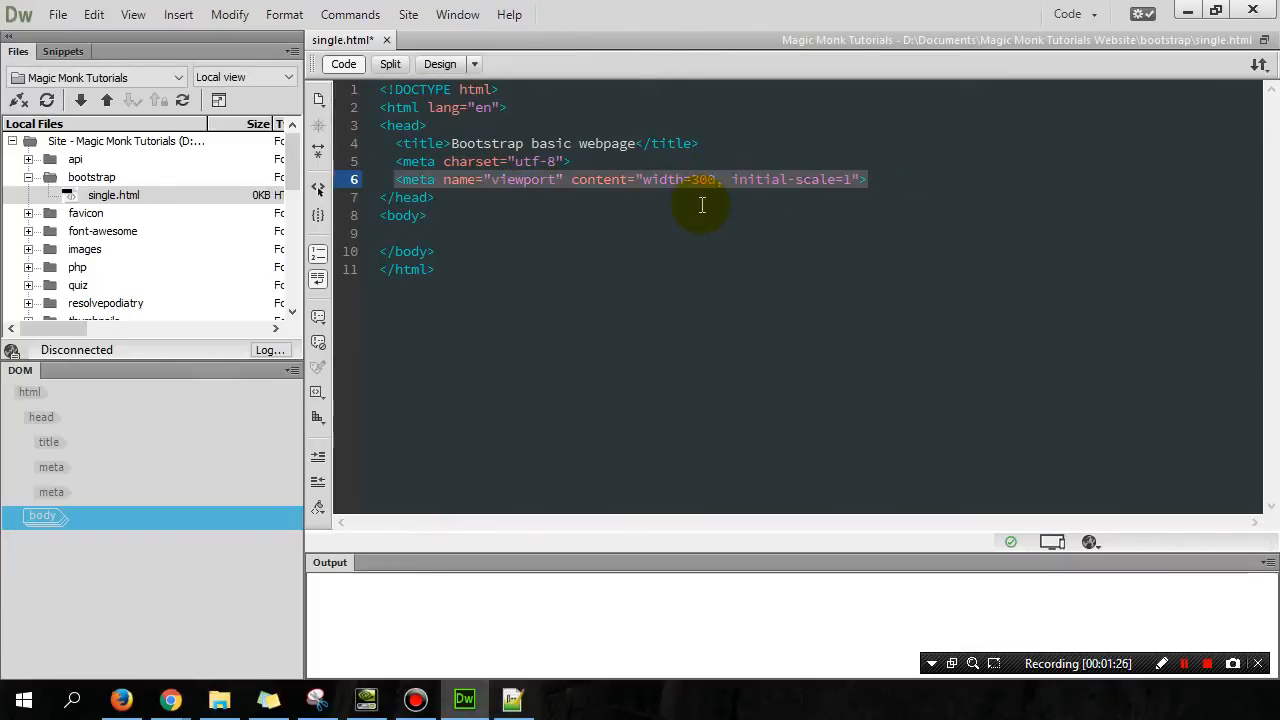
{"action": "type", "text": "device-width"}
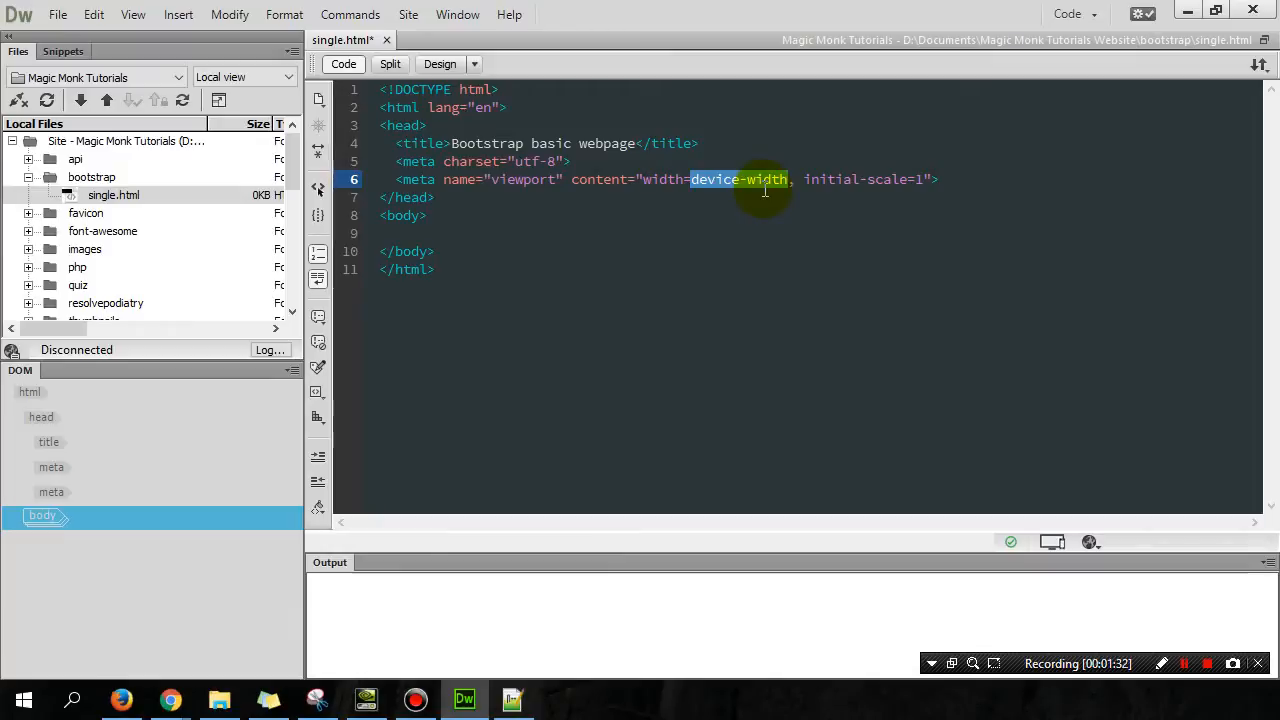
{"action": "mouse_move", "coordinate": [797, 194]}
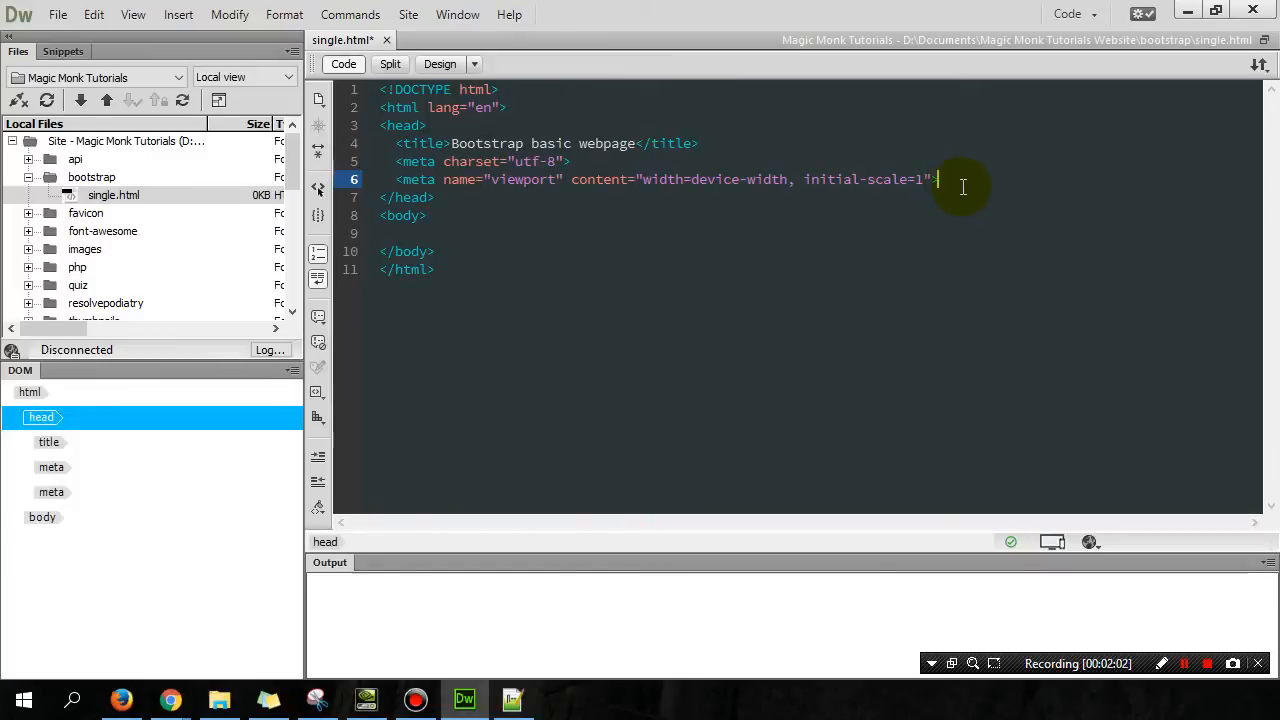
Paste the Bootstrap 3.3.6 CSS link plus jQuery 1.12.0 and Bootstrap script tags below the viewport tag
{"action": "key", "text": "Enter"}
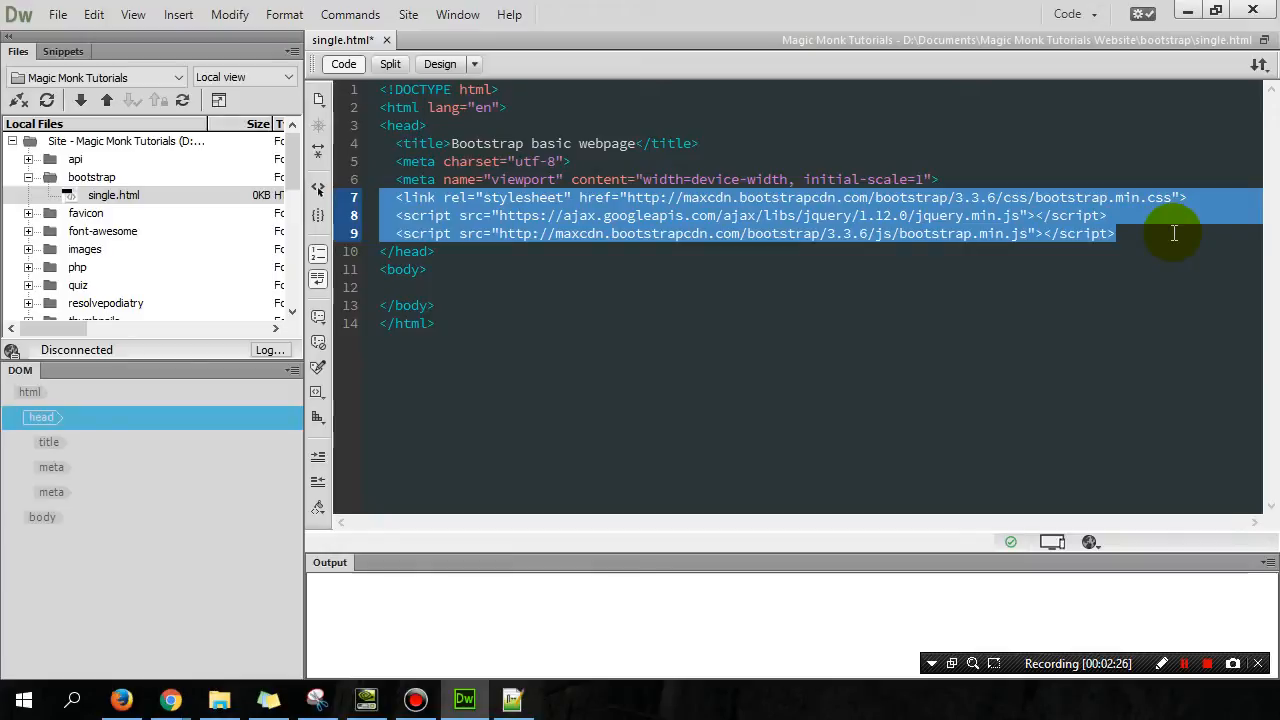
{"action": "mouse_move", "coordinate": [1164, 238]}
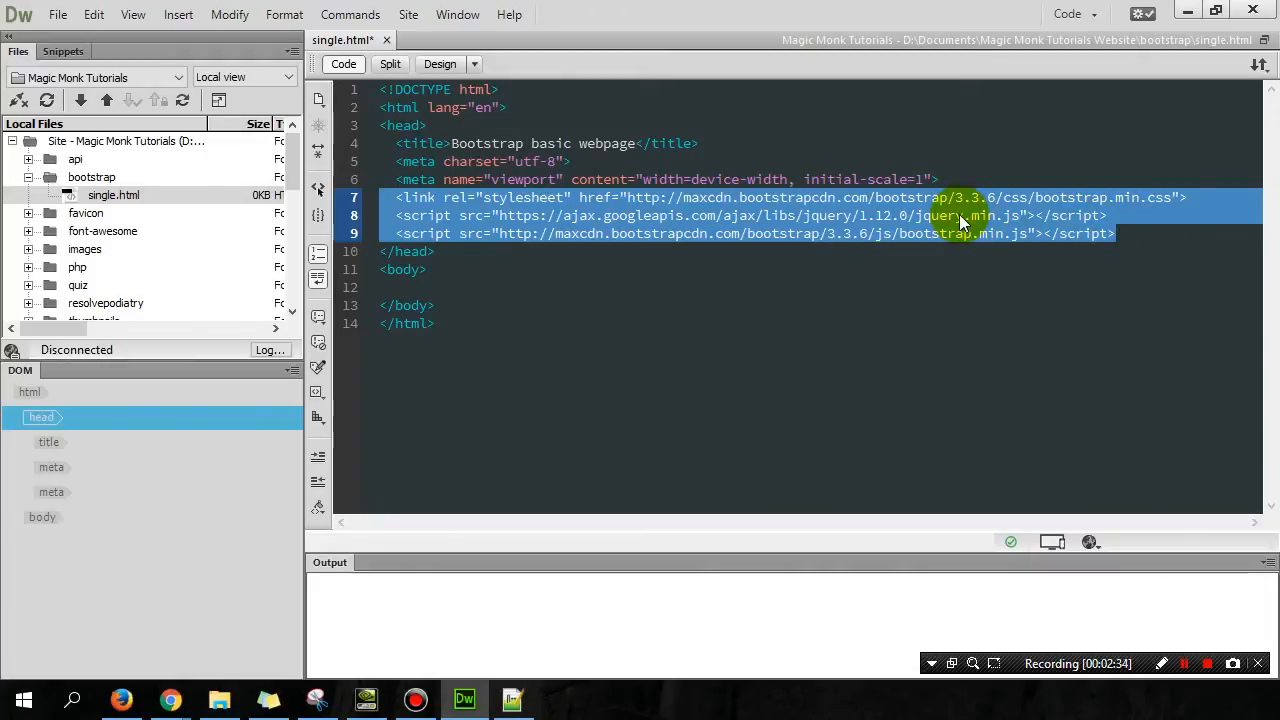
{"action": "mouse_move", "coordinate": [1028, 243]}
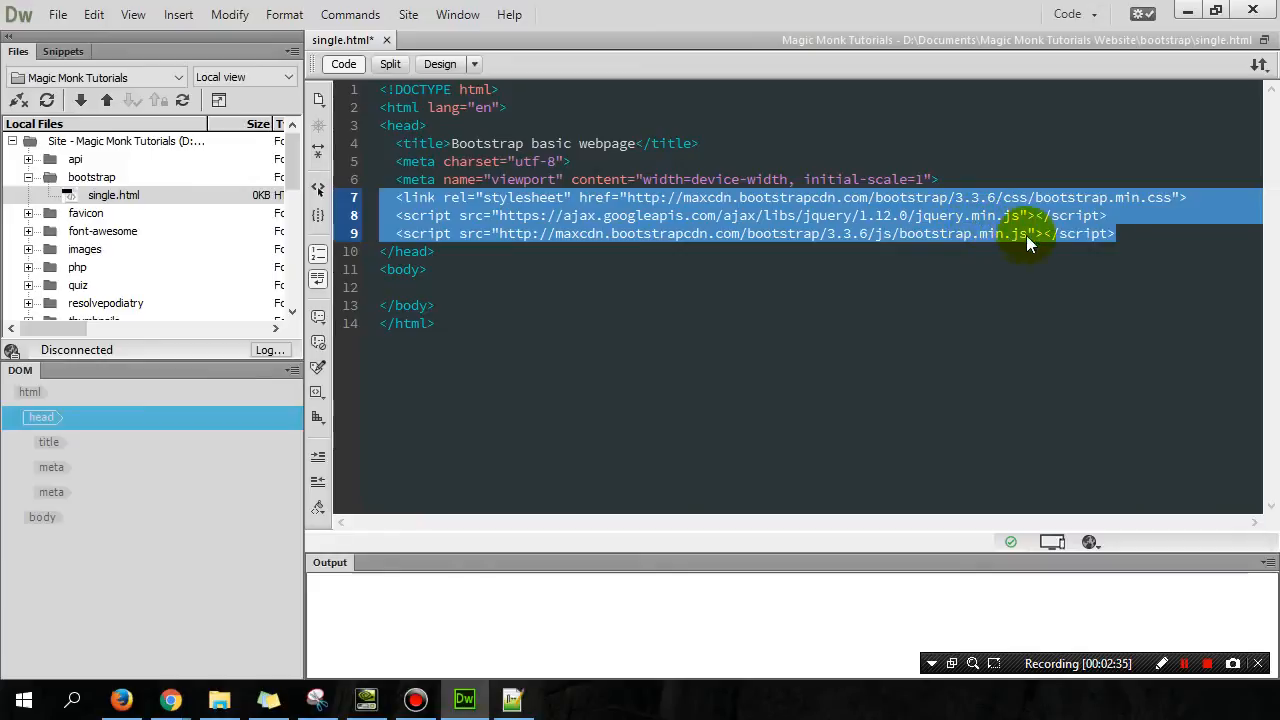
{"action": "left_click", "coordinate": [1113, 233]}
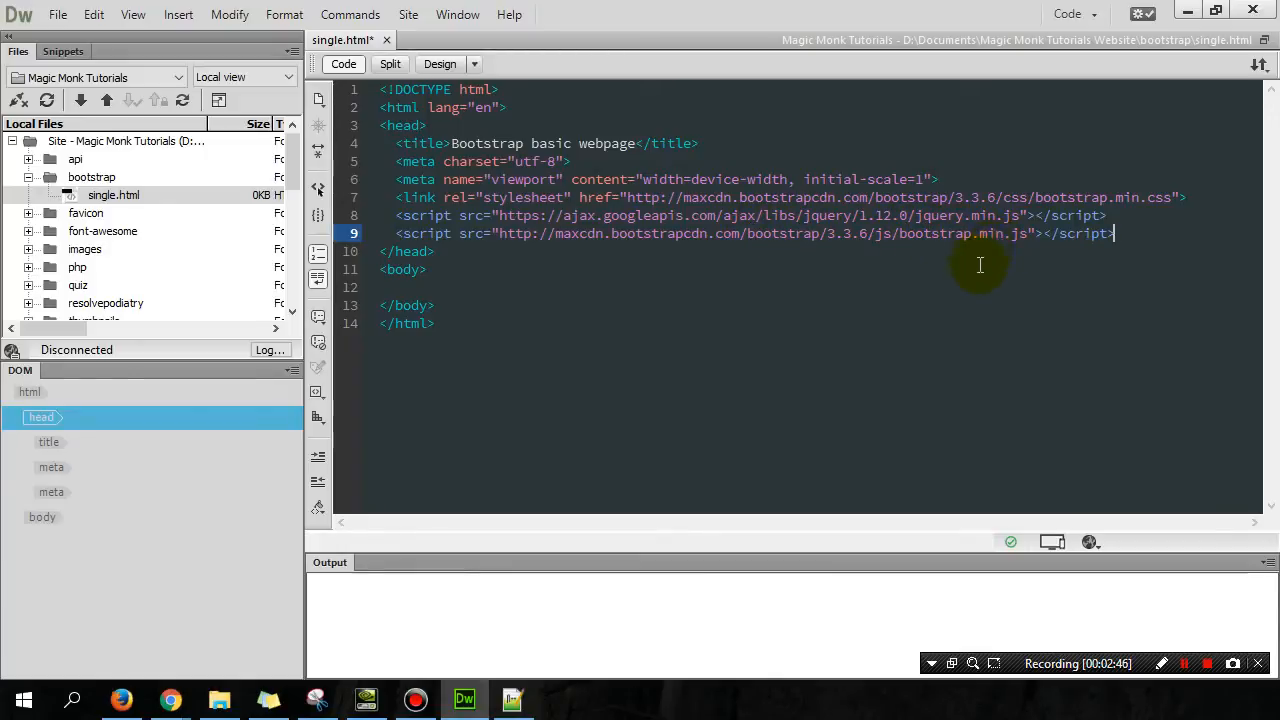
{"action": "mouse_move", "coordinate": [975, 276]}
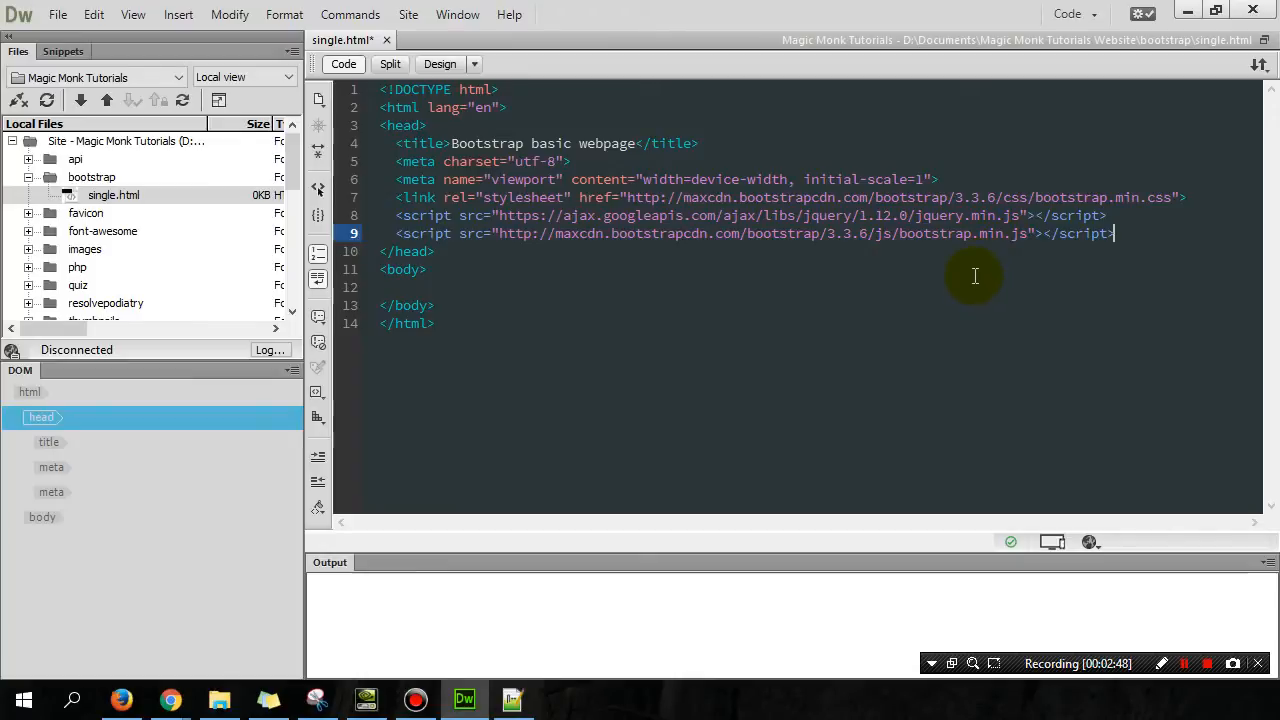
{"action": "mouse_move", "coordinate": [835, 249]}
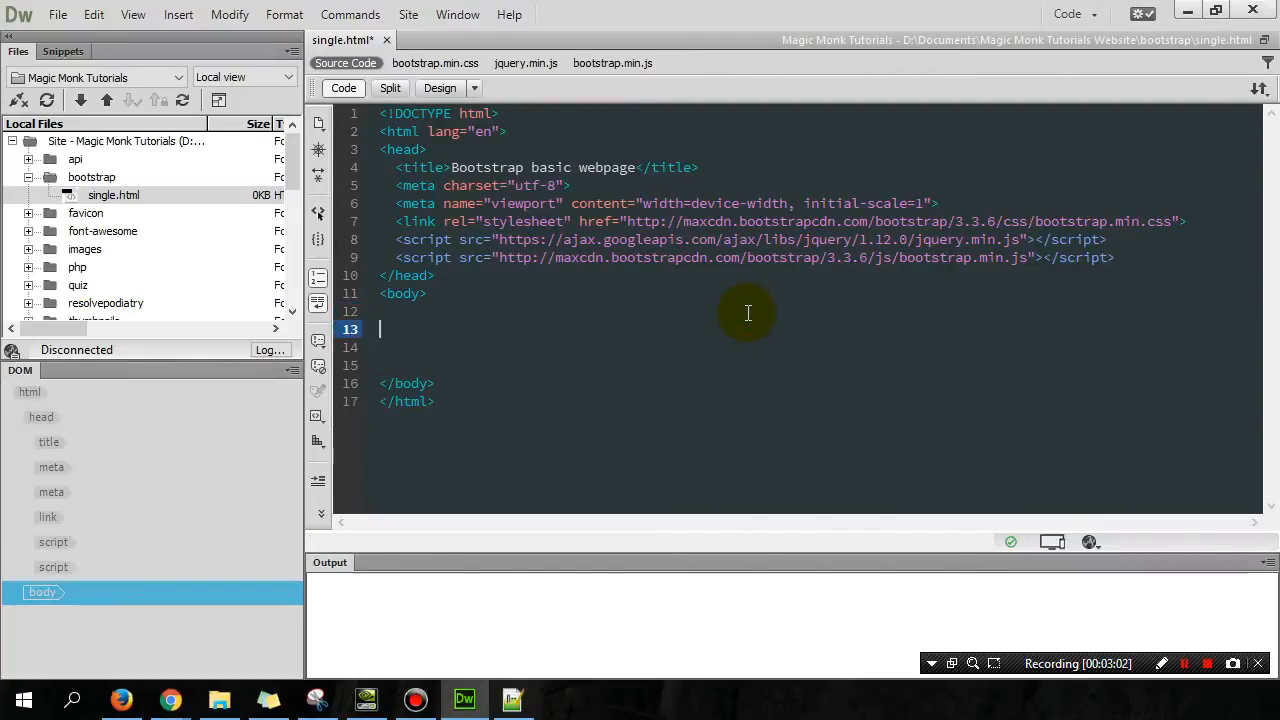
Type a div in the body and give it class container-fluid from the code hints
{"action": "type", "text": "<div>"}
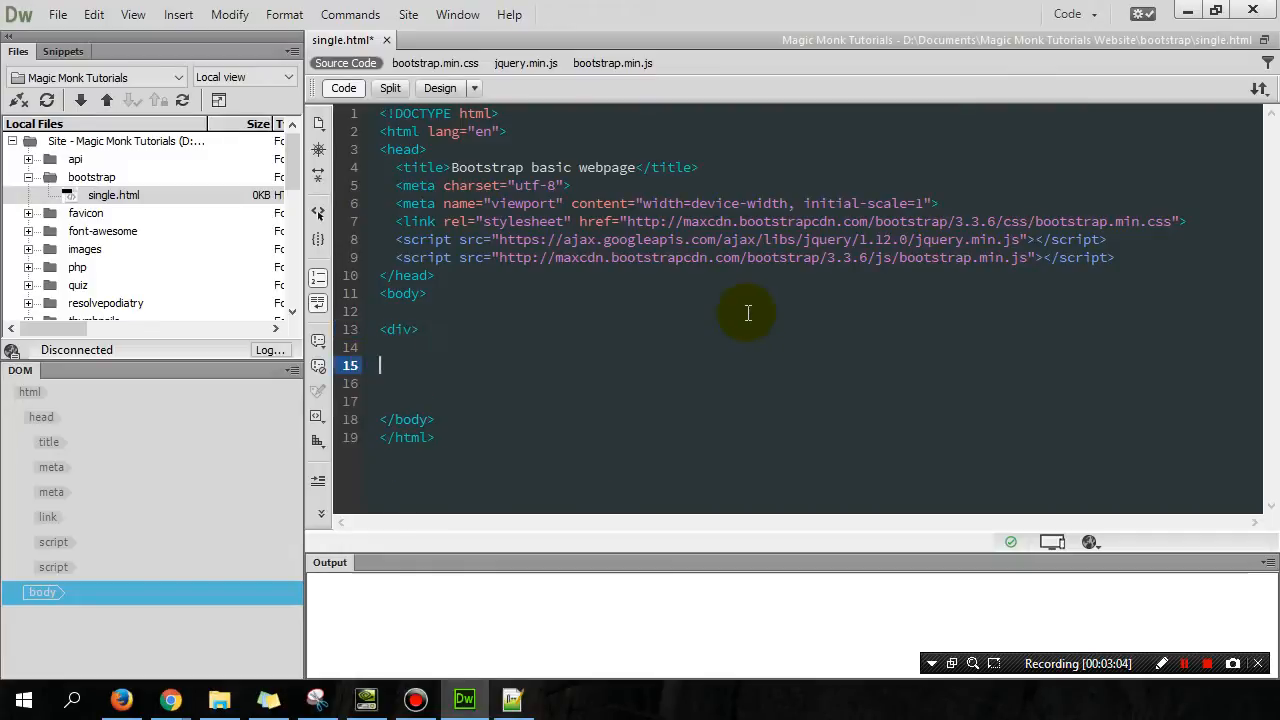
{"action": "type", "text": "</div>"}
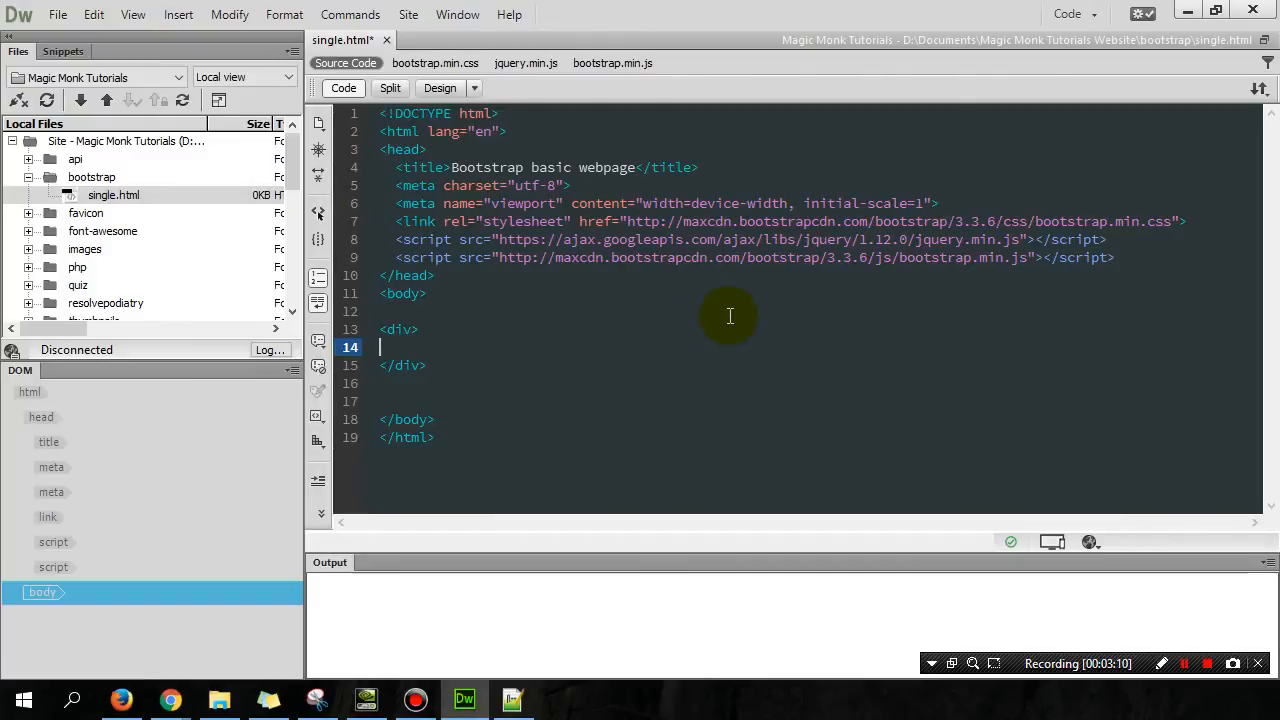
{"action": "mouse_move", "coordinate": [571, 343]}
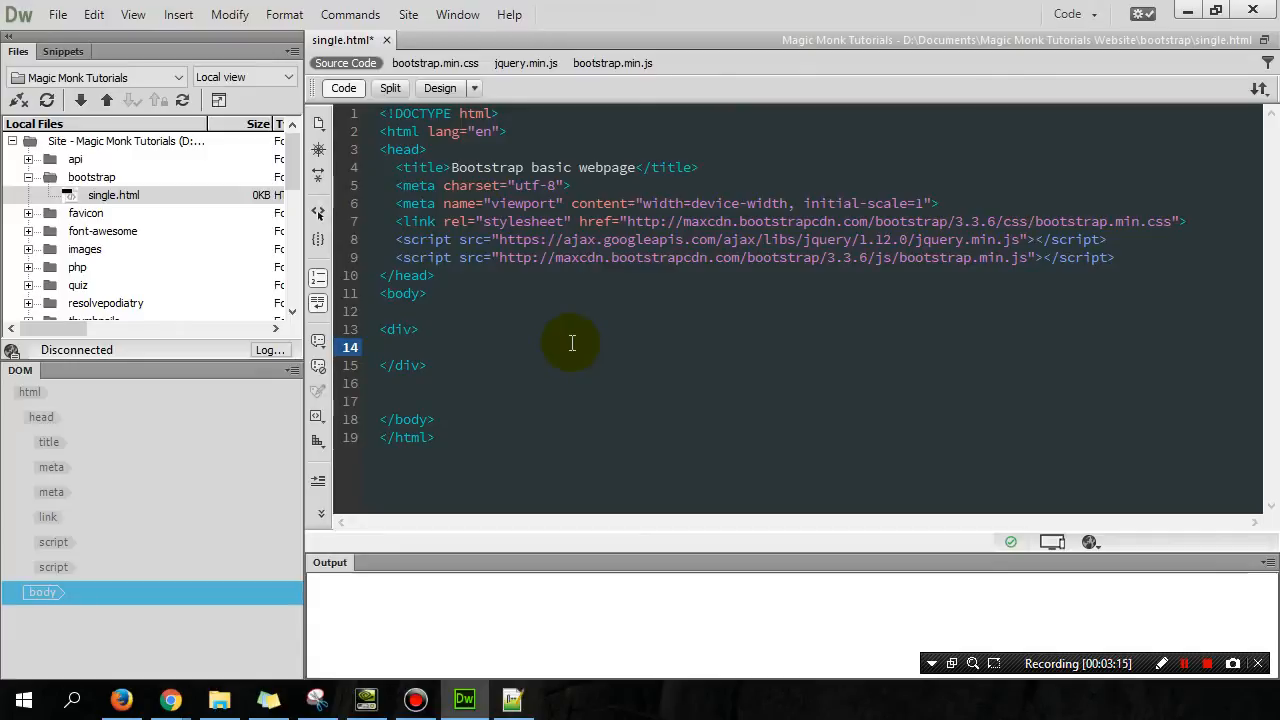
{"action": "left_click", "coordinate": [415, 347]}
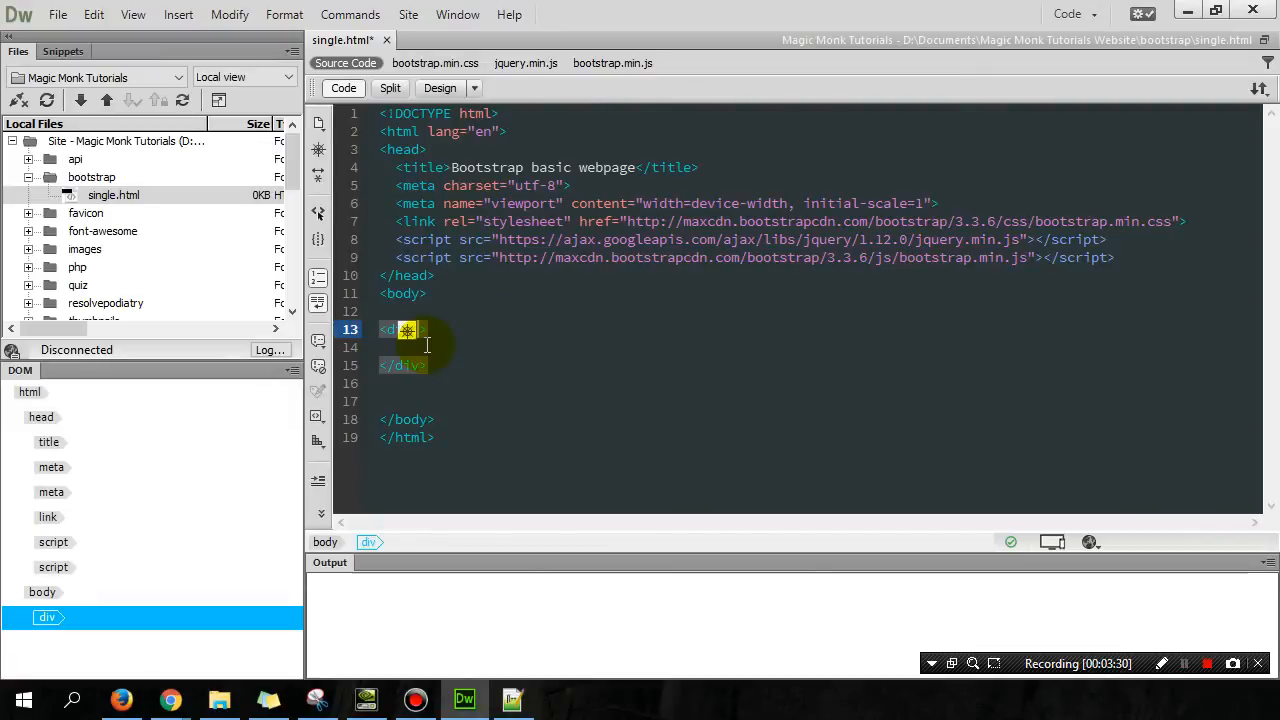
{"action": "type", "text": "class=\""}
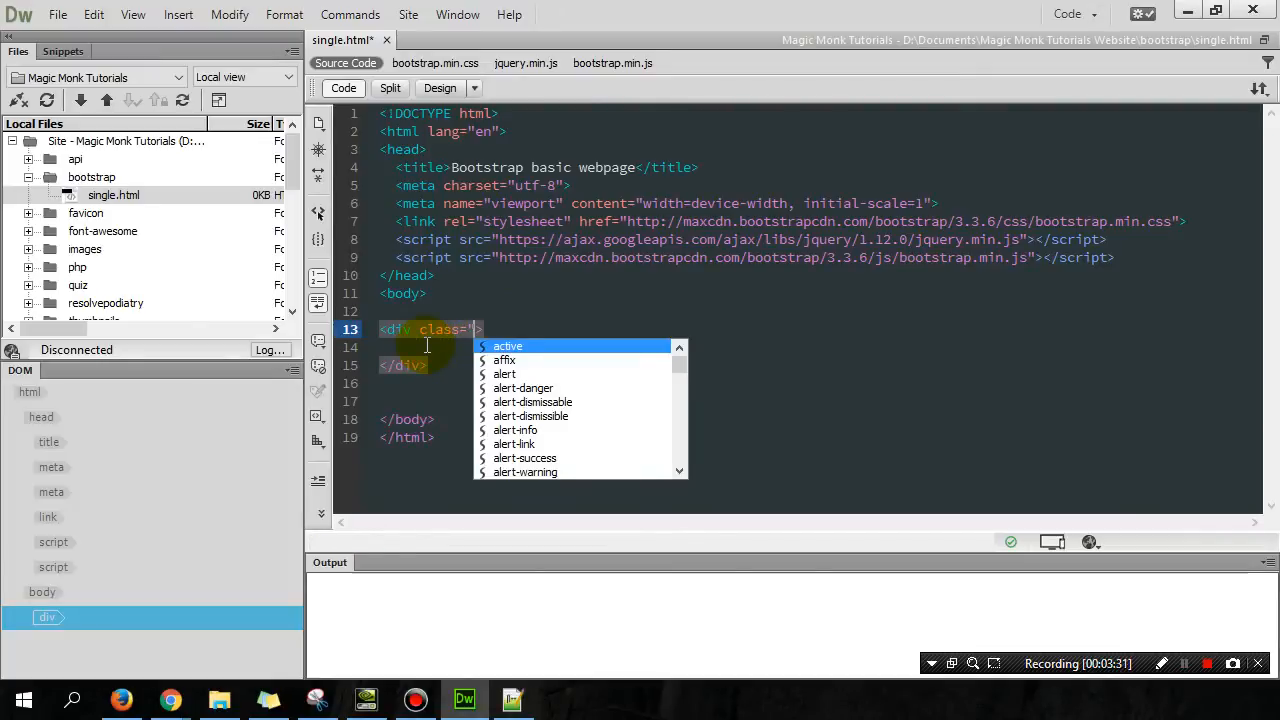
{"action": "type", "text": "container-"}
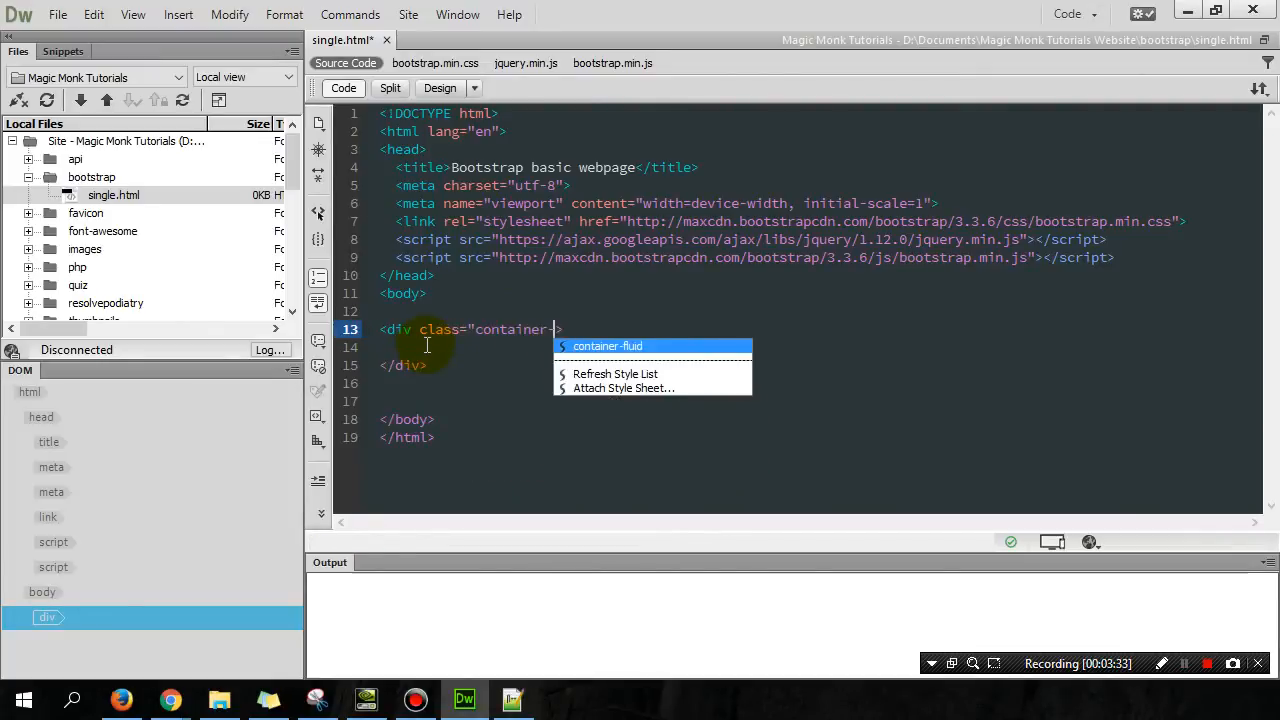
{"action": "left_click", "coordinate": [607, 345]}
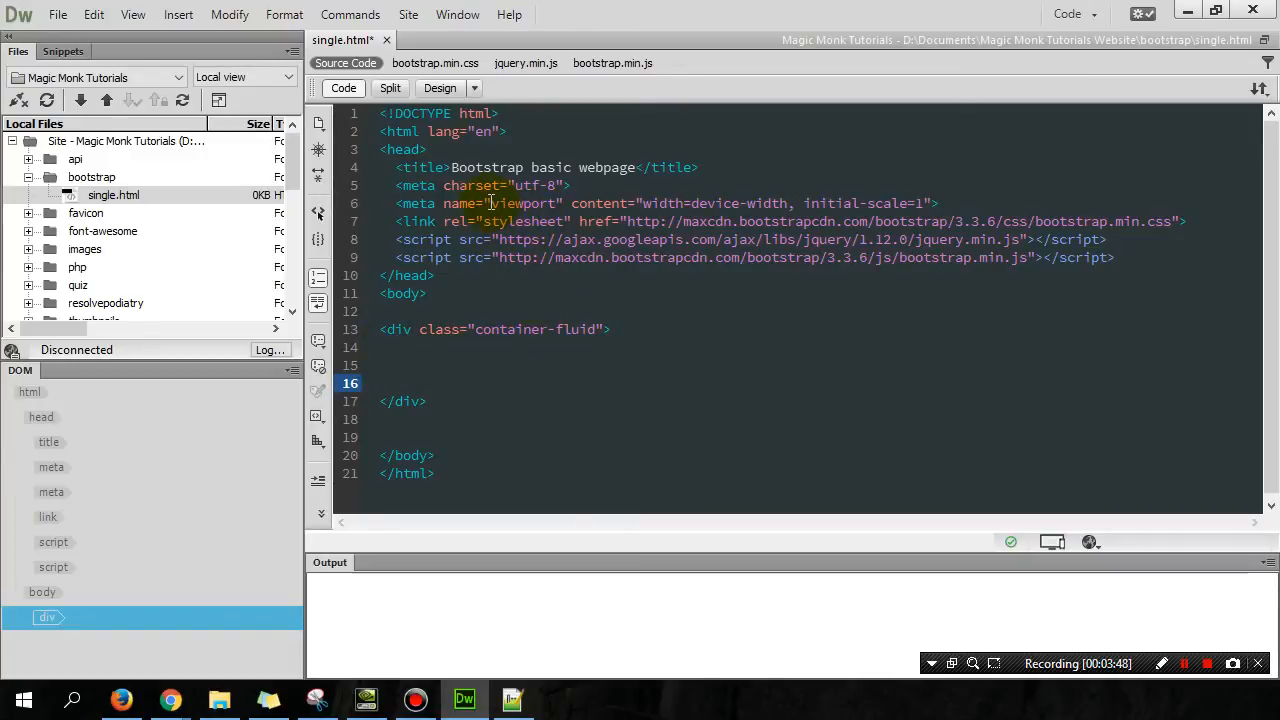
{"action": "double_click", "coordinate": [525, 203]}
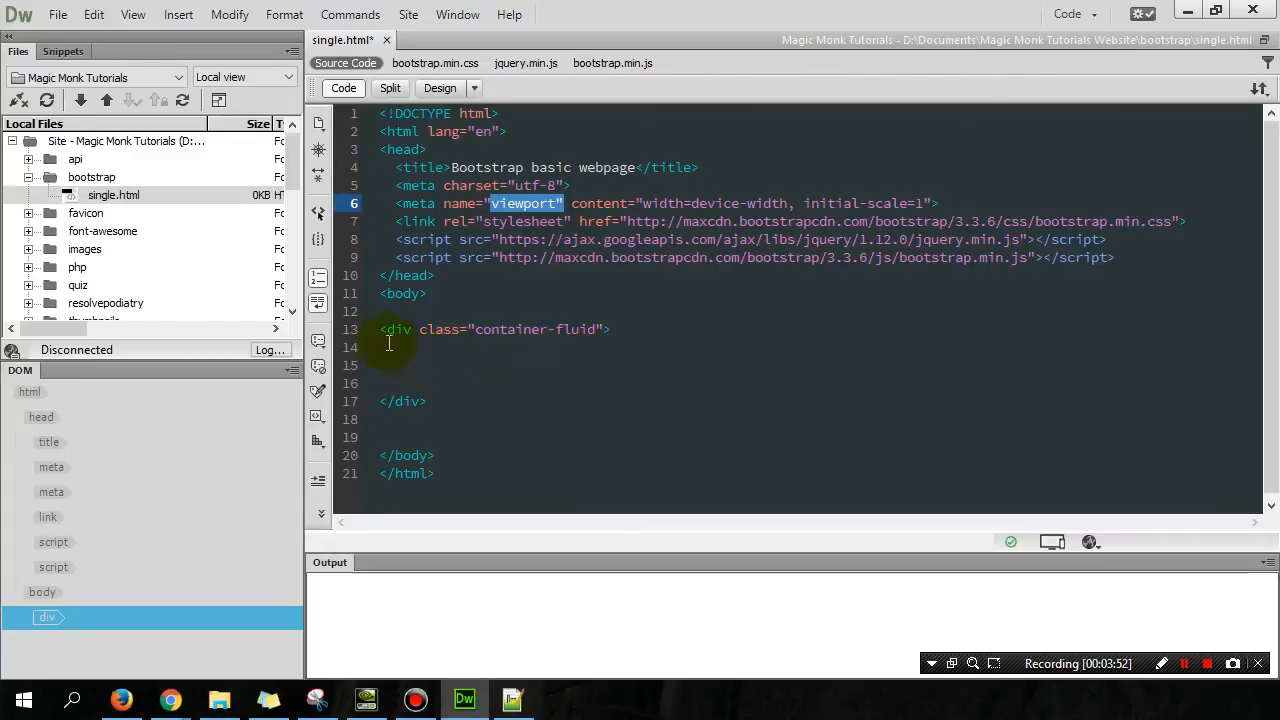
{"action": "mouse_move", "coordinate": [594, 381]}
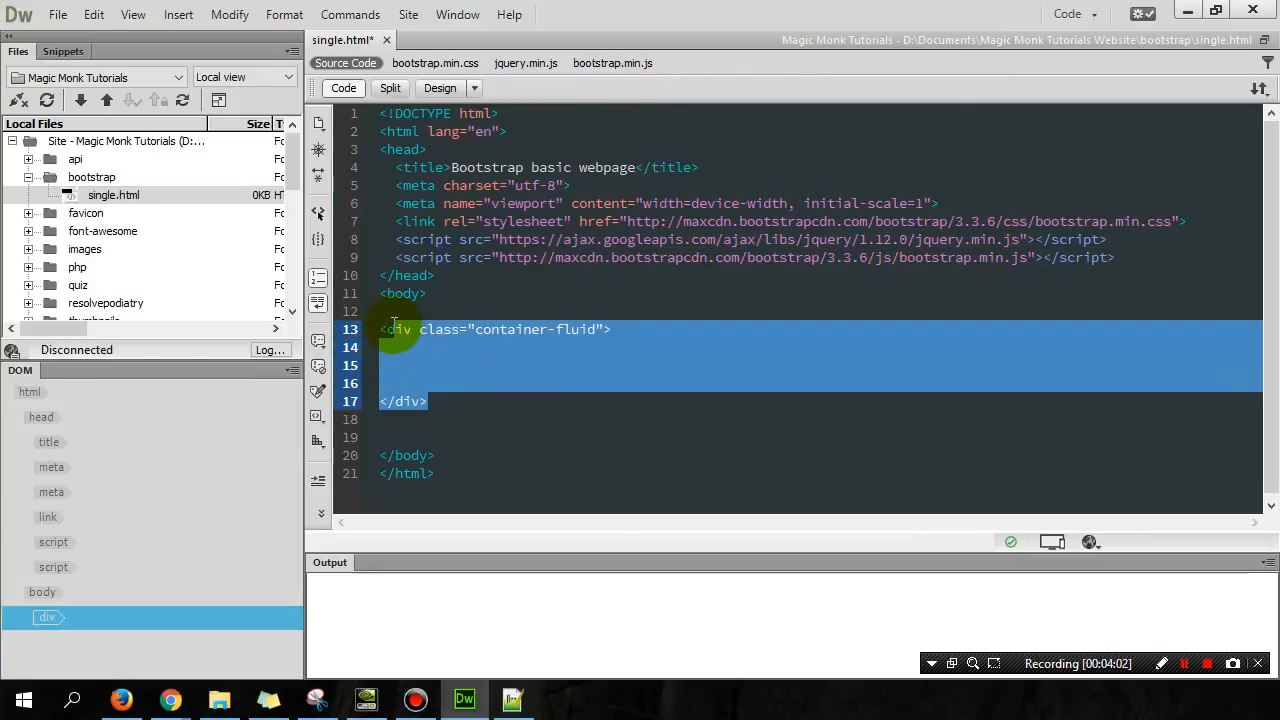
{"action": "left_click", "coordinate": [482, 347]}
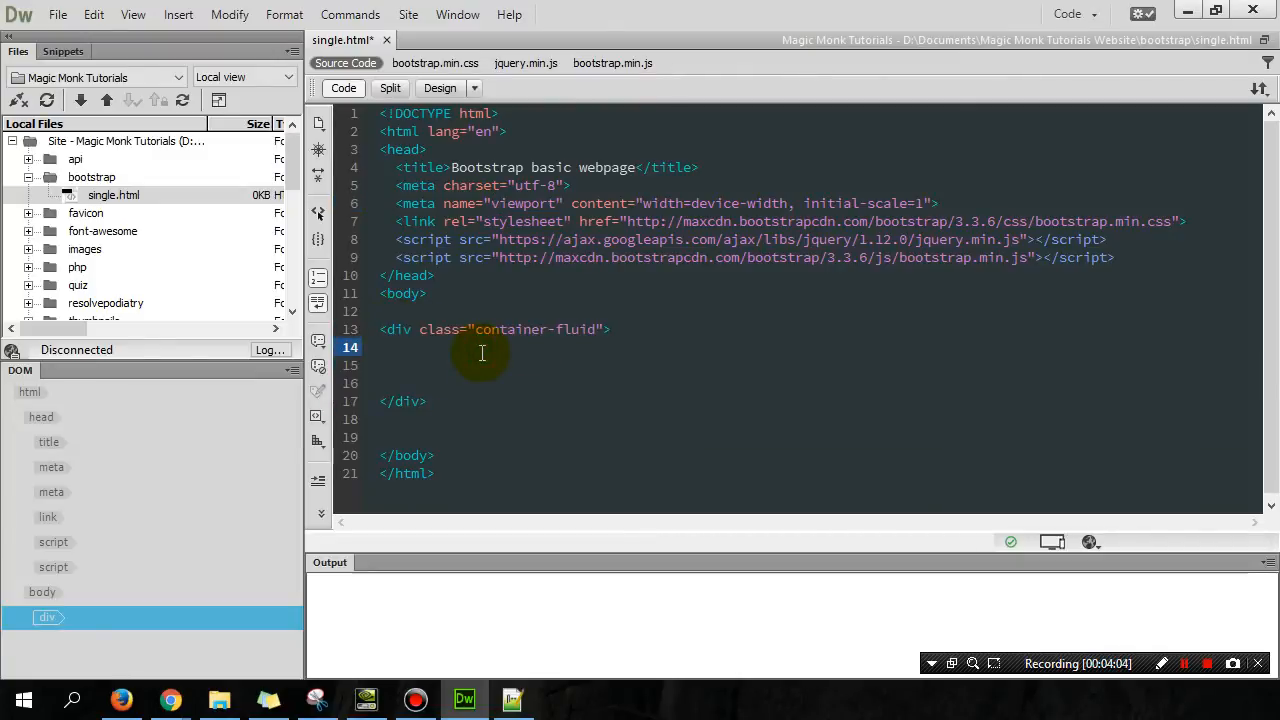
{"action": "double_click", "coordinate": [577, 329]}
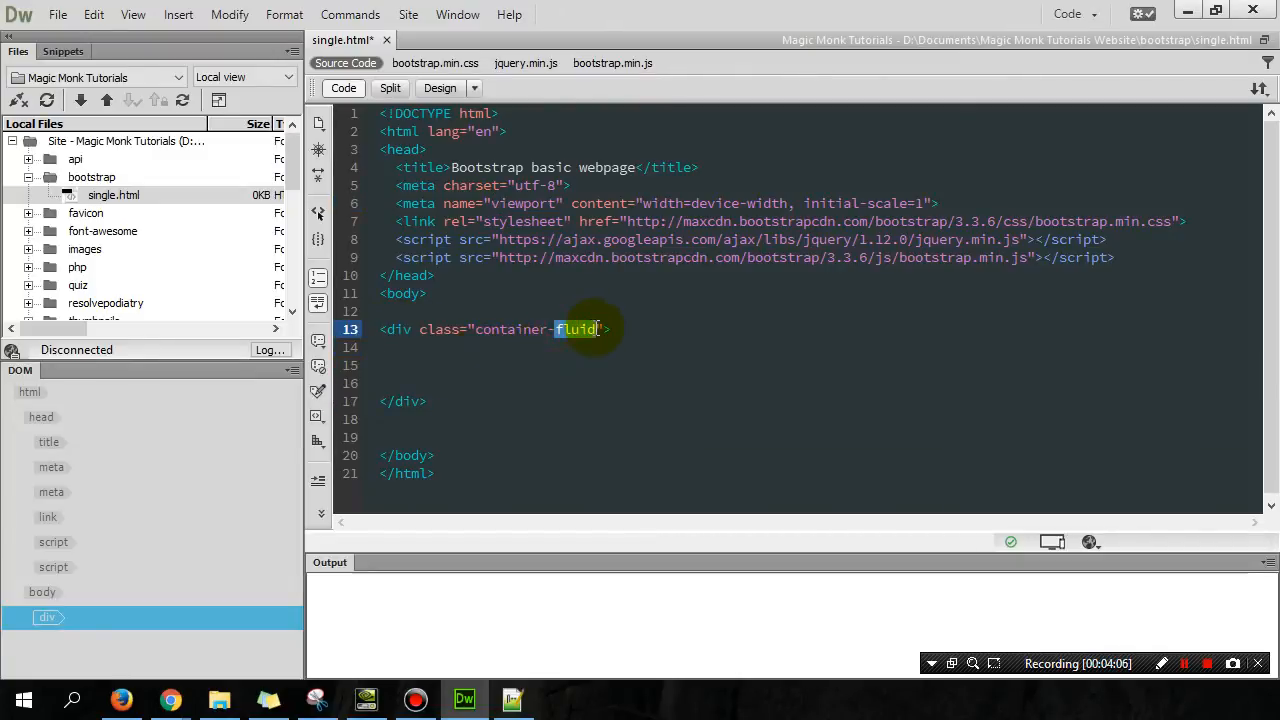
{"action": "left_click", "coordinate": [581, 360]}
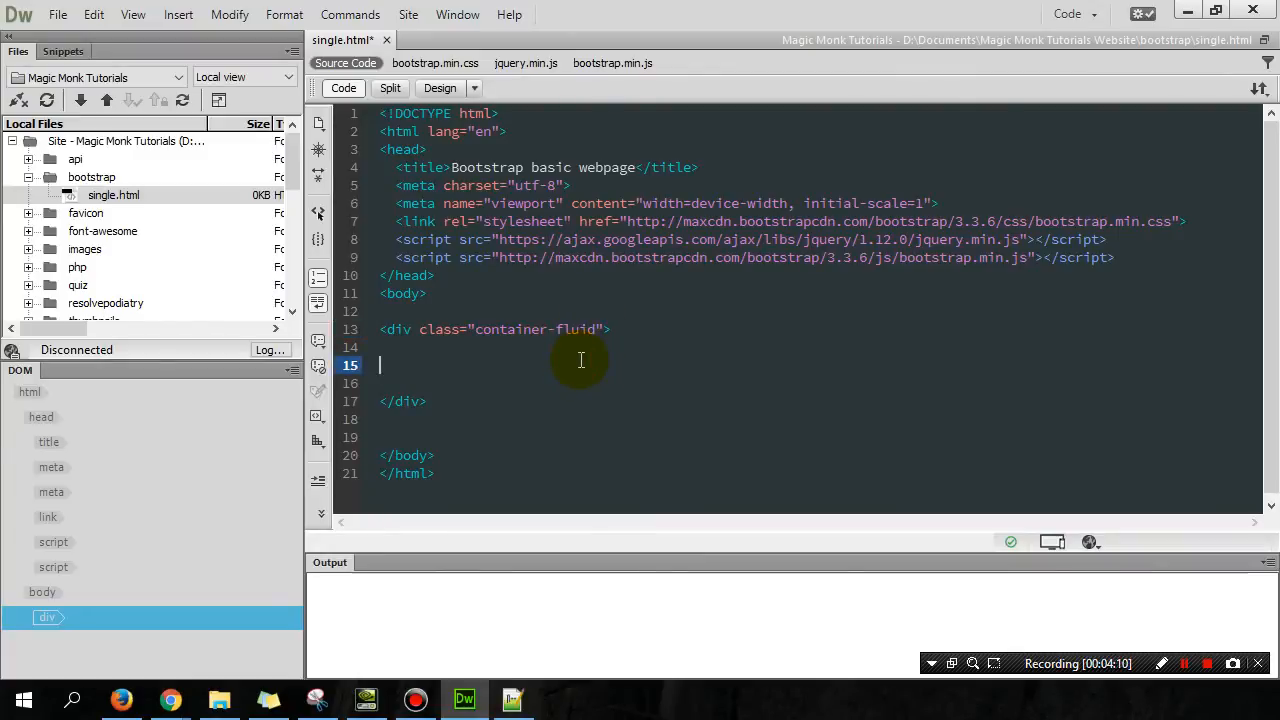
Type an 'About me' h3 heading inside the container-fluid div
{"action": "left_click", "coordinate": [390, 347]}
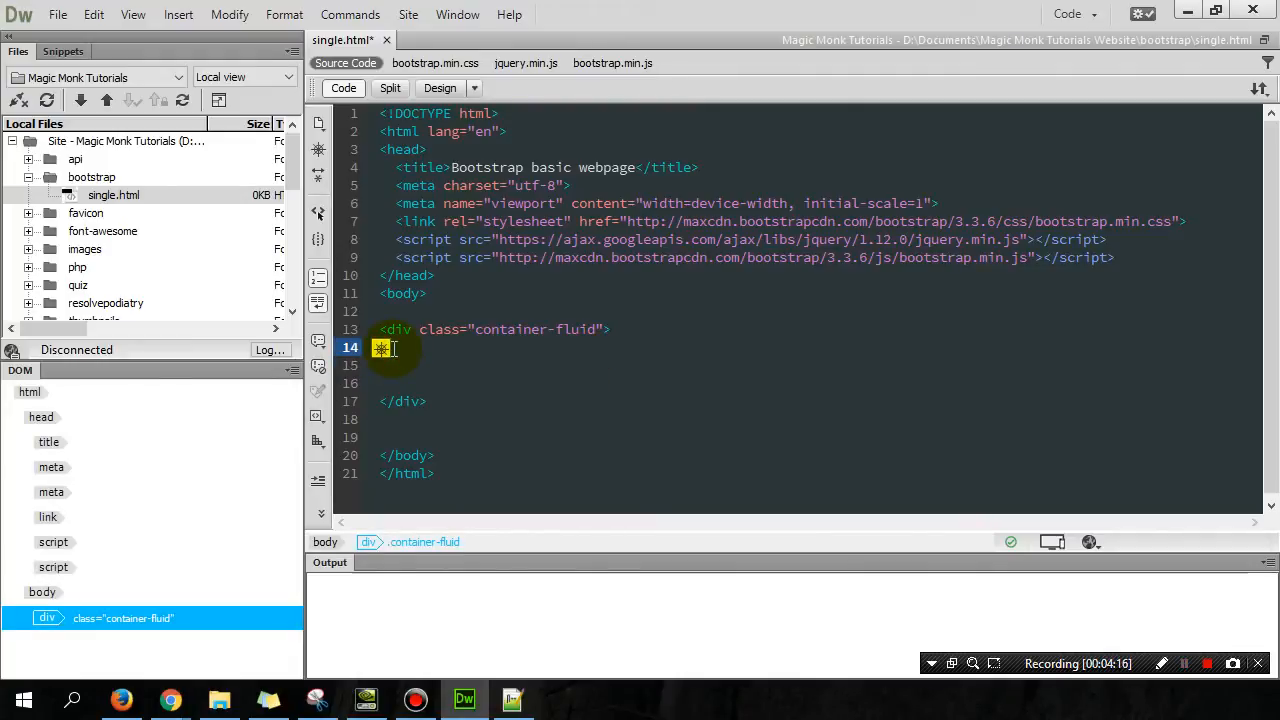
{"action": "type", "text": "<"}
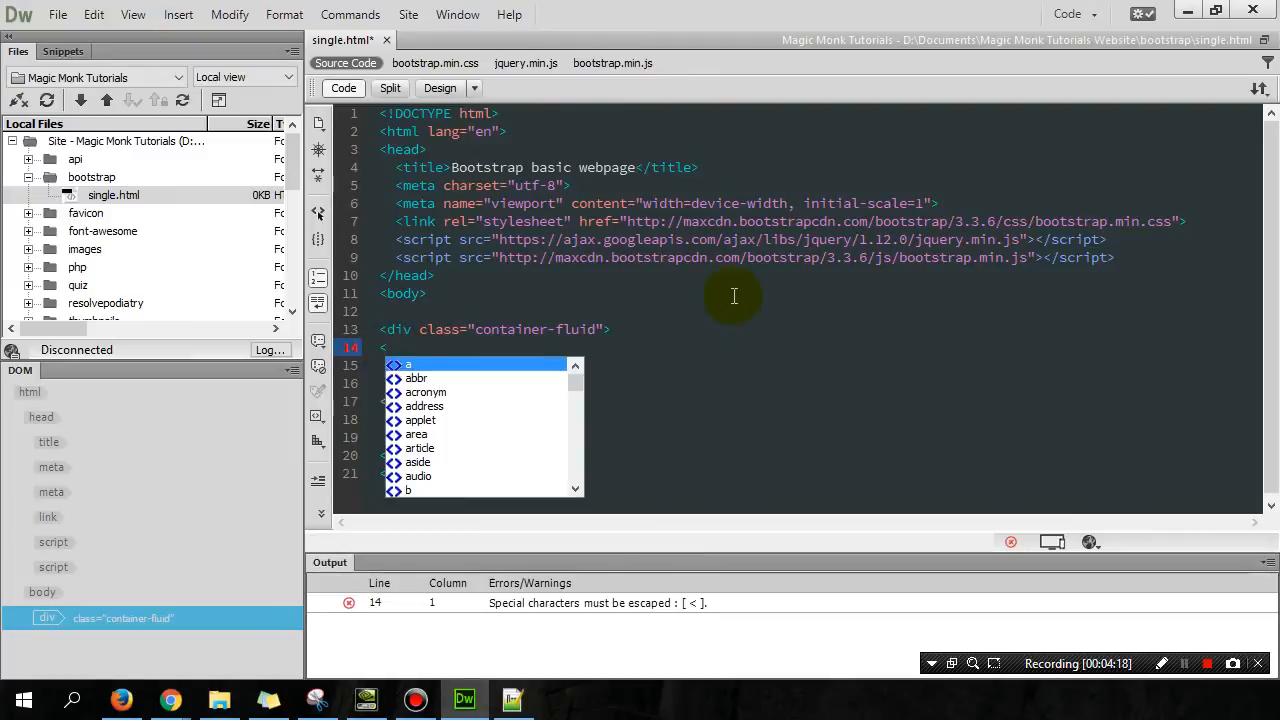
{"action": "type", "text": "h3>"}
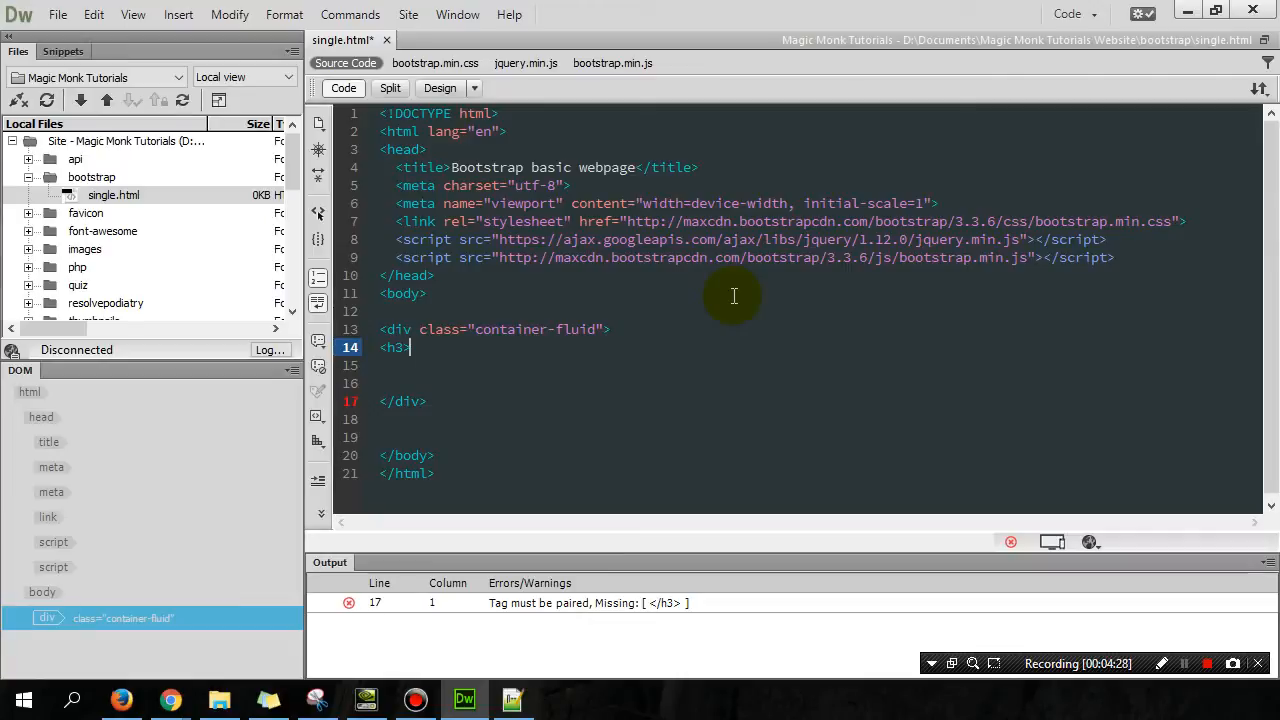
{"action": "type", "text": "W"}
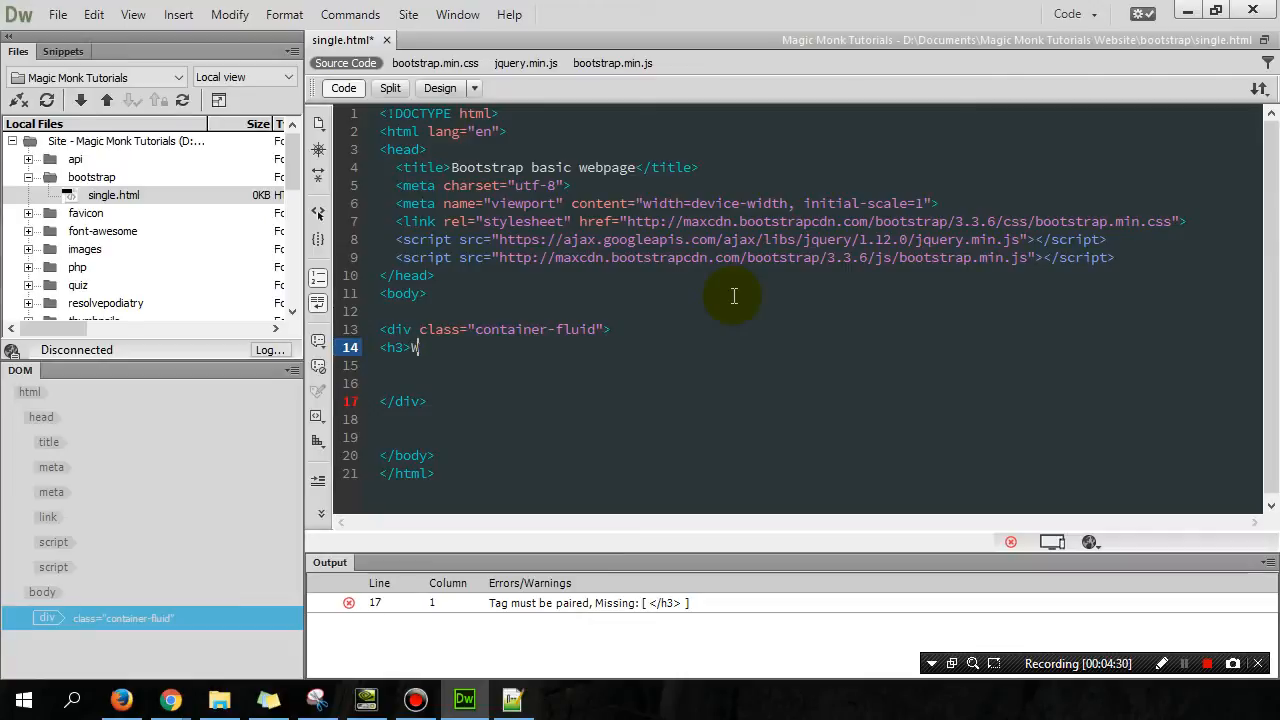
{"action": "type", "text": "About m"}
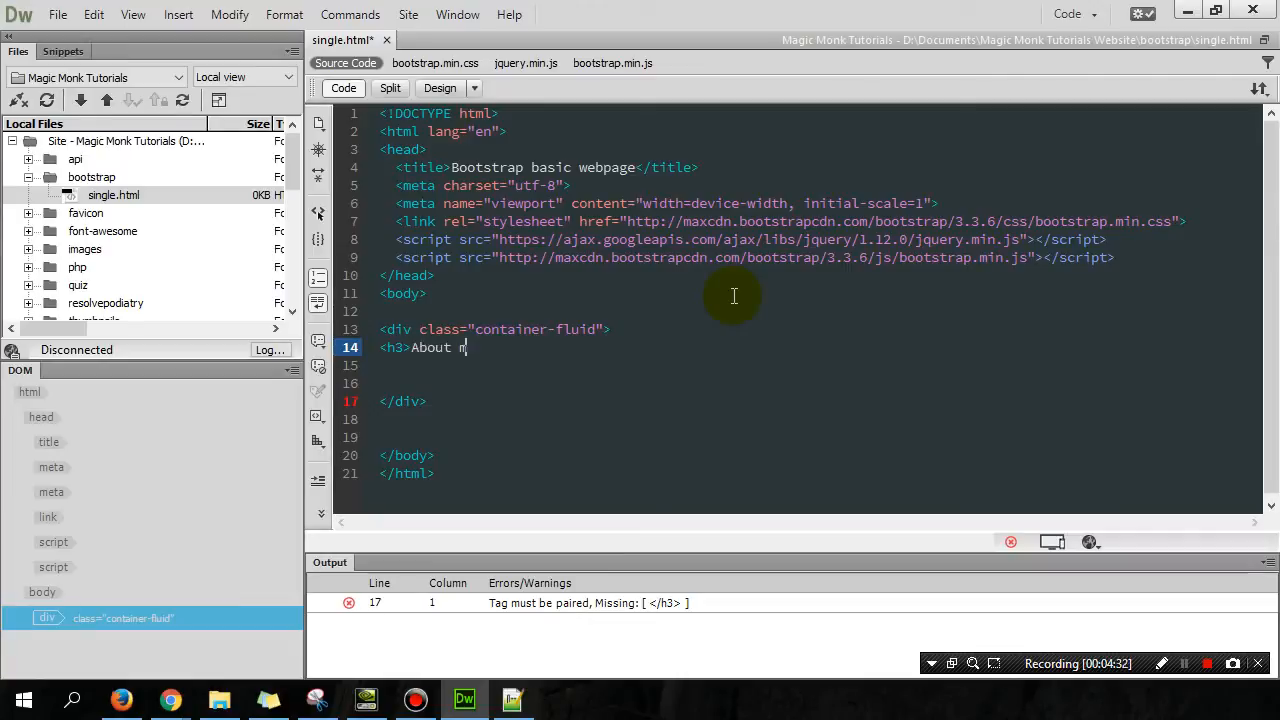
{"action": "type", "text": "e</h3>"}
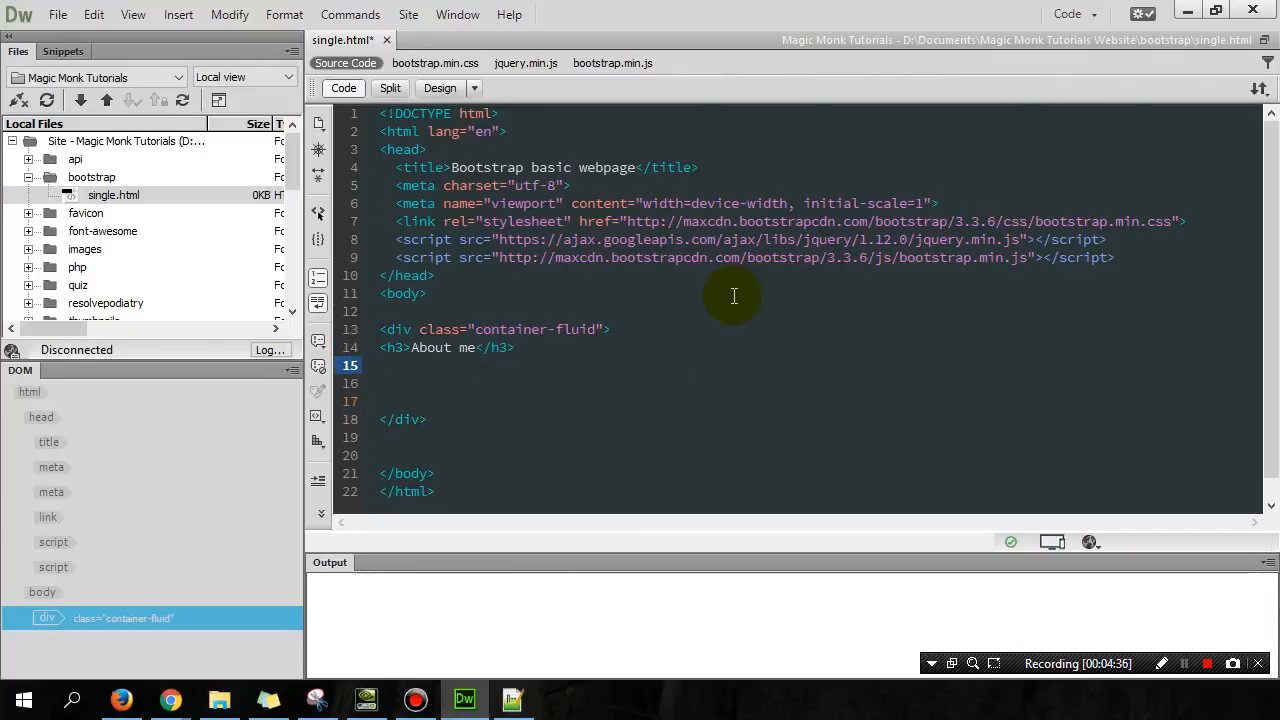
Add the paragraph 'My name's Edward. I'm 33…' and an img tag for the logo
{"action": "type", "text": "<"}
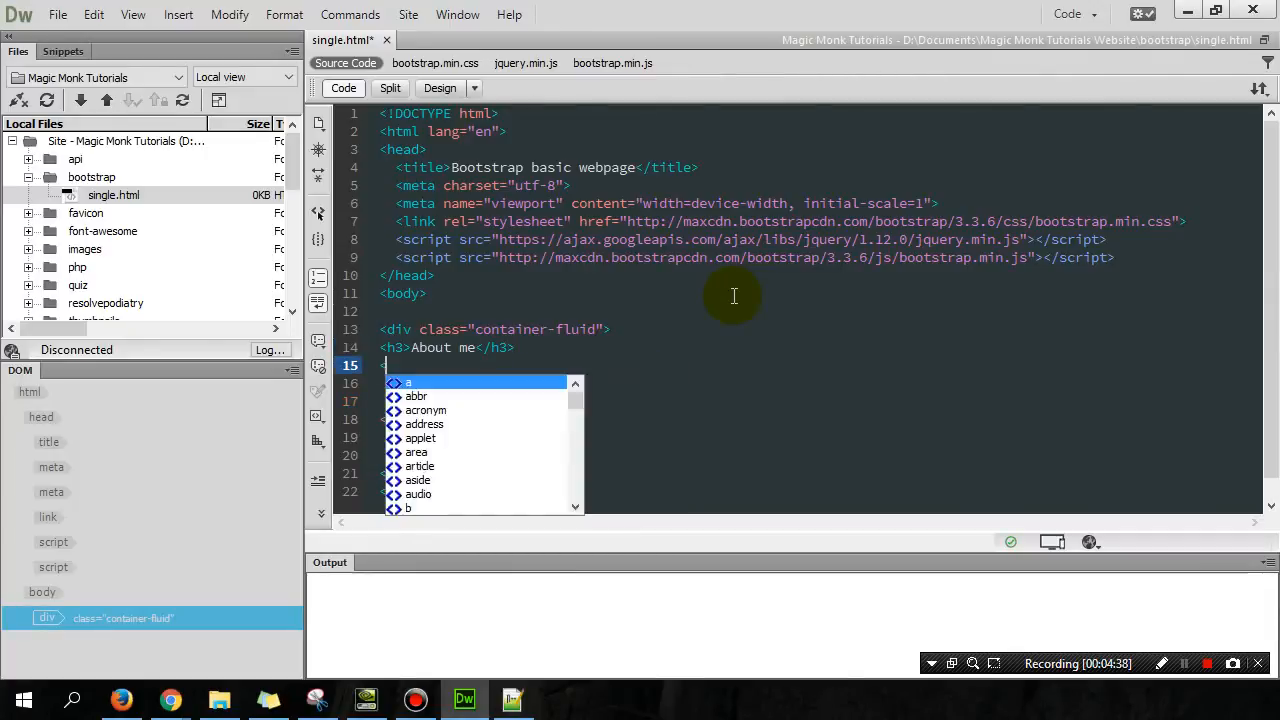
{"action": "type", "text": "p>"}
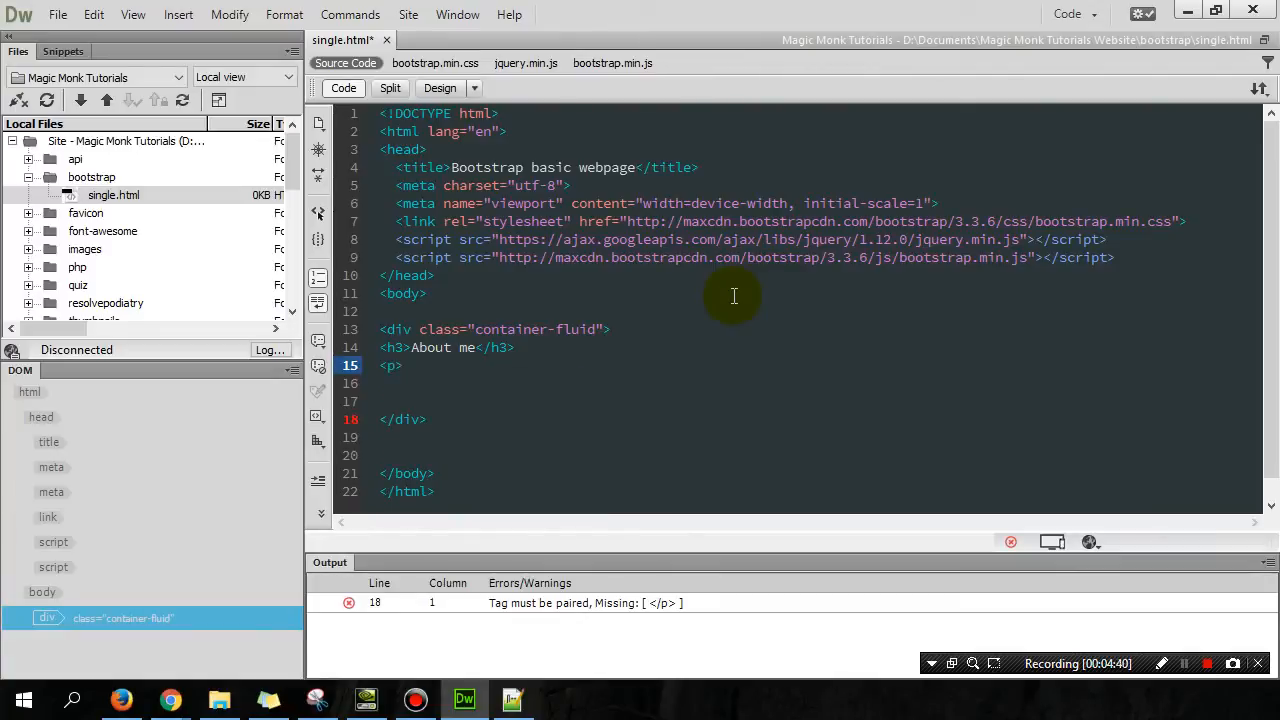
{"action": "type", "text": "My name's"}
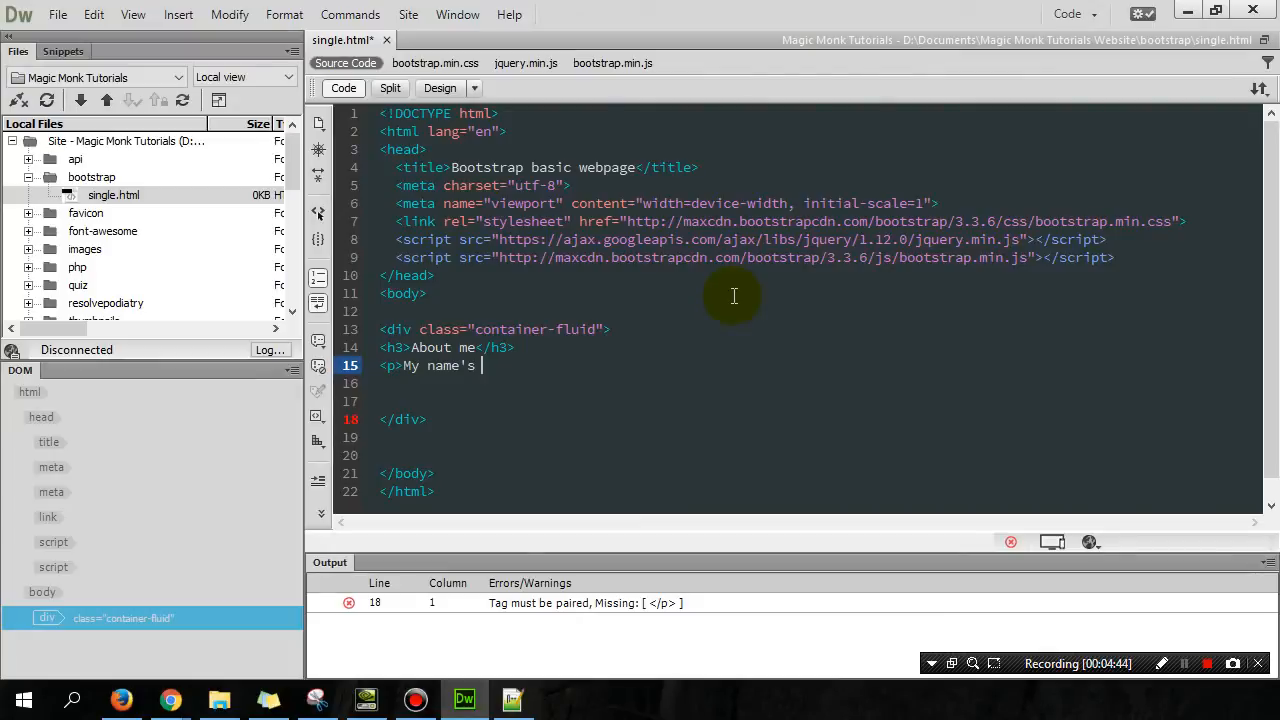
{"action": "type", "text": "Edward. I'm 33, and I'm now teaching you how to use Bootstrap.</p>"}
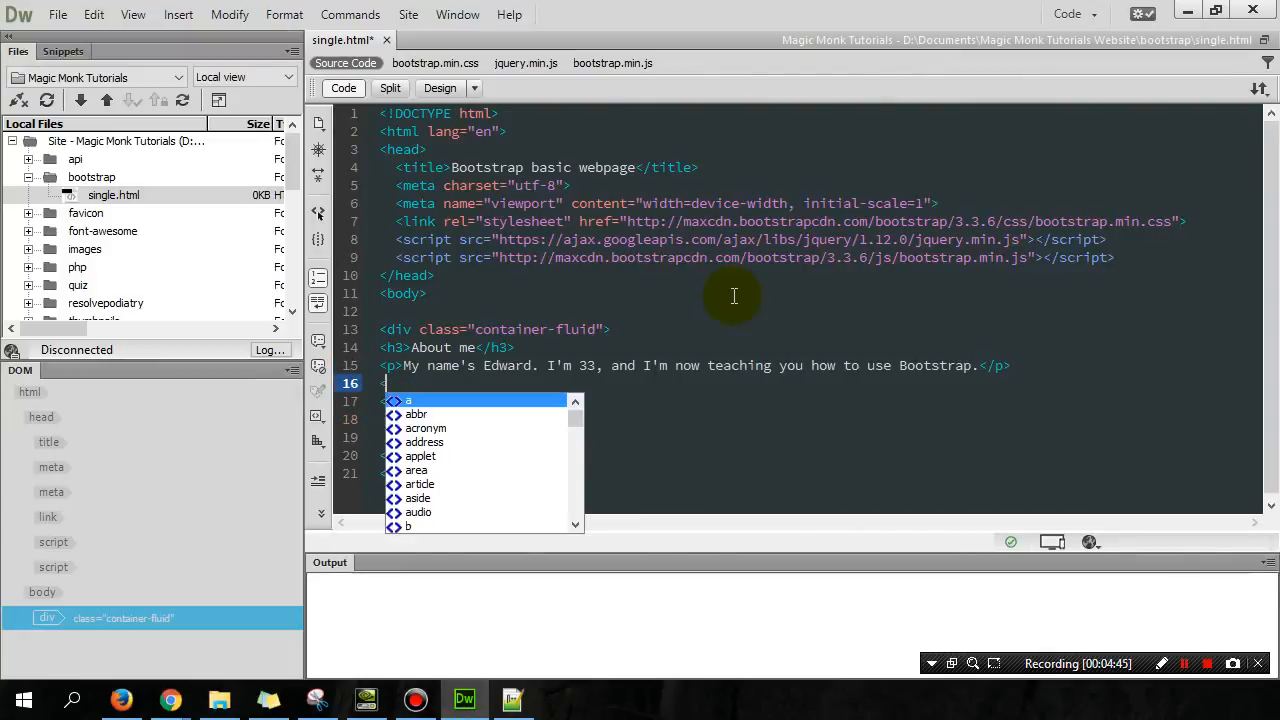
{"action": "type", "text": "<img sr"}
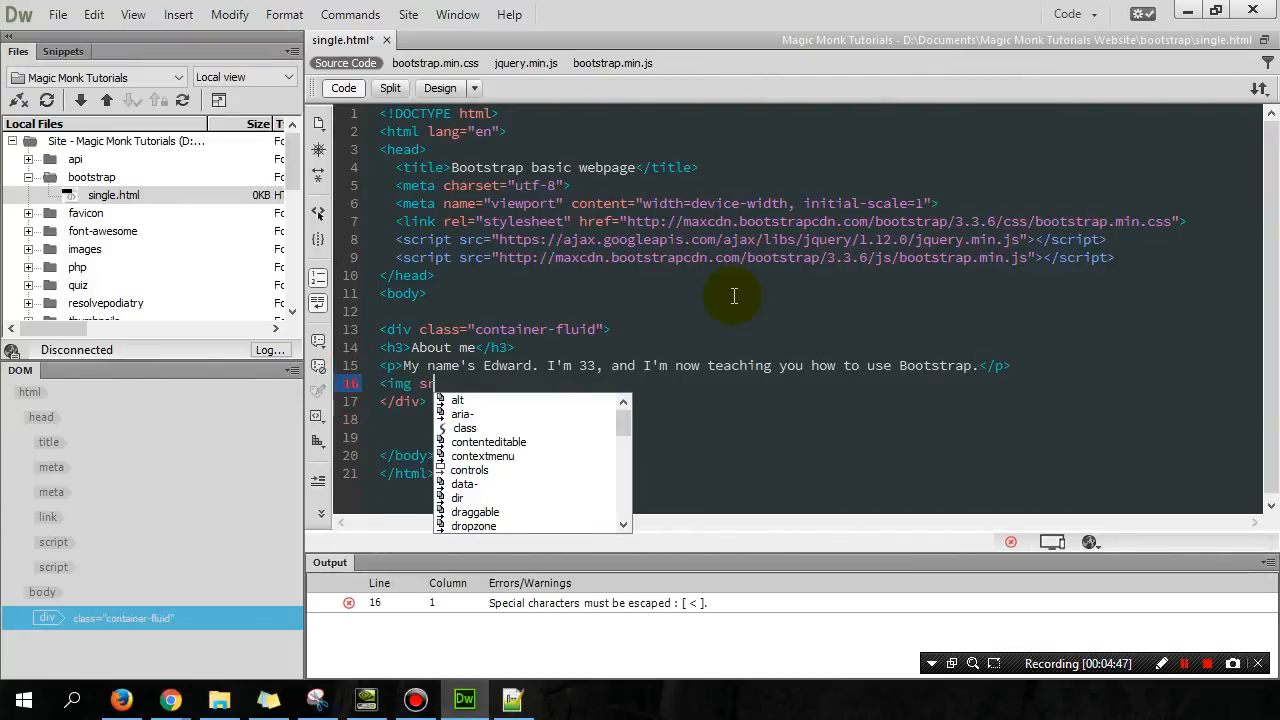
{"action": "type", "text": "src=\"\""}
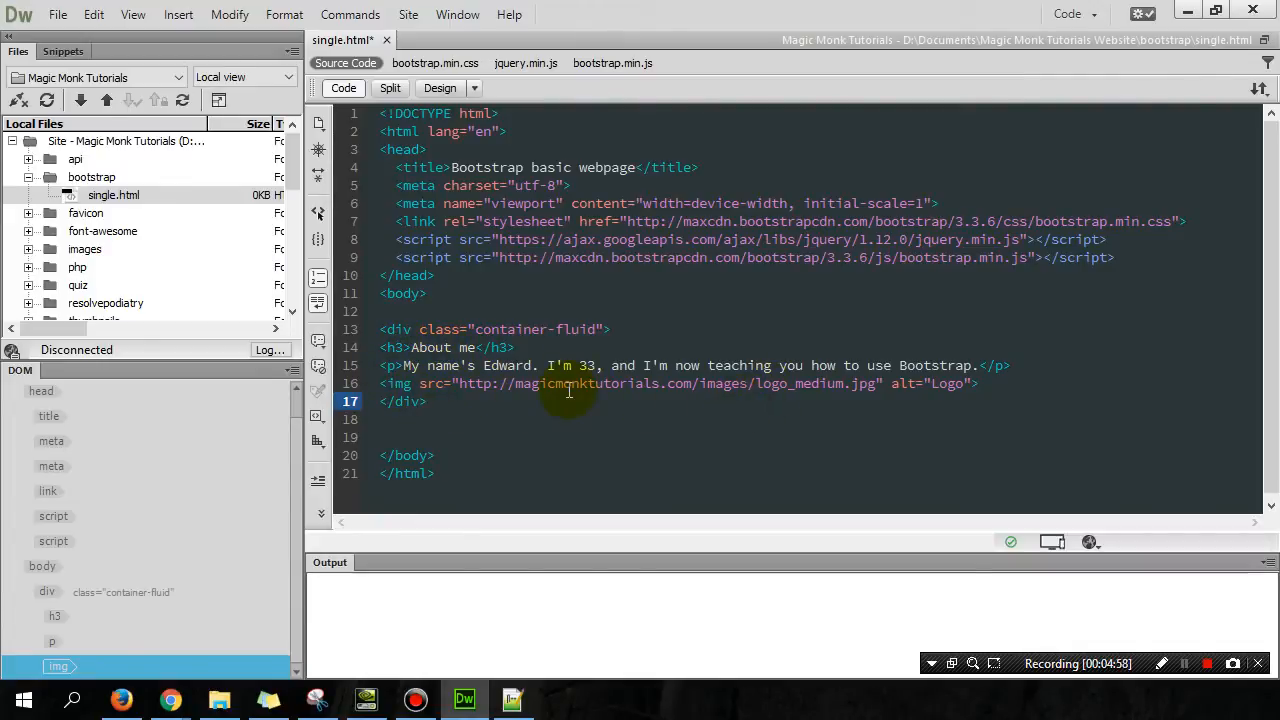
{"action": "left_click", "coordinate": [784, 412]}
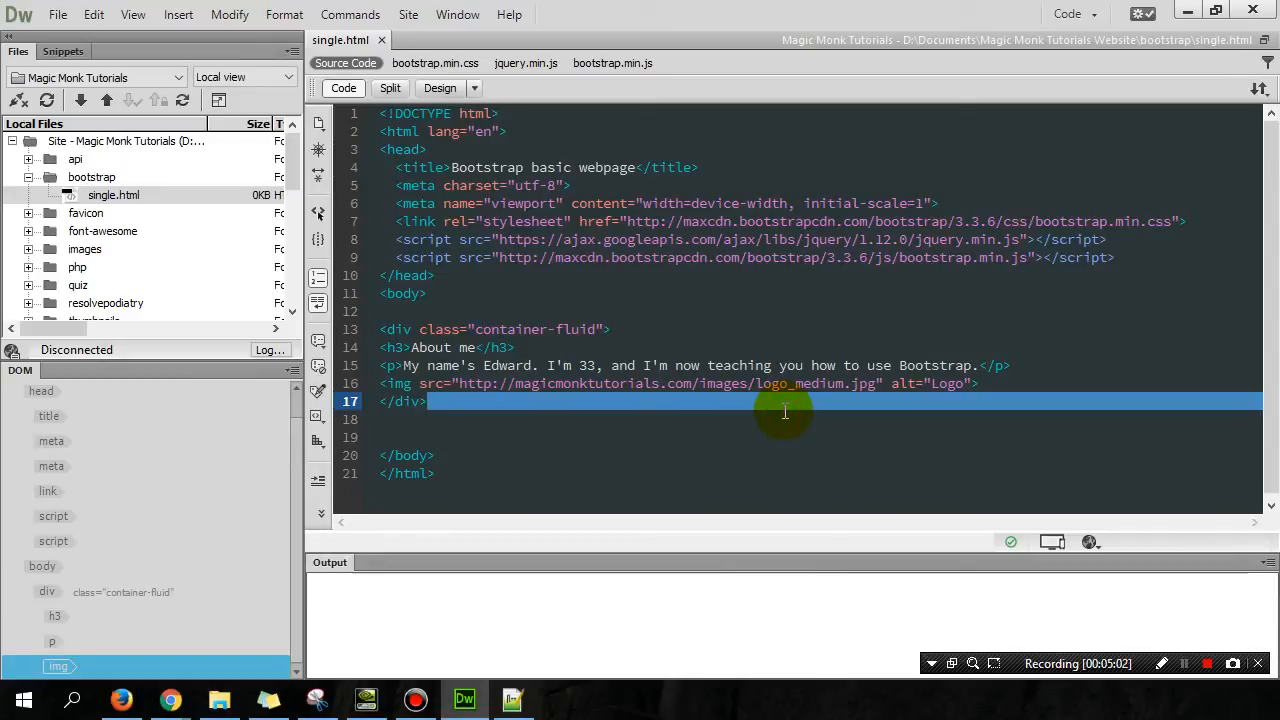
{"action": "mouse_move", "coordinate": [780, 405]}
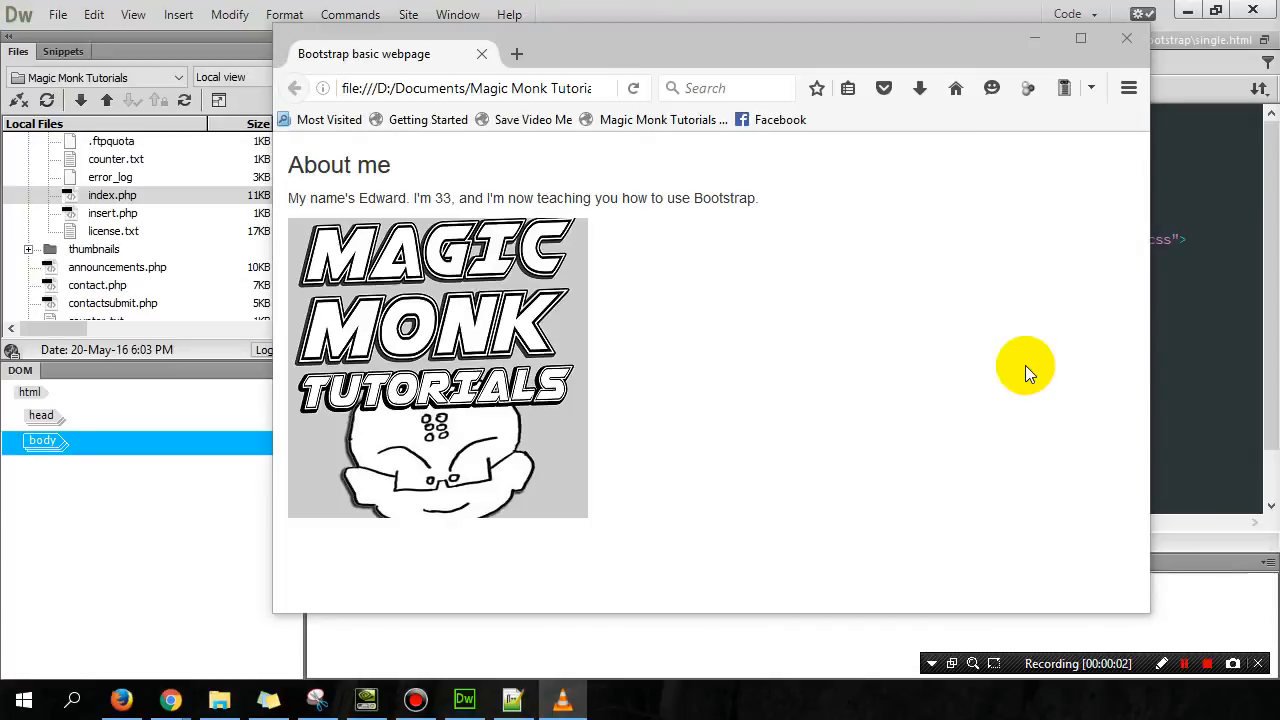
{"action": "mouse_move", "coordinate": [1000, 150]}
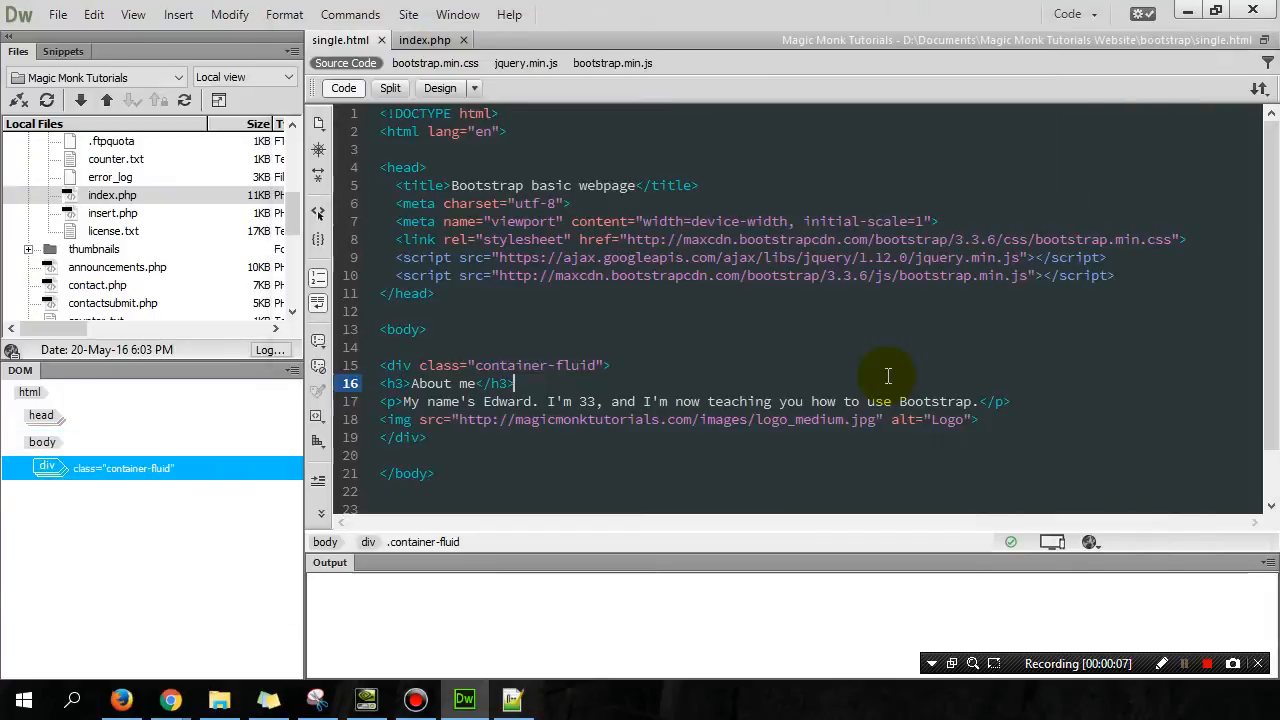
{"action": "mouse_move", "coordinate": [1102, 278]}
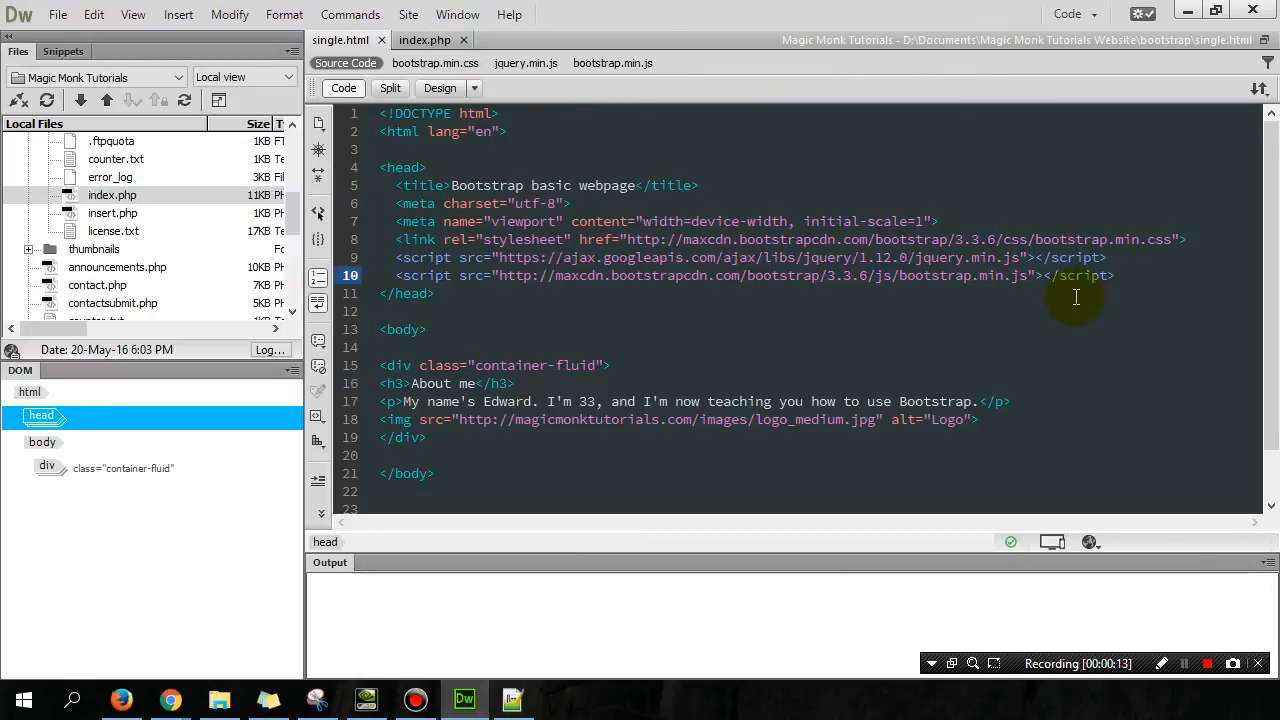
Type a style block in the head starting a .bg1 rule with background-color:
{"action": "type", "text": "<style>"}
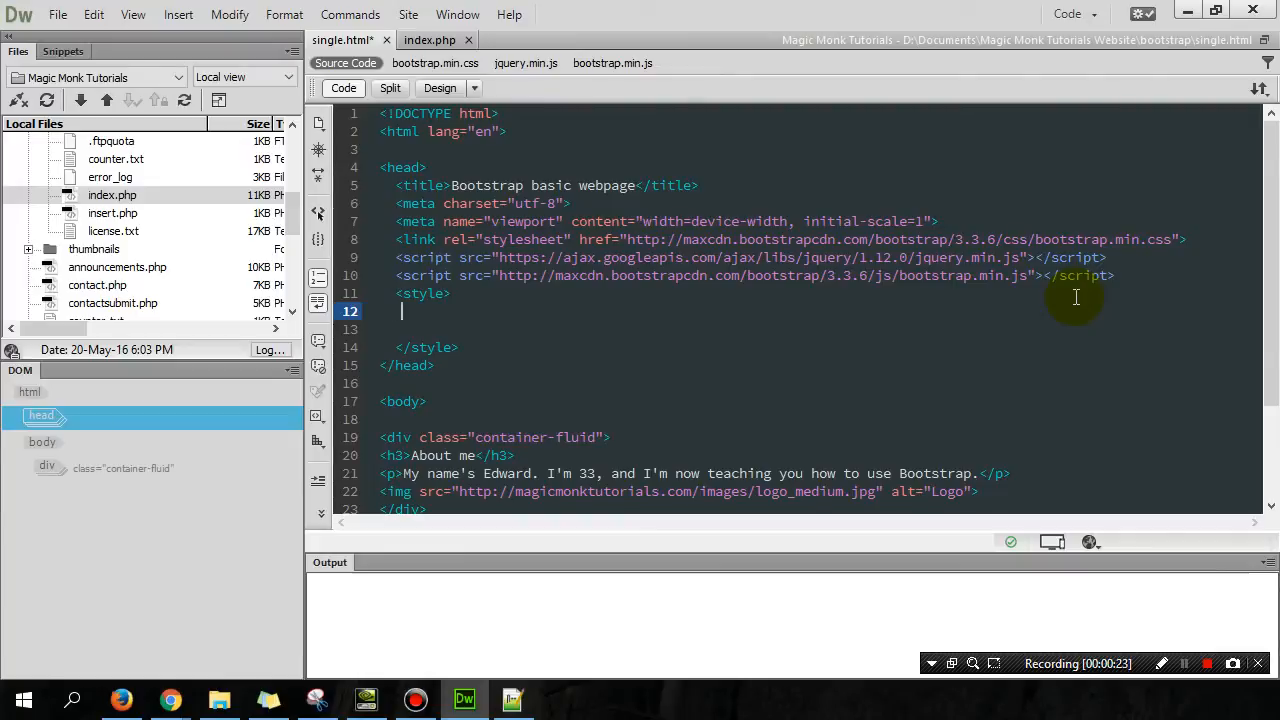
{"action": "type", "text": ".b"}
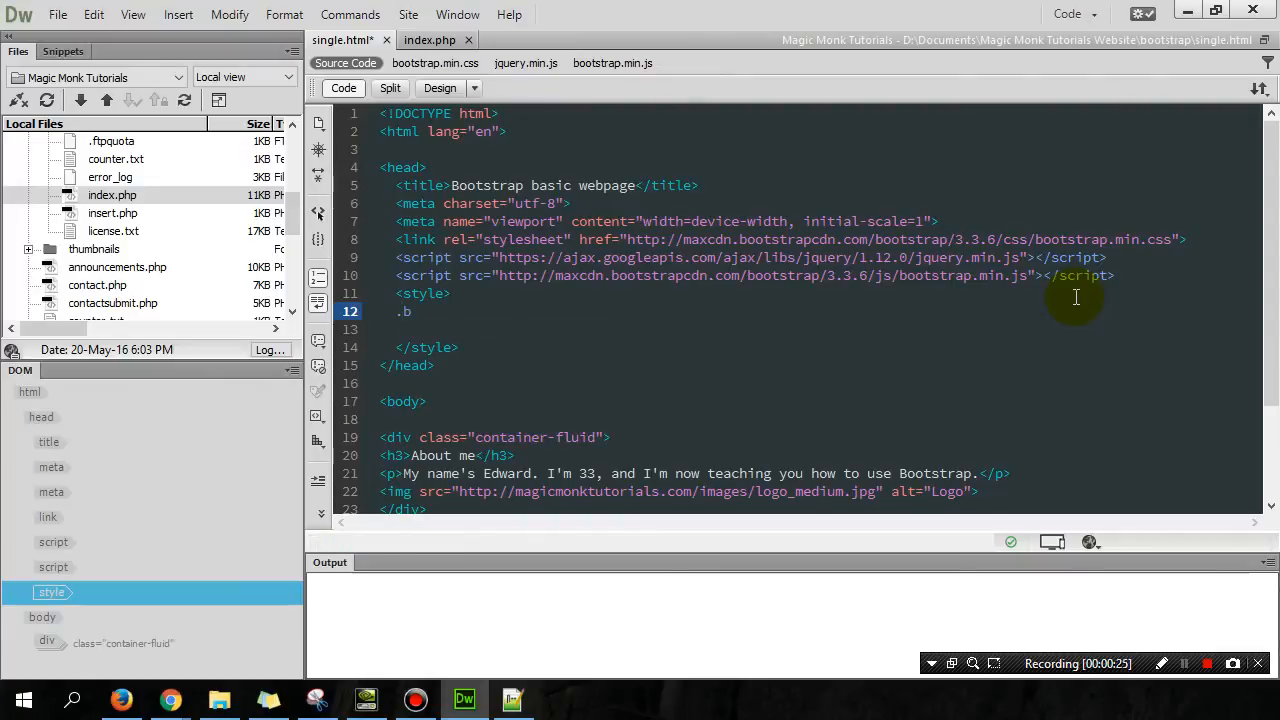
{"action": "type", "text": "g1"}
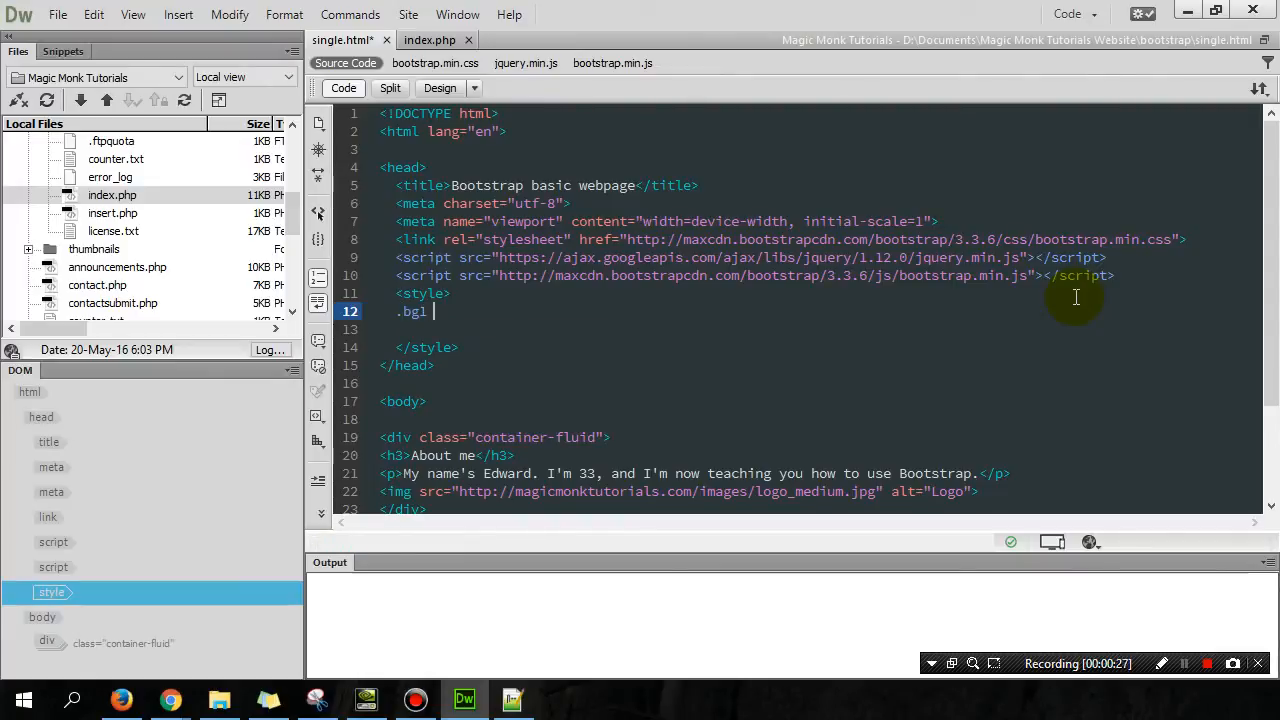
{"action": "type", "text": "{"}
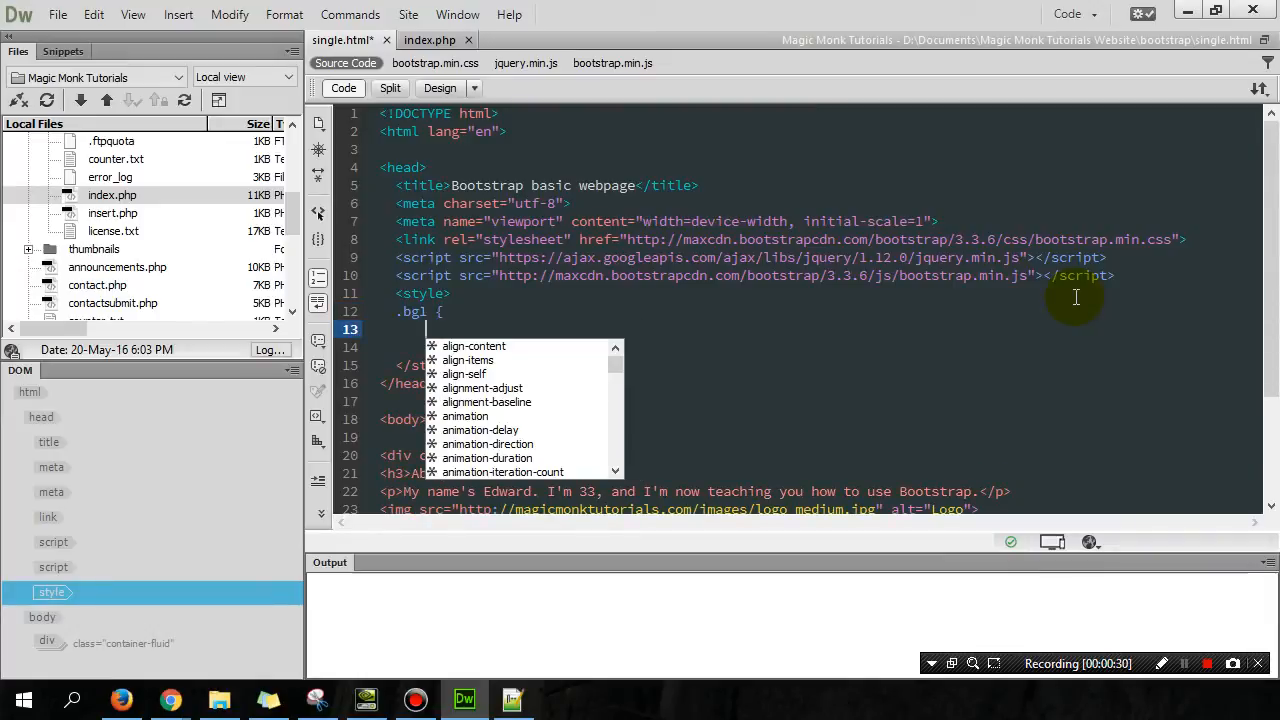
{"action": "type", "text": "background"}
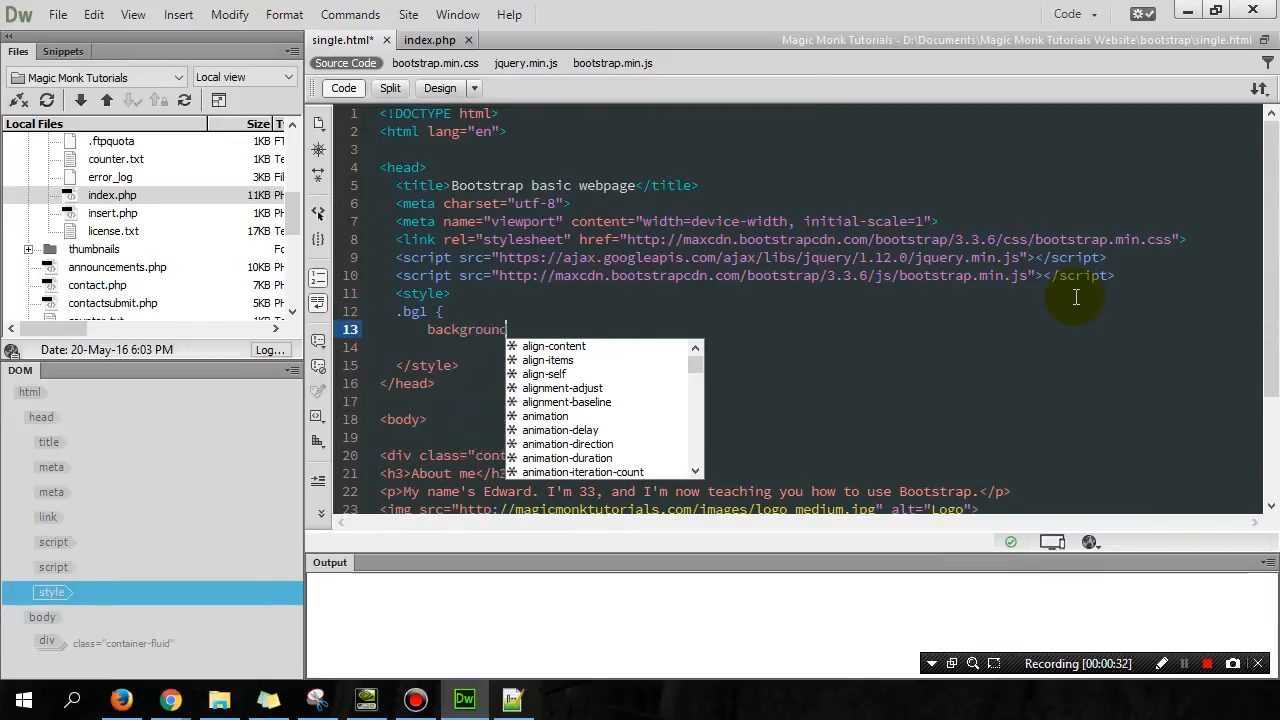
{"action": "type", "text": "-color:"}
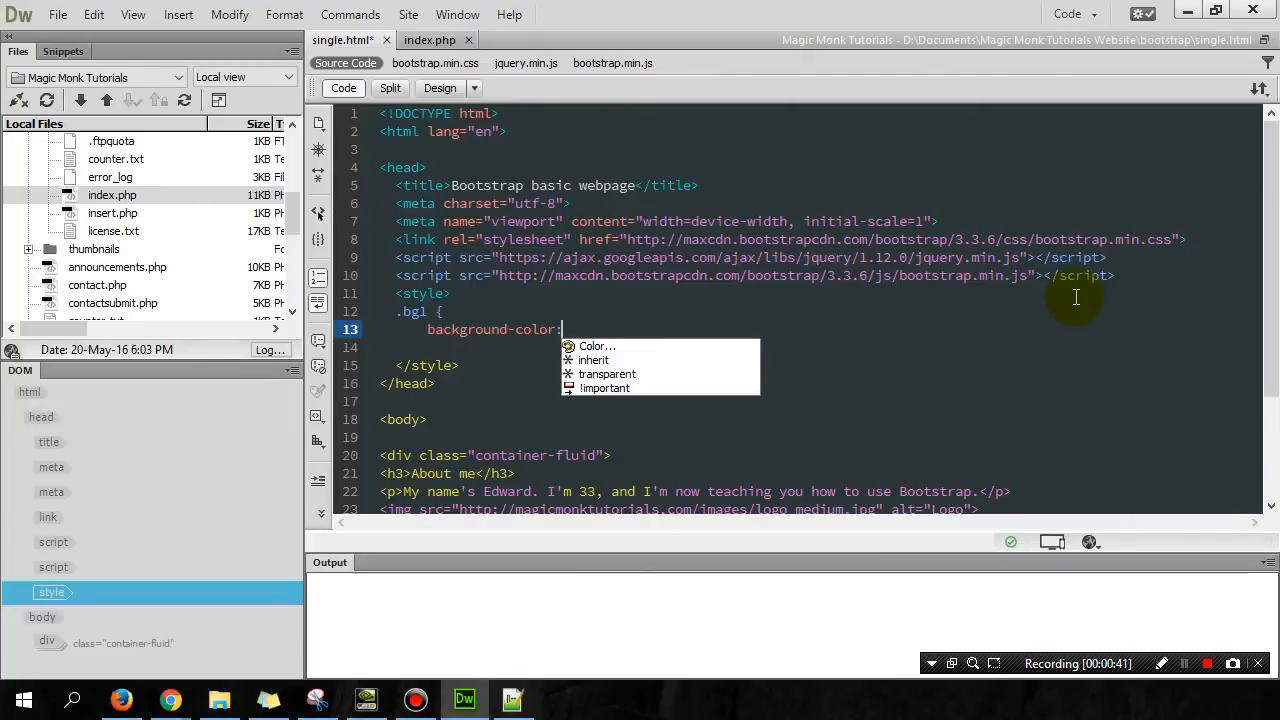
Pick green #20C05A in the colour picker as .bg1's background colour
{"action": "left_click", "coordinate": [596, 346]}
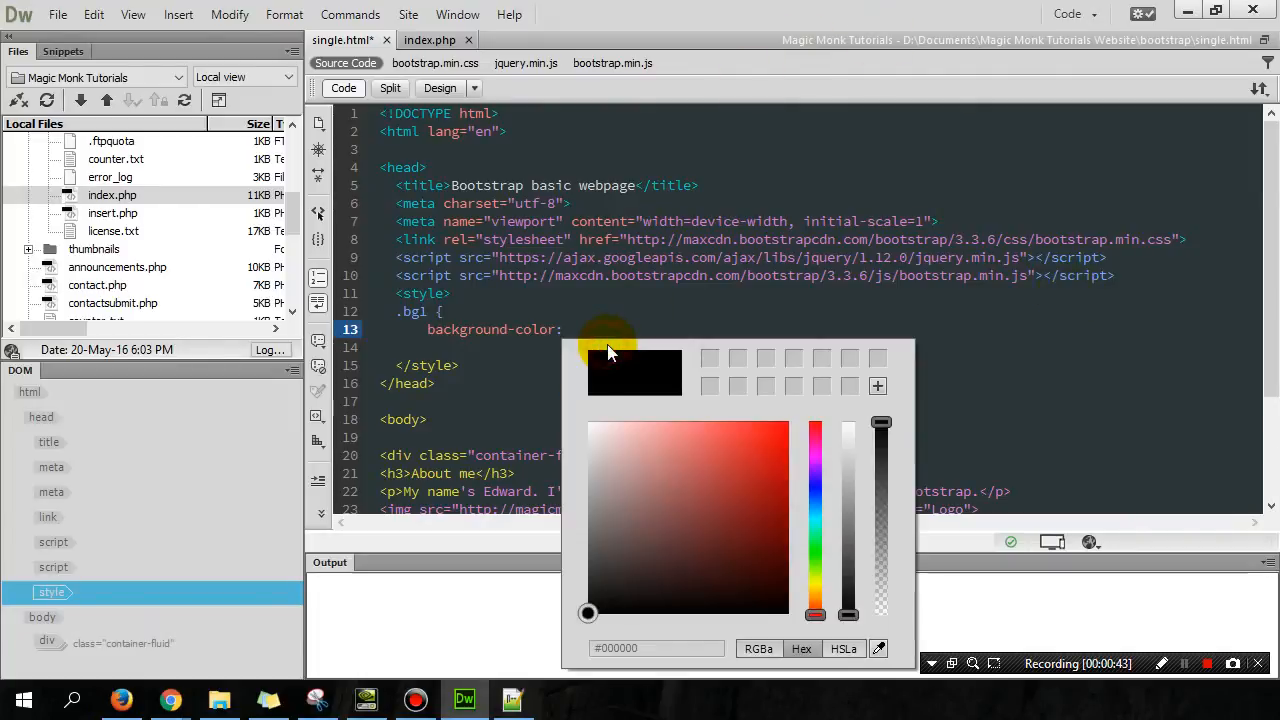
{"action": "left_click", "coordinate": [770, 515]}
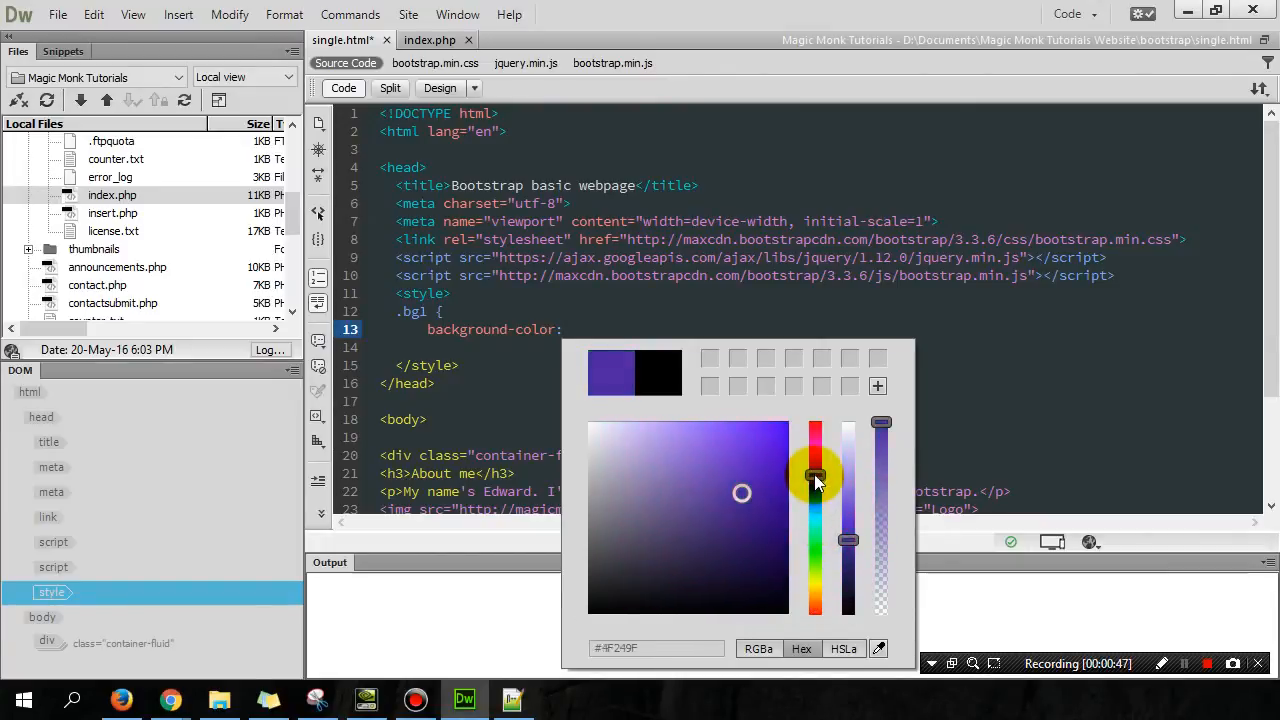
{"action": "left_click_drag", "start_coordinate": [815, 478], "coordinate": [815, 531]}
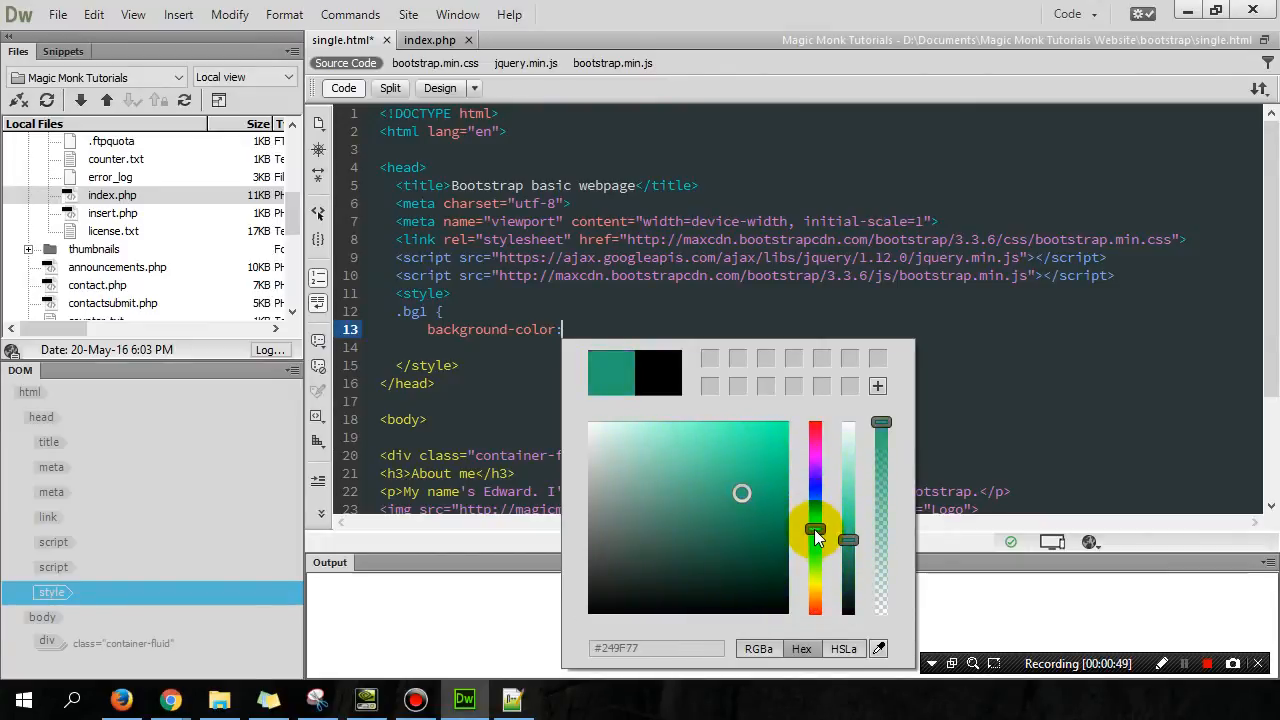
{"action": "left_click", "coordinate": [735, 456]}
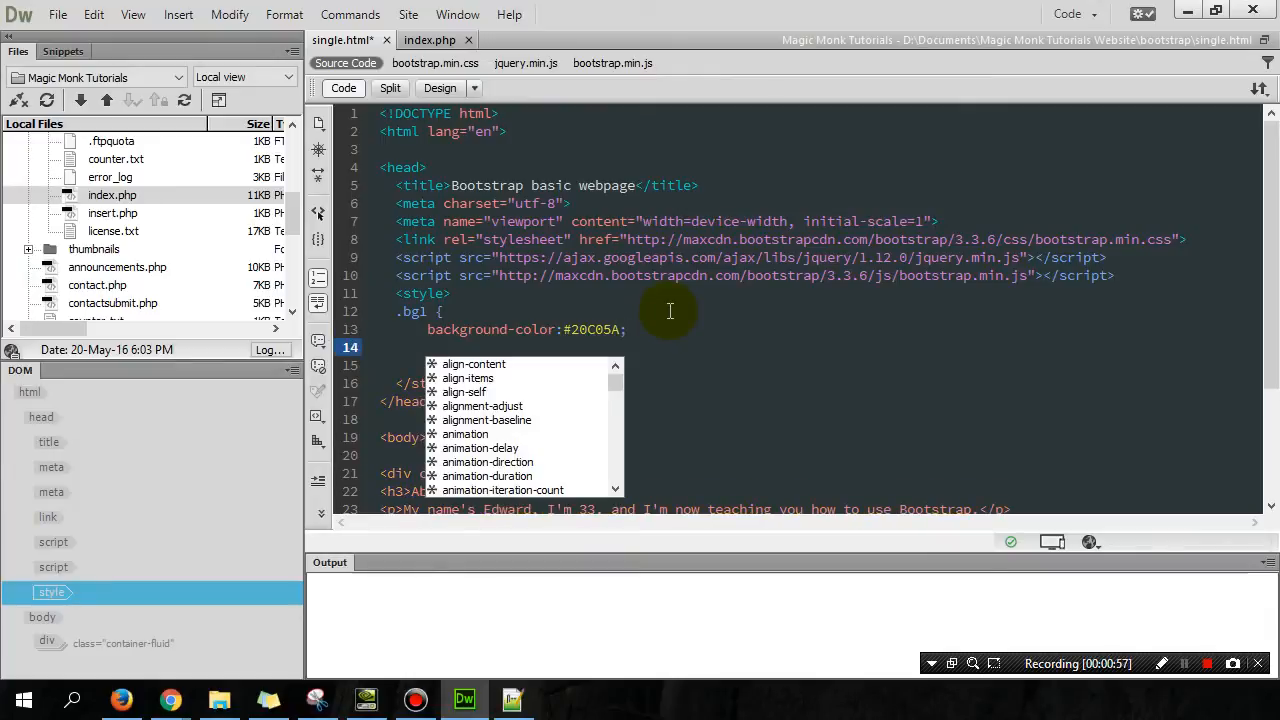
Add color: white to the .bg1 rule and close it with a brace
{"action": "type", "text": "color:"}
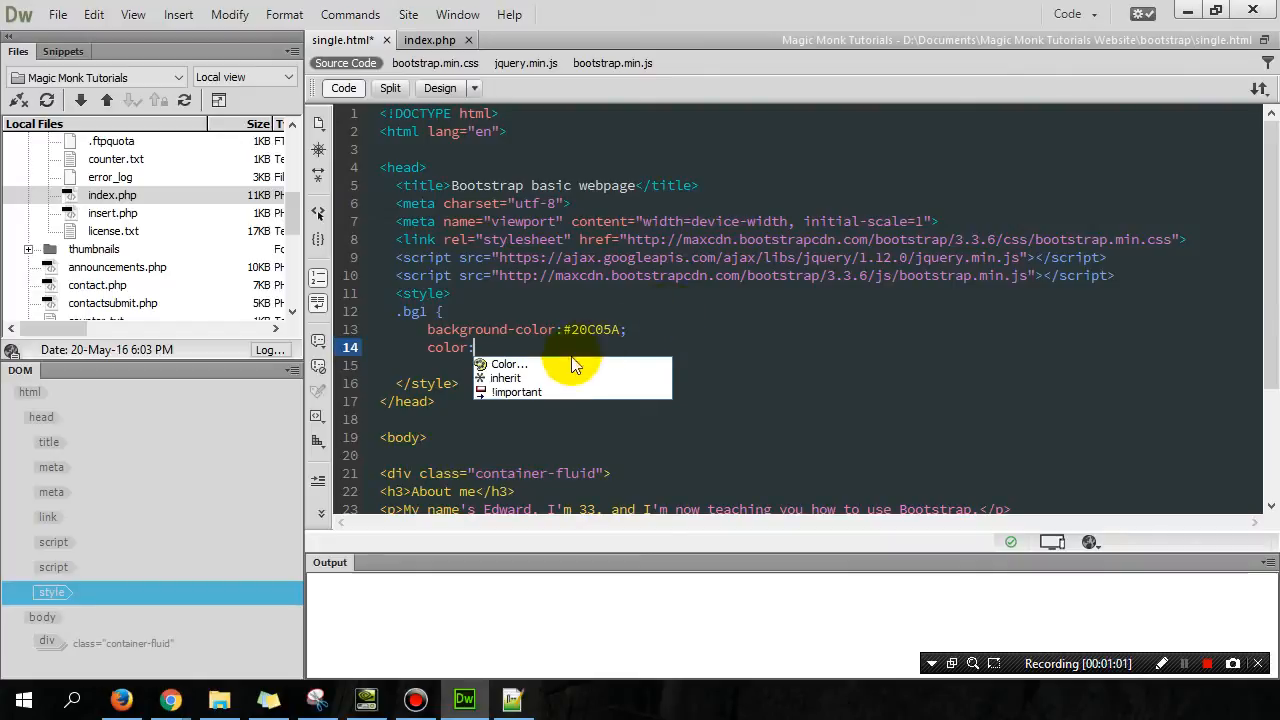
{"action": "left_click", "coordinate": [473, 347]}
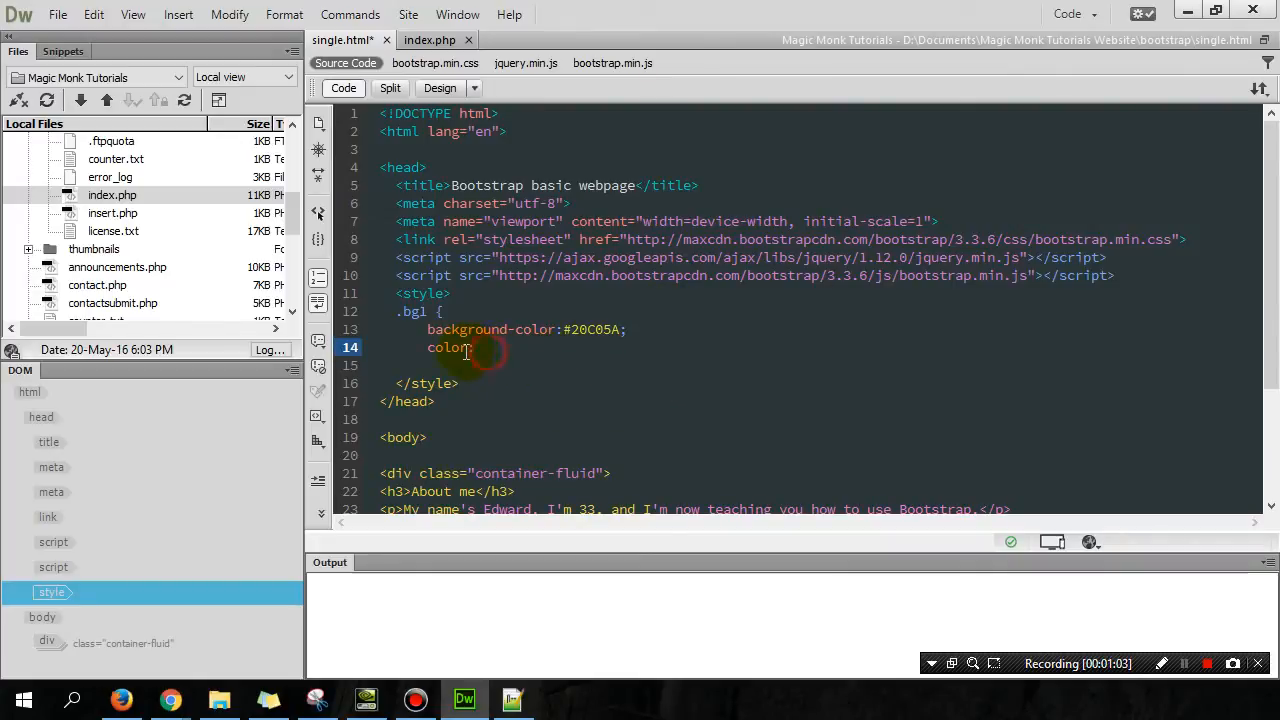
{"action": "type", "text": ":"}
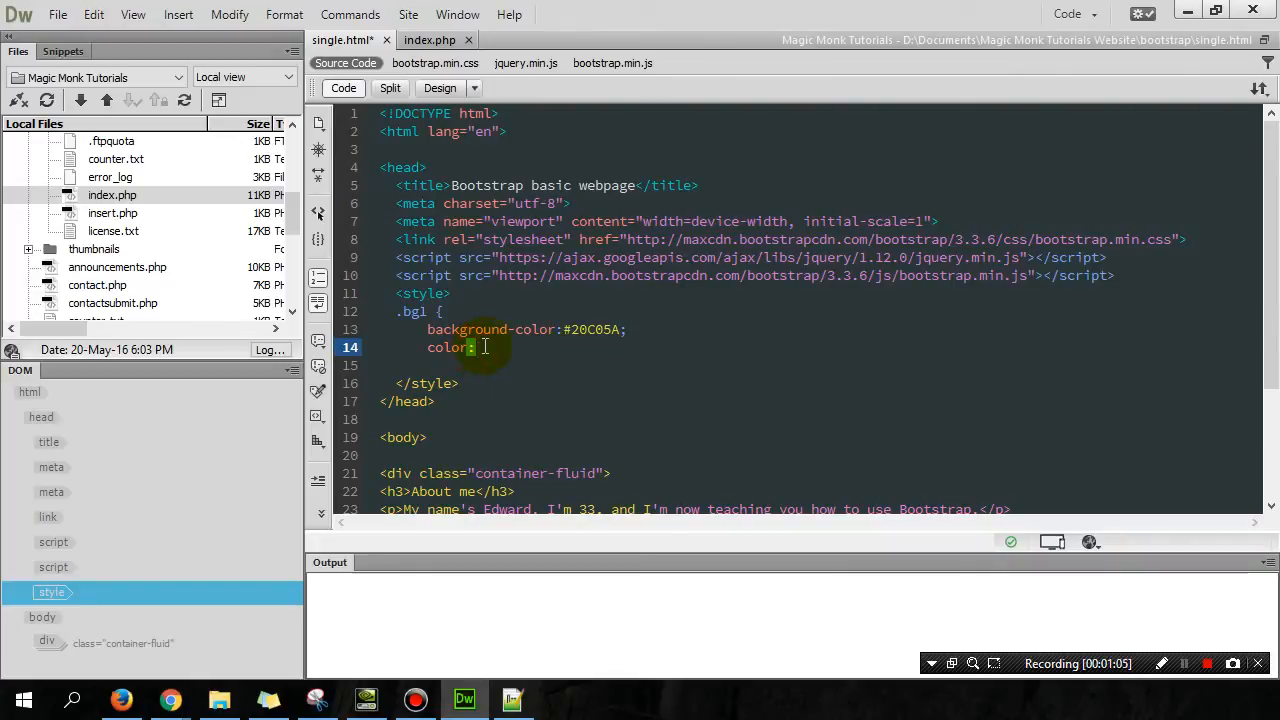
{"action": "type", "text": "white"}
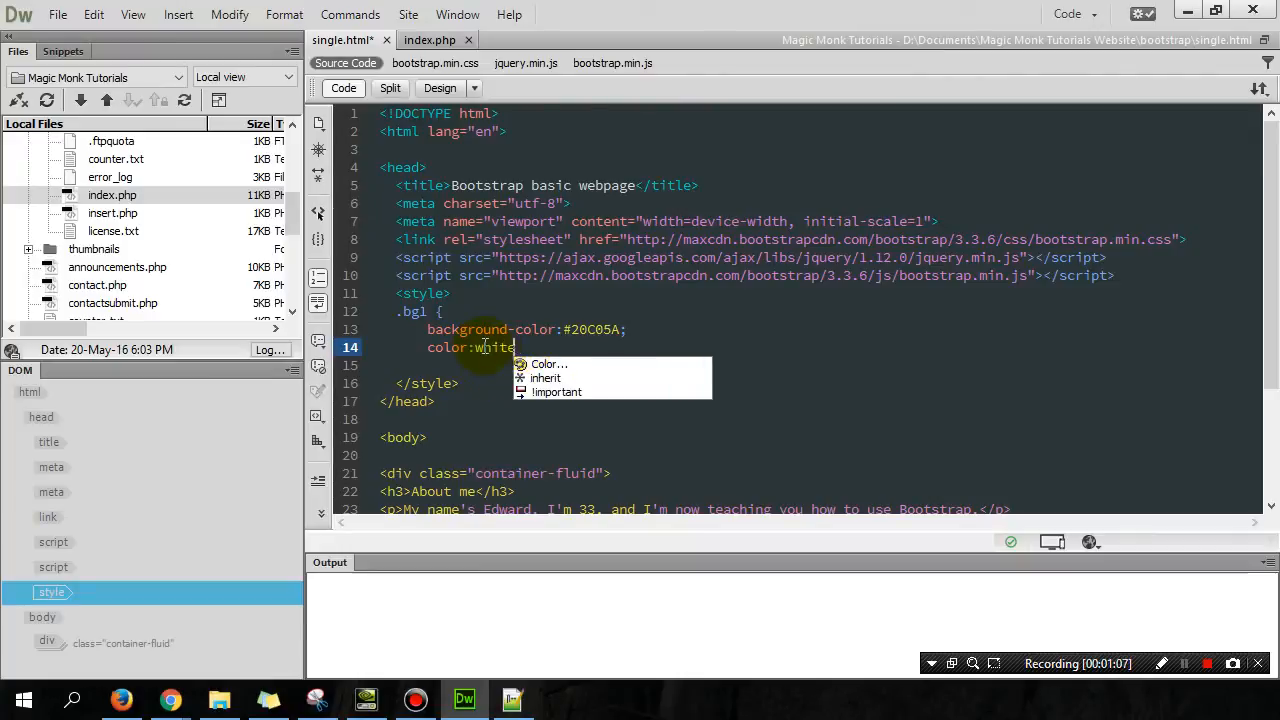
{"action": "key", "text": "Enter"}
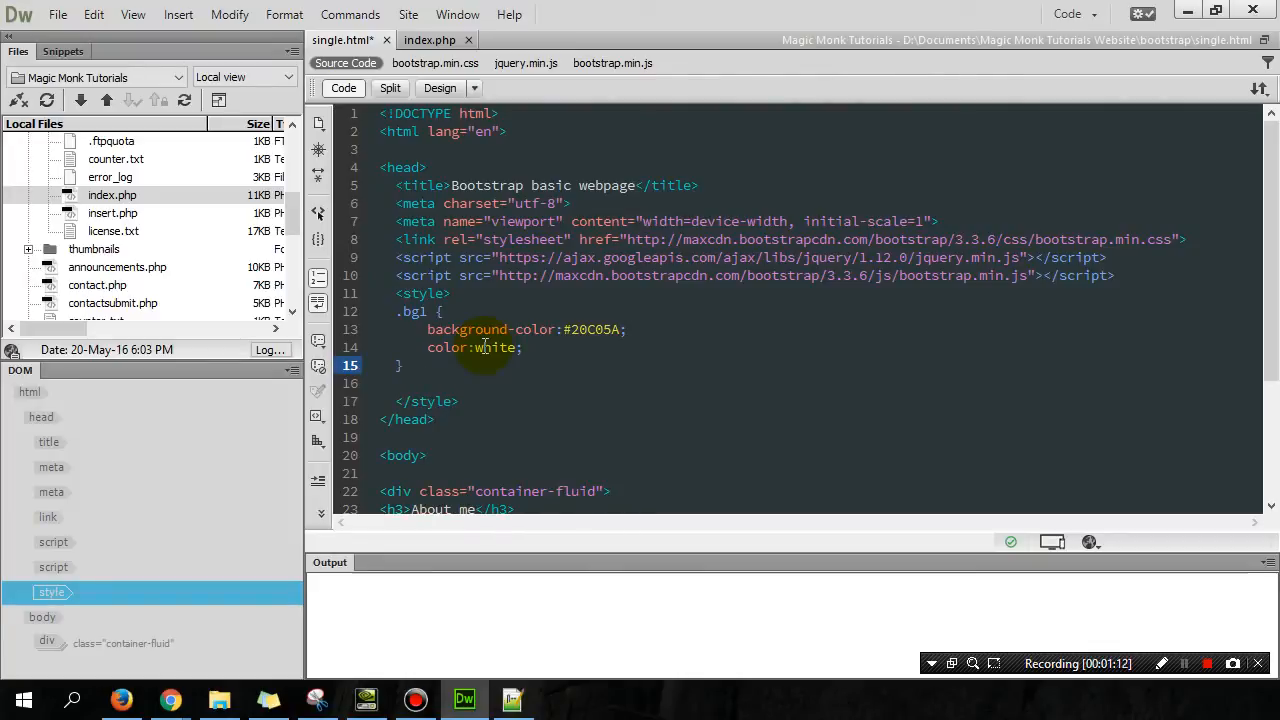
{"action": "scroll", "scroll_direction": "down", "scroll_amount": 3}
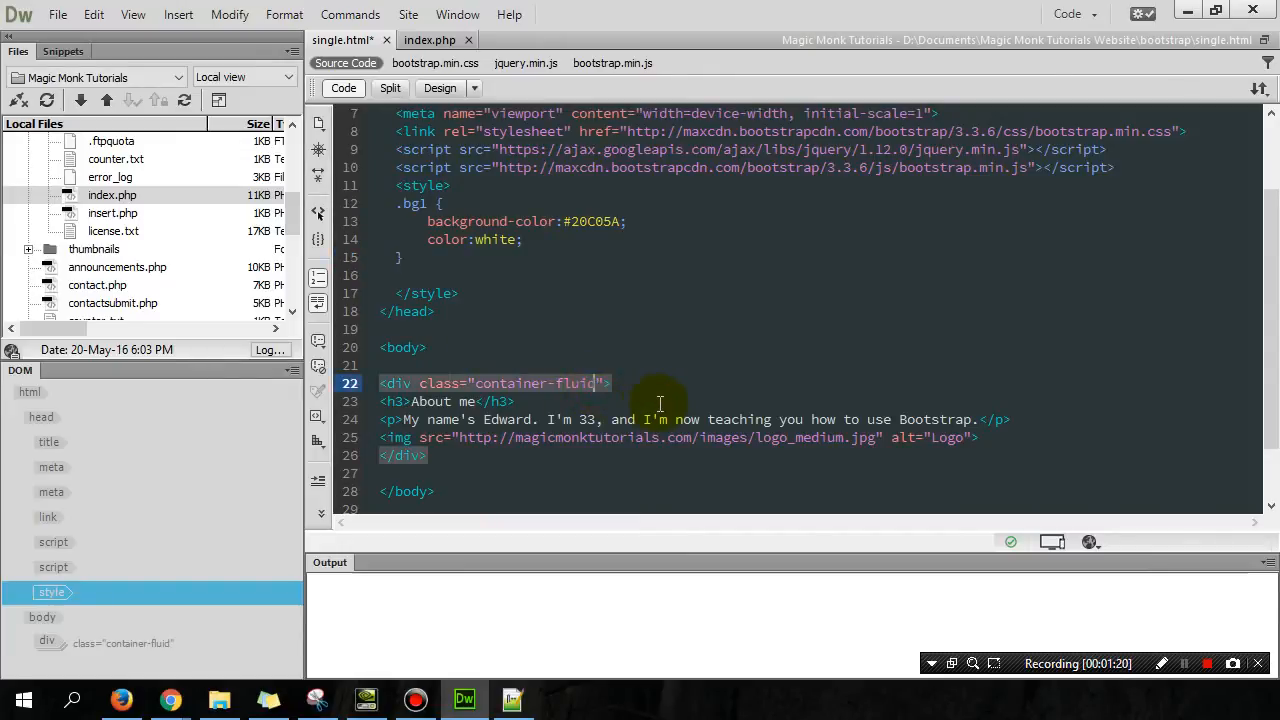
Append bg1 and text-center to the container div's class attribute
{"action": "type", "text": "\" \""}
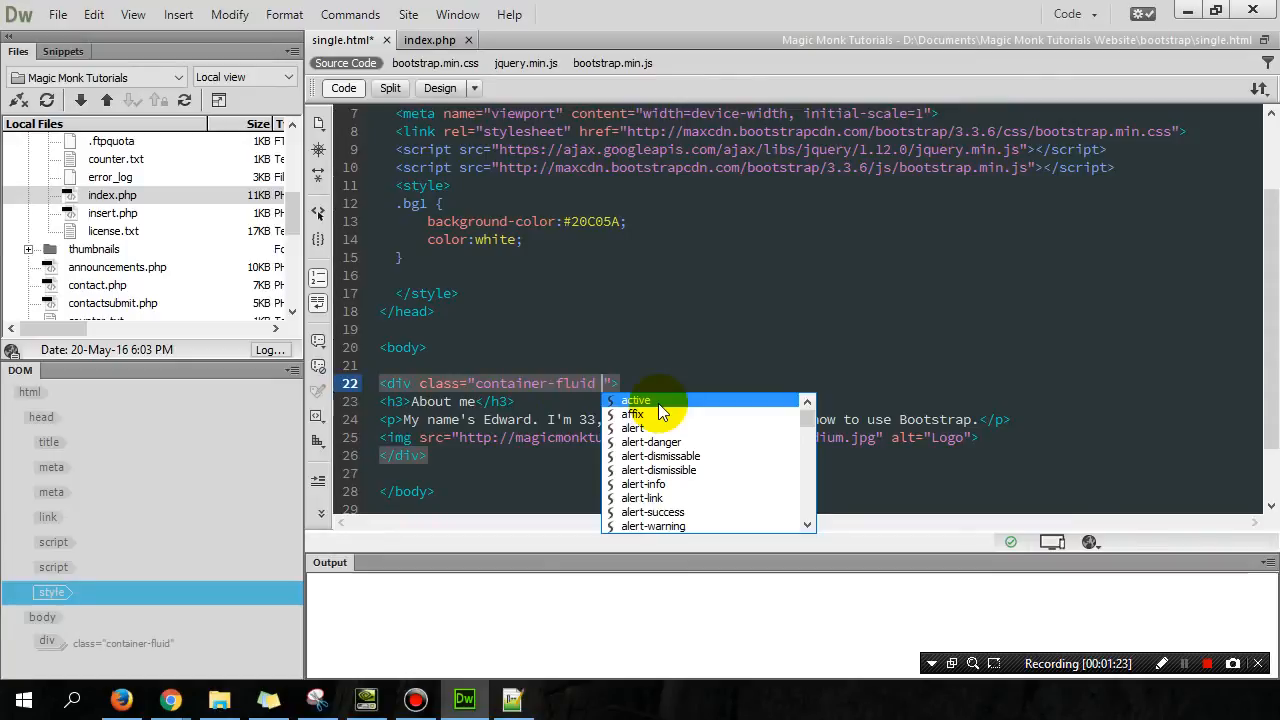
{"action": "type", "text": "bgl"}
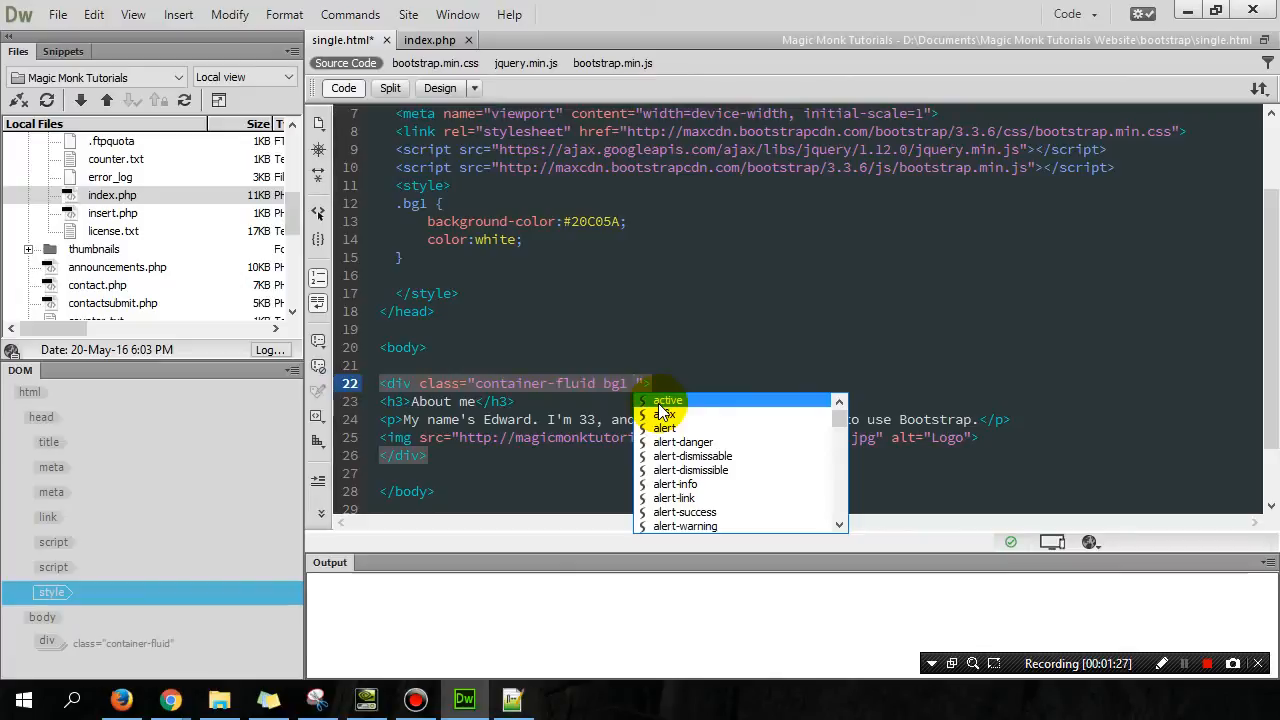
{"action": "type", "text": "text-ce"}
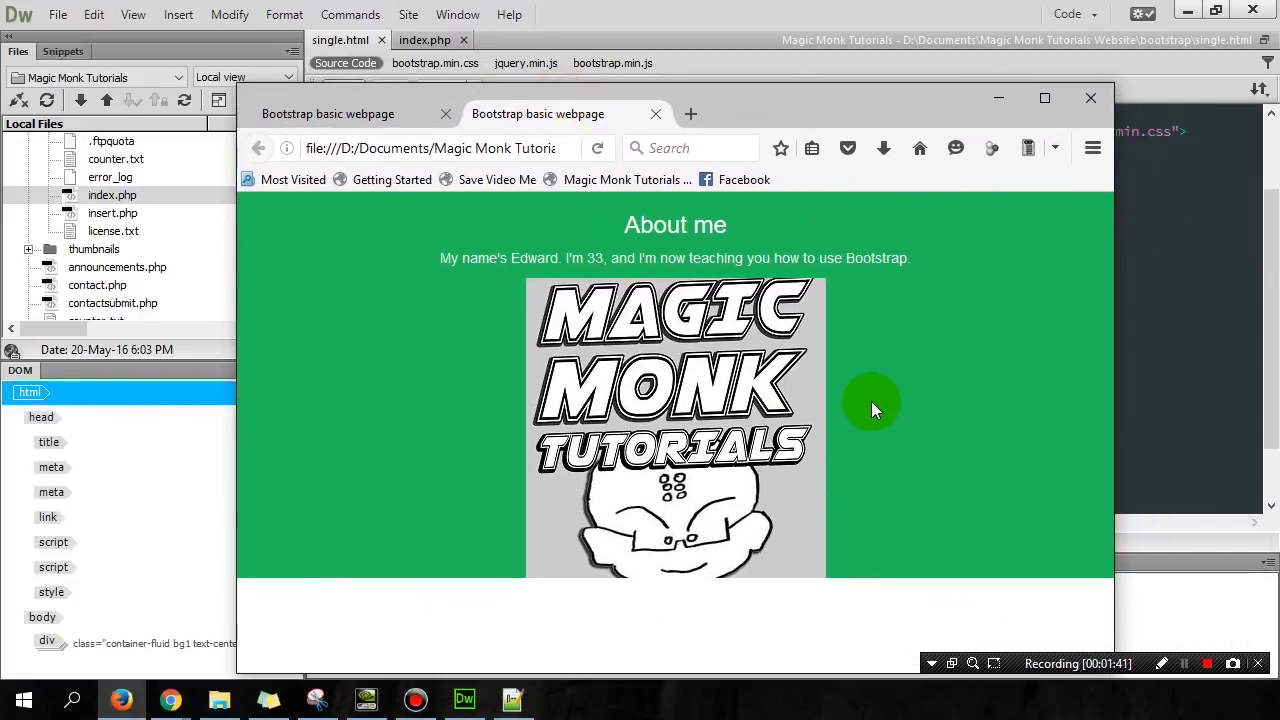
{"action": "mouse_move", "coordinate": [865, 343]}
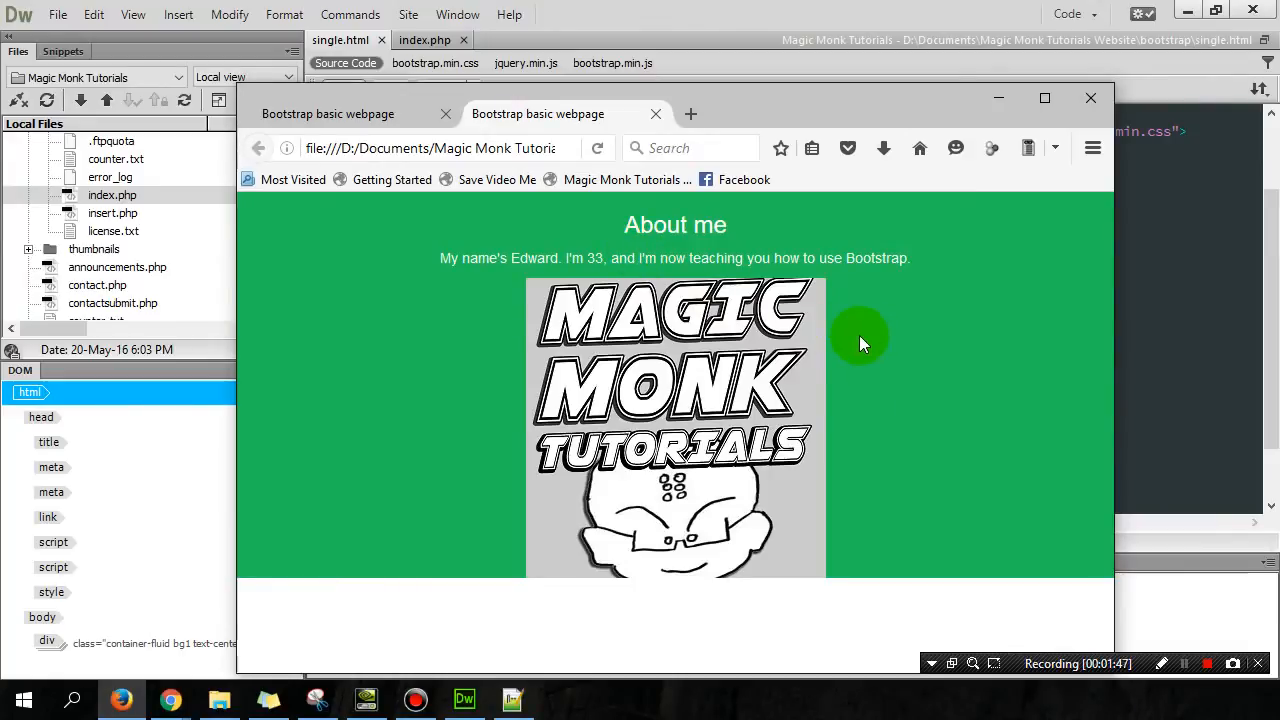
{"action": "mouse_move", "coordinate": [750, 82]}
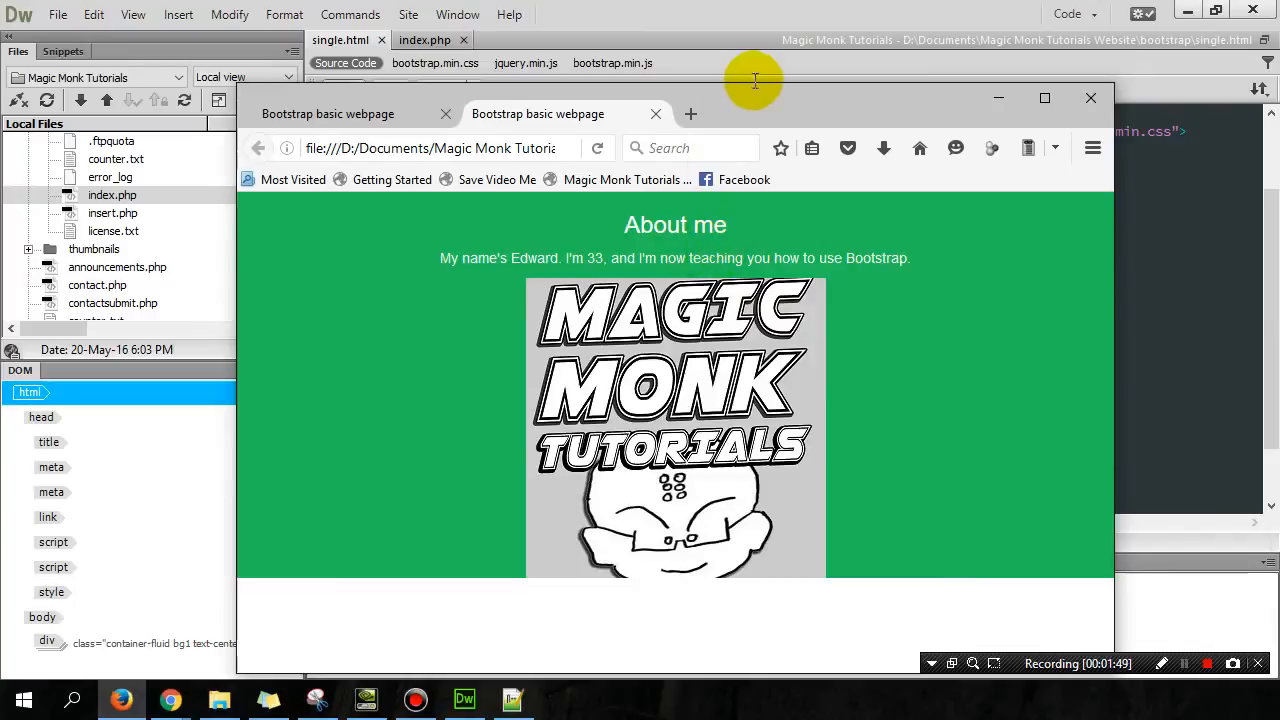
After checking the green, centred About me section in Firefox, return to Dreamweaver
{"action": "left_click", "coordinate": [1090, 98]}
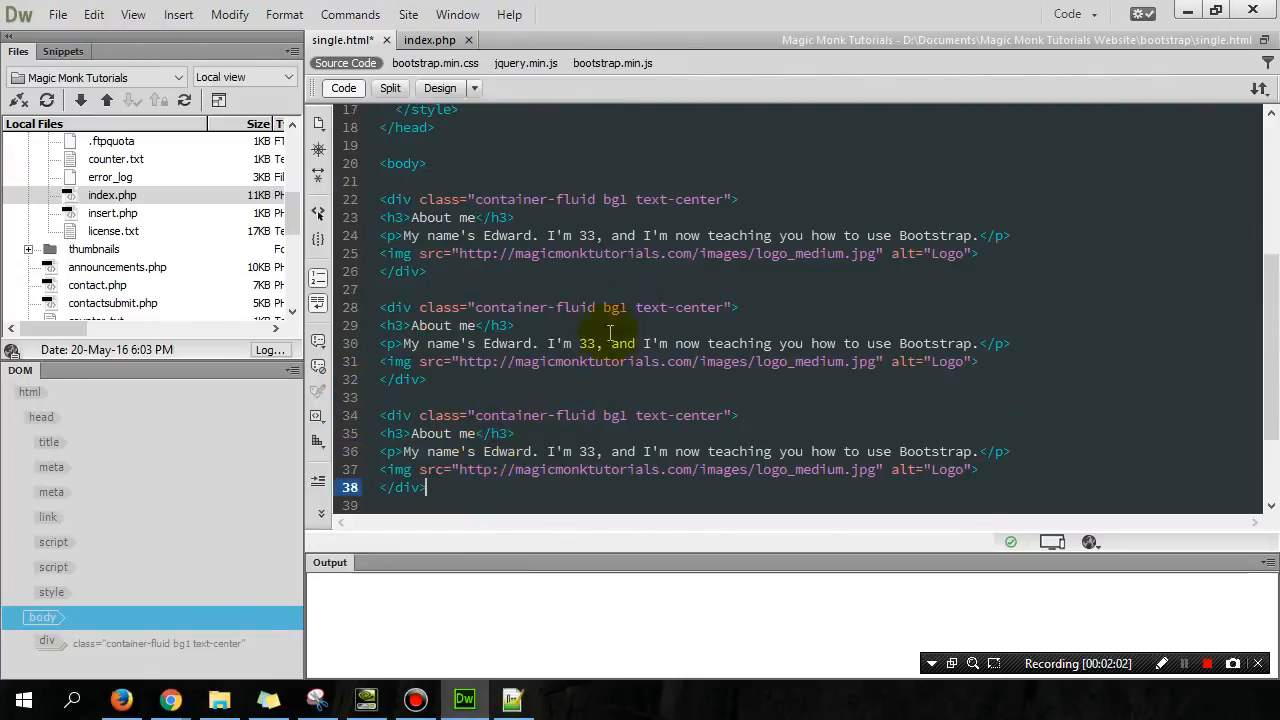
Delete the .bg2 rule's background colour value and bring up colour suggestions
{"action": "scroll", "scroll_direction": "up", "scroll_amount": 3}
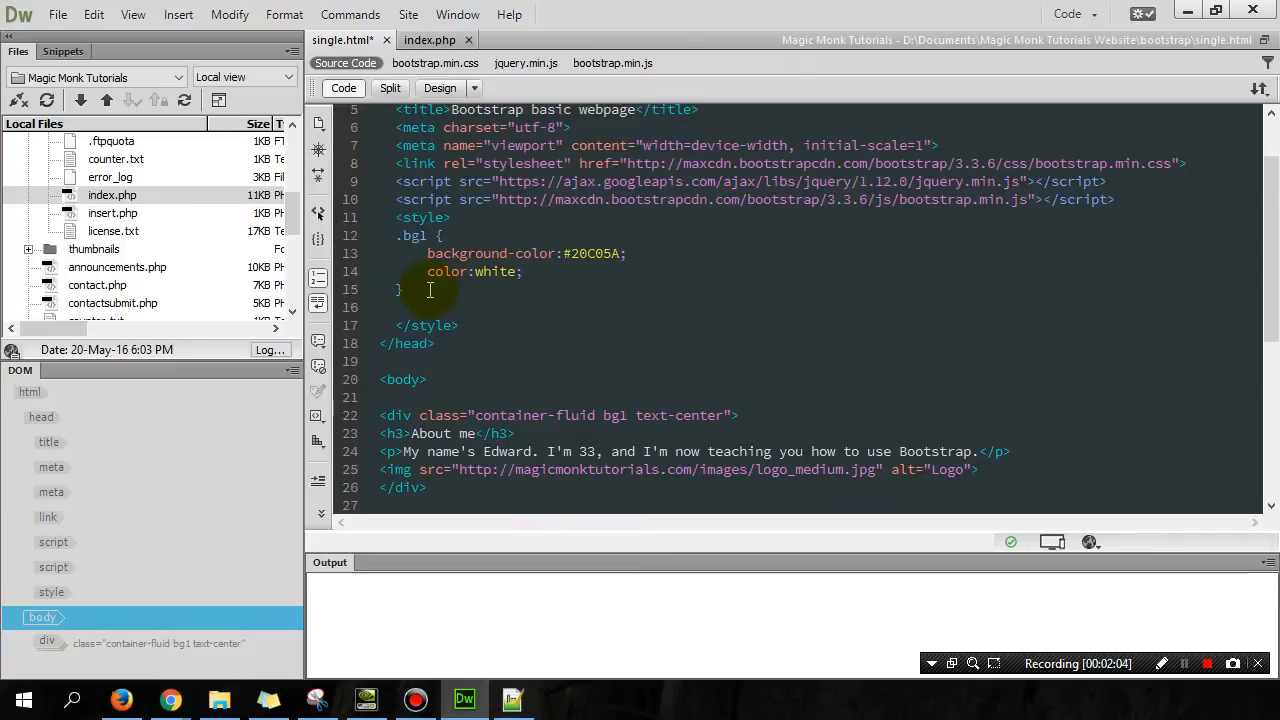
{"action": "left_click", "coordinate": [432, 289]}
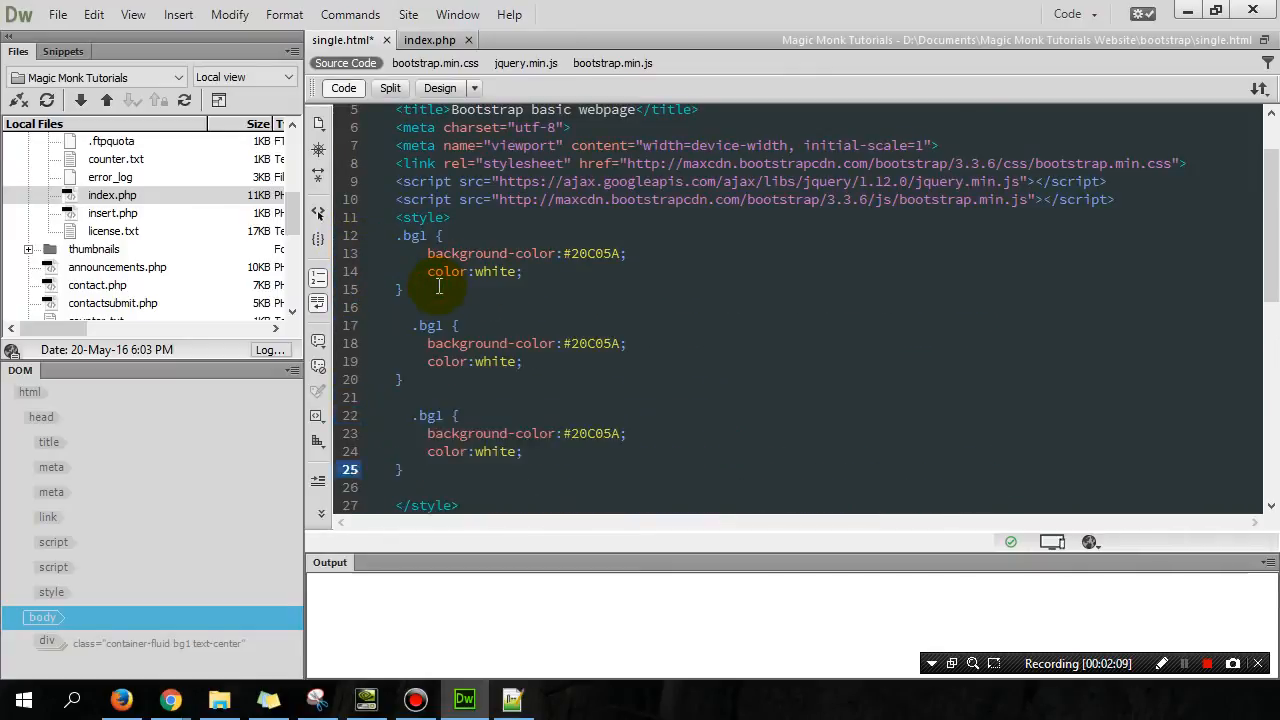
{"action": "left_click", "coordinate": [435, 325]}
{"action": "type", "text": "2"}
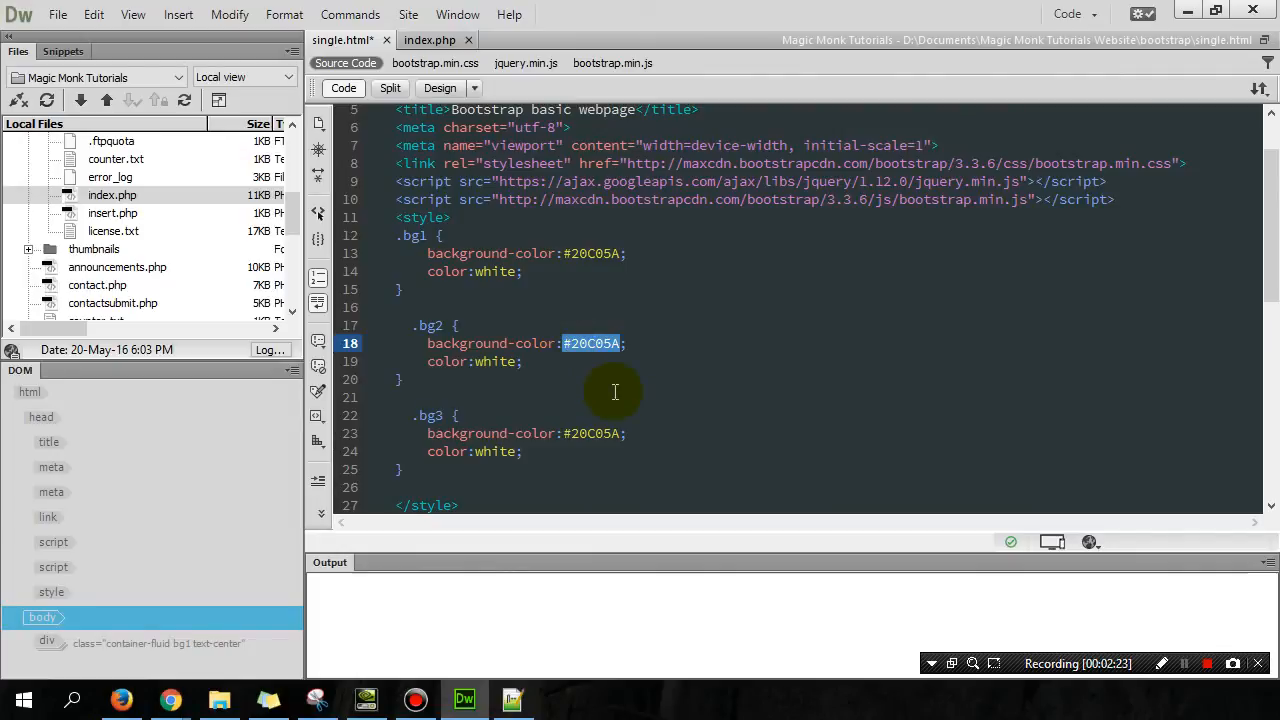
{"action": "key", "text": "Delete"}
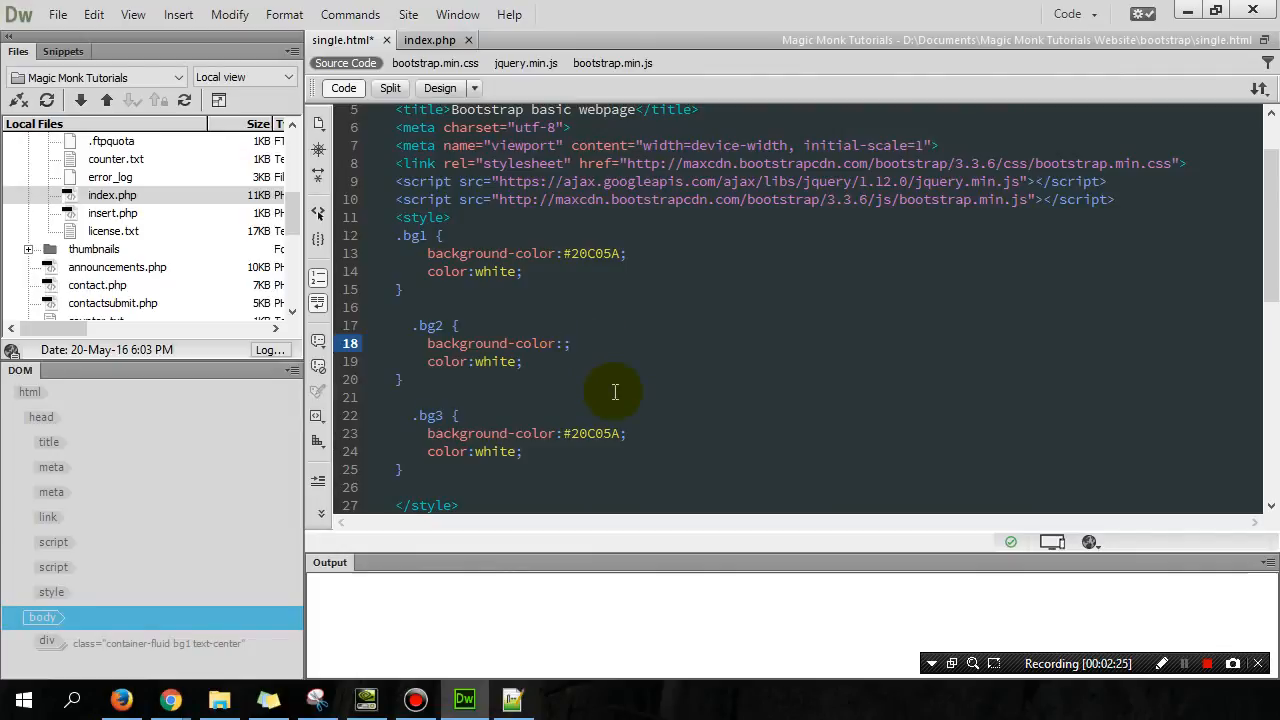
{"action": "left_click", "coordinate": [564, 343]}
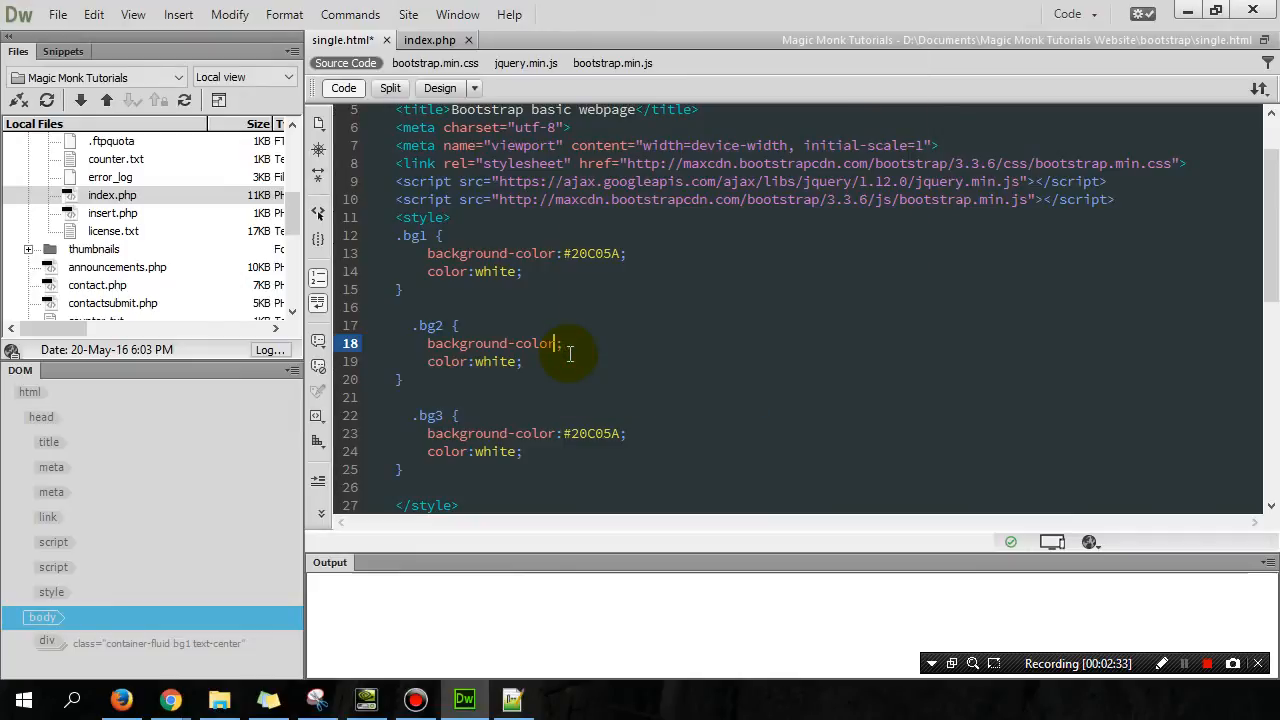
{"action": "left_click", "coordinate": [563, 343]}
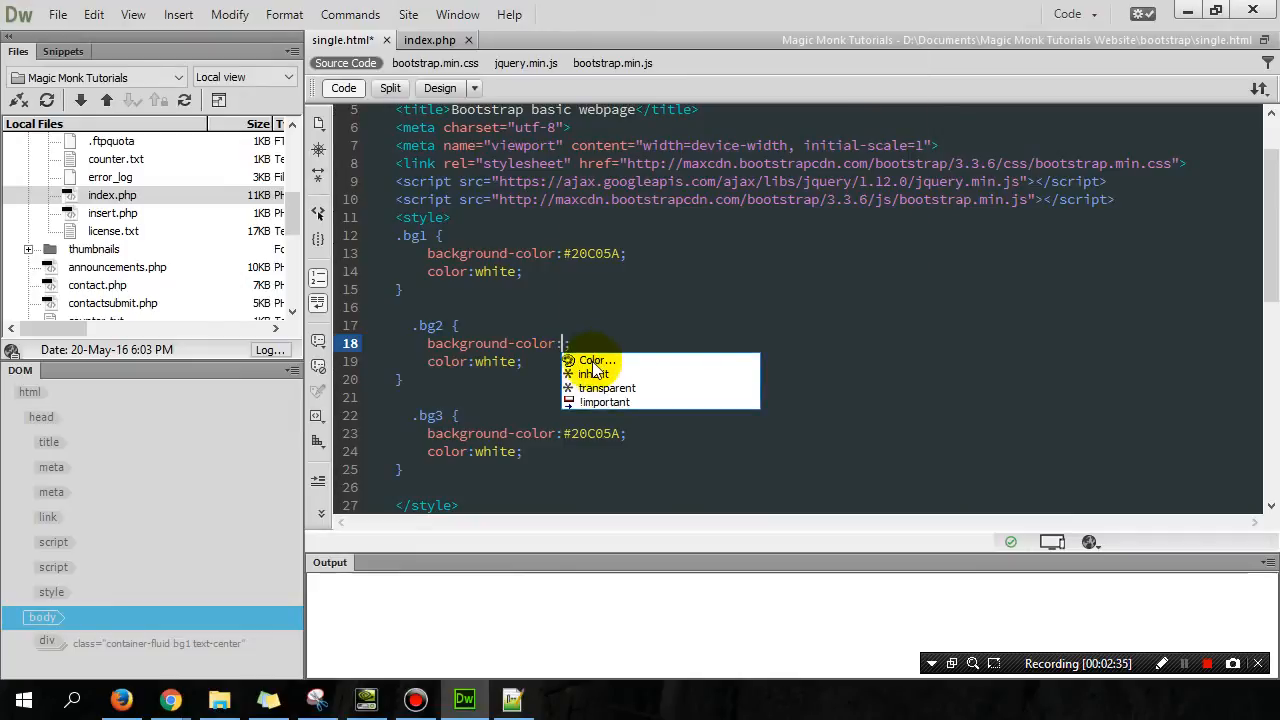
{"action": "mouse_move", "coordinate": [594, 361]}
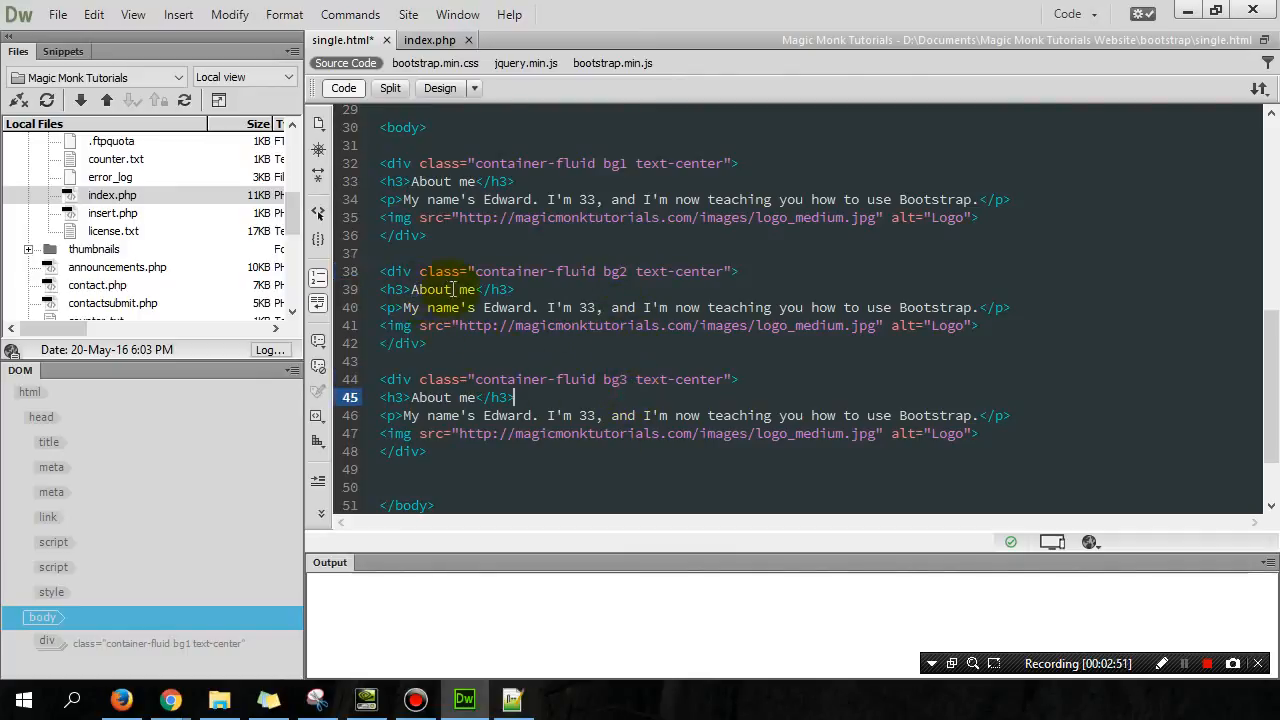
Rename the second section's heading from 'About me' to 'My Hobbies'
{"action": "double_click", "coordinate": [432, 289]}
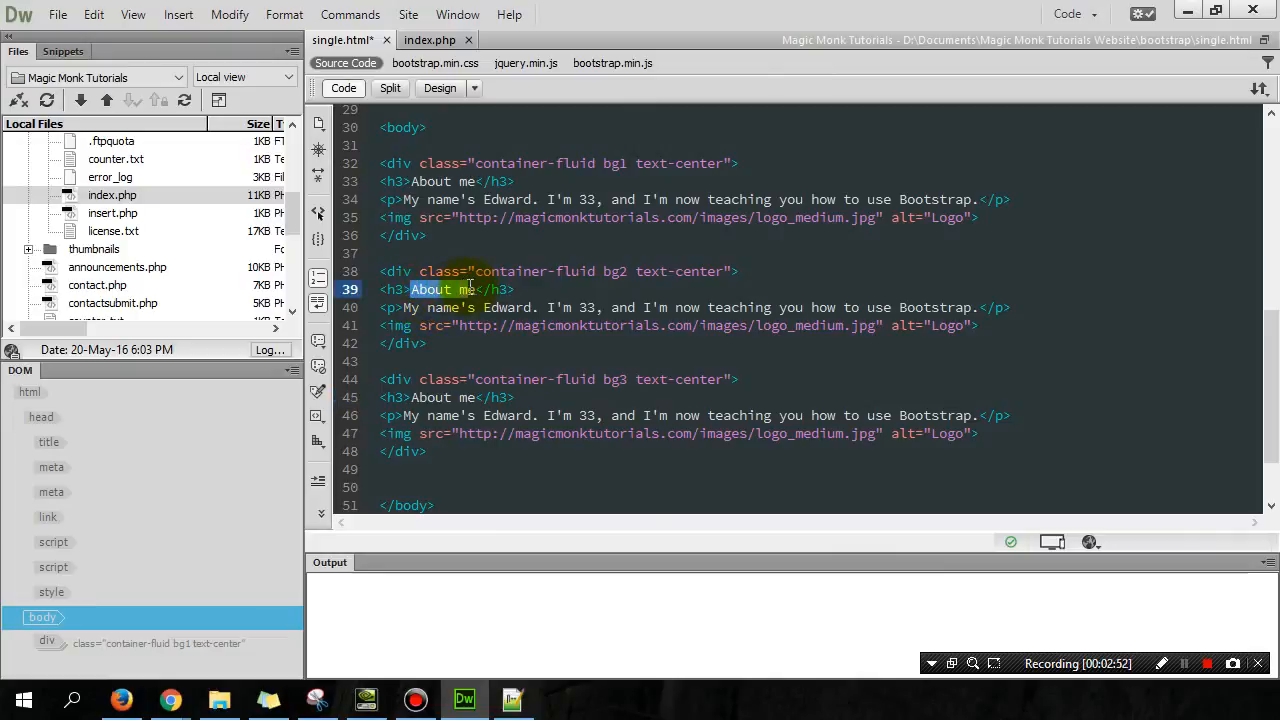
{"action": "type", "text": "My"}
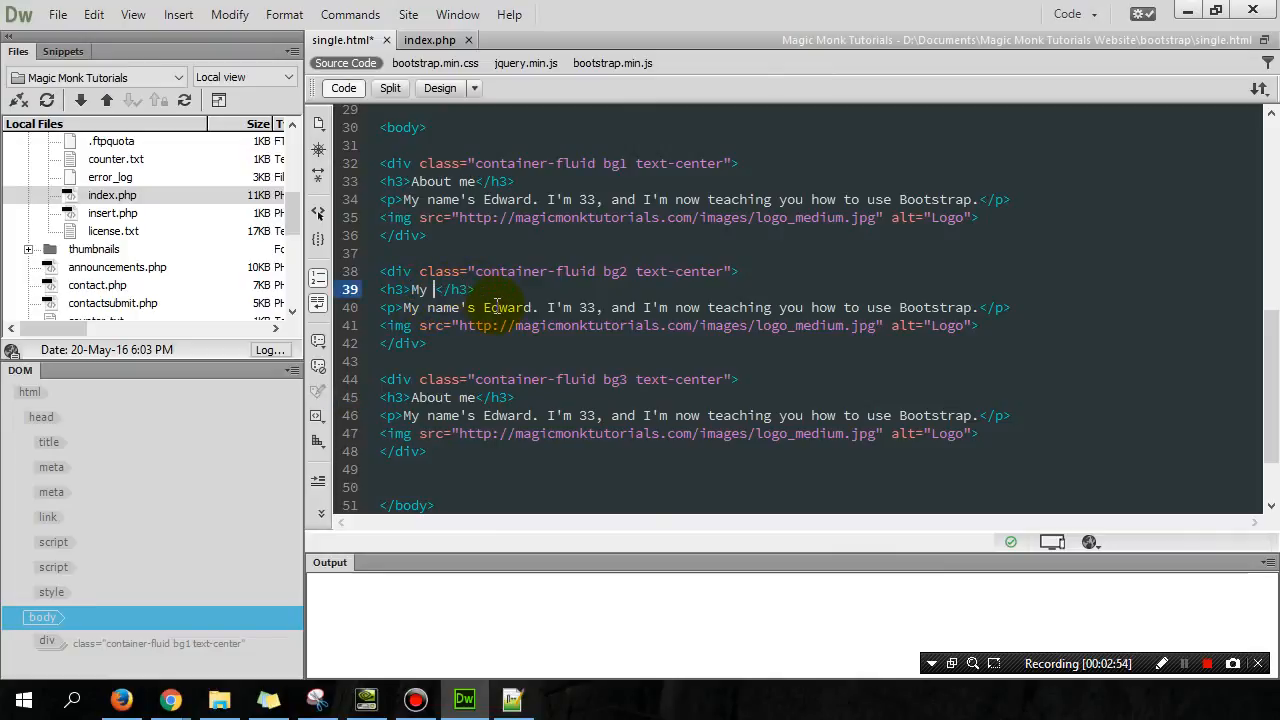
{"action": "type", "text": "Hobbies"}
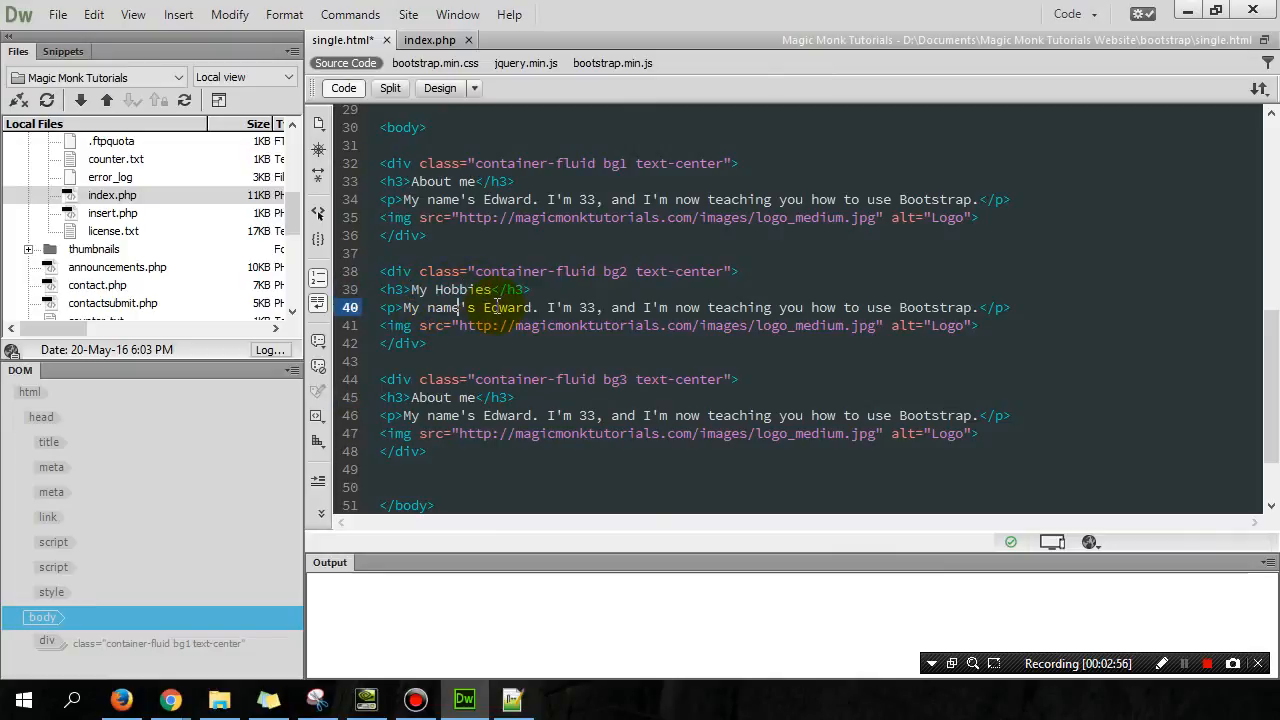
Replace its paragraph with 'I play basketball, tennis, and do magic tricks'
{"action": "left_click_drag", "start_coordinate": [405, 307], "coordinate": [981, 307]}
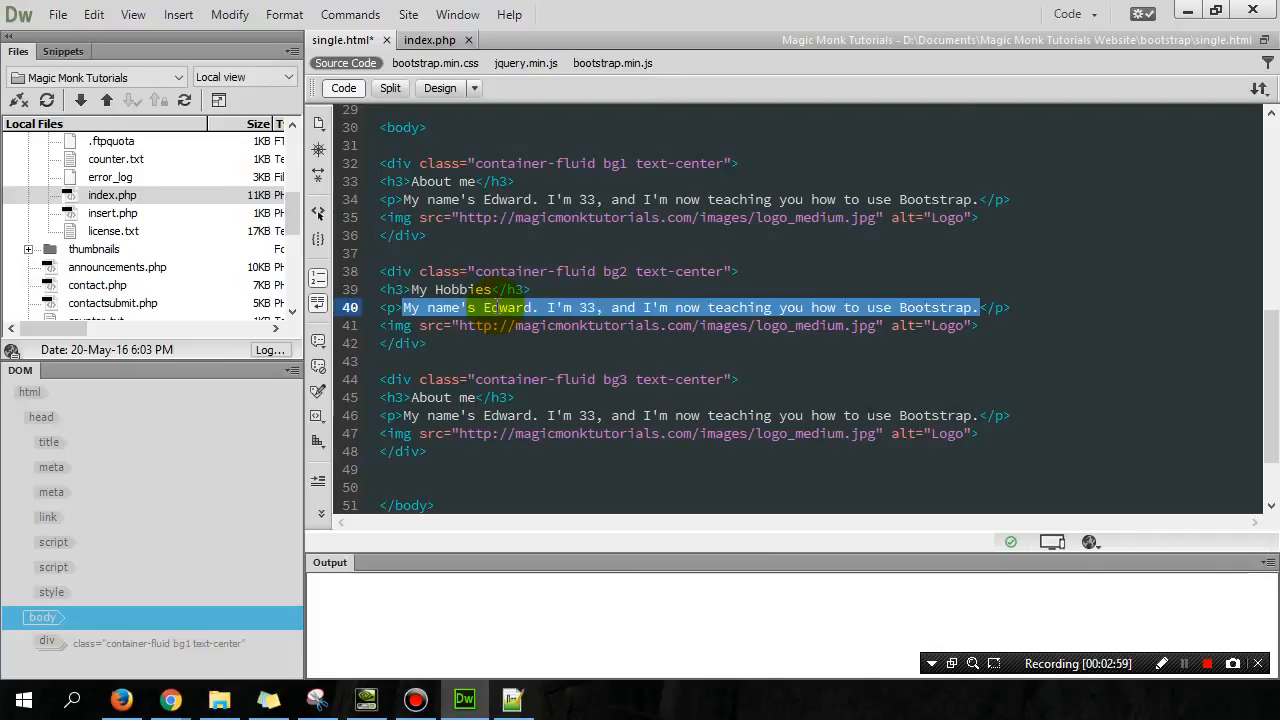
{"action": "type", "text": "I play bask</p>"}
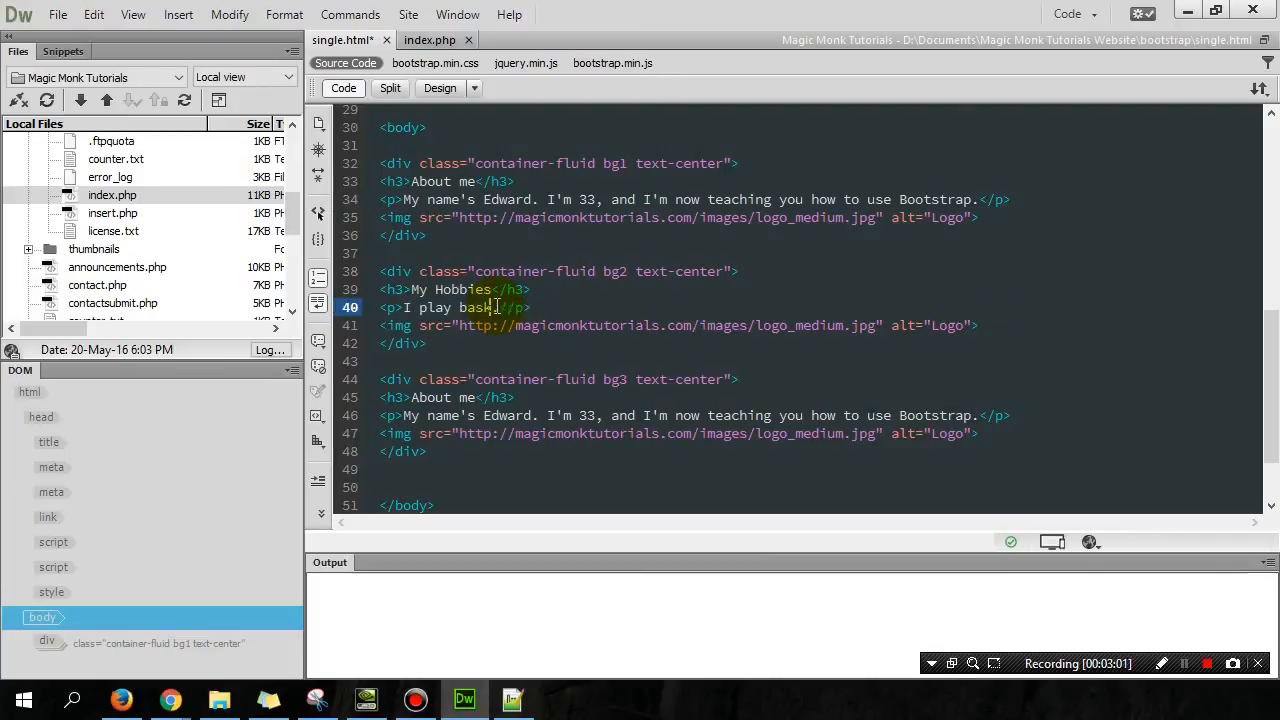
{"action": "type", "text": "etball, ."}
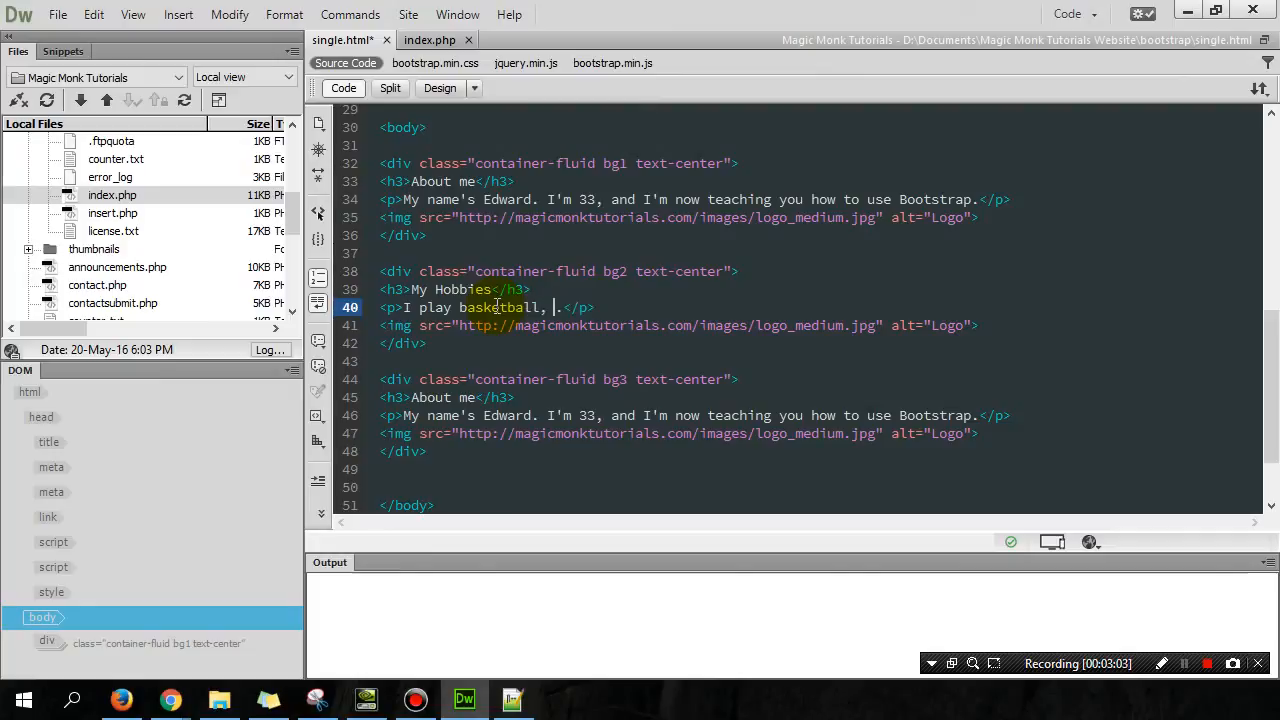
{"action": "type", "text": "tennis, and"}
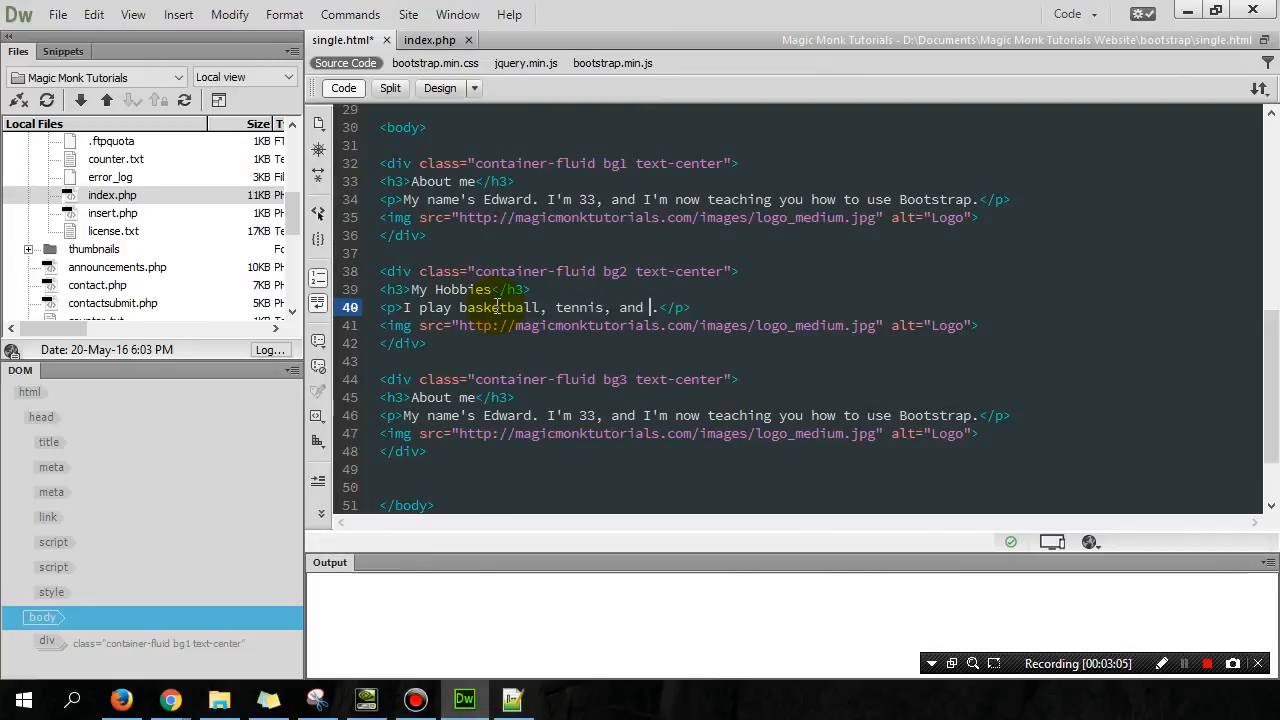
{"action": "type", "text": "do magic tricks"}
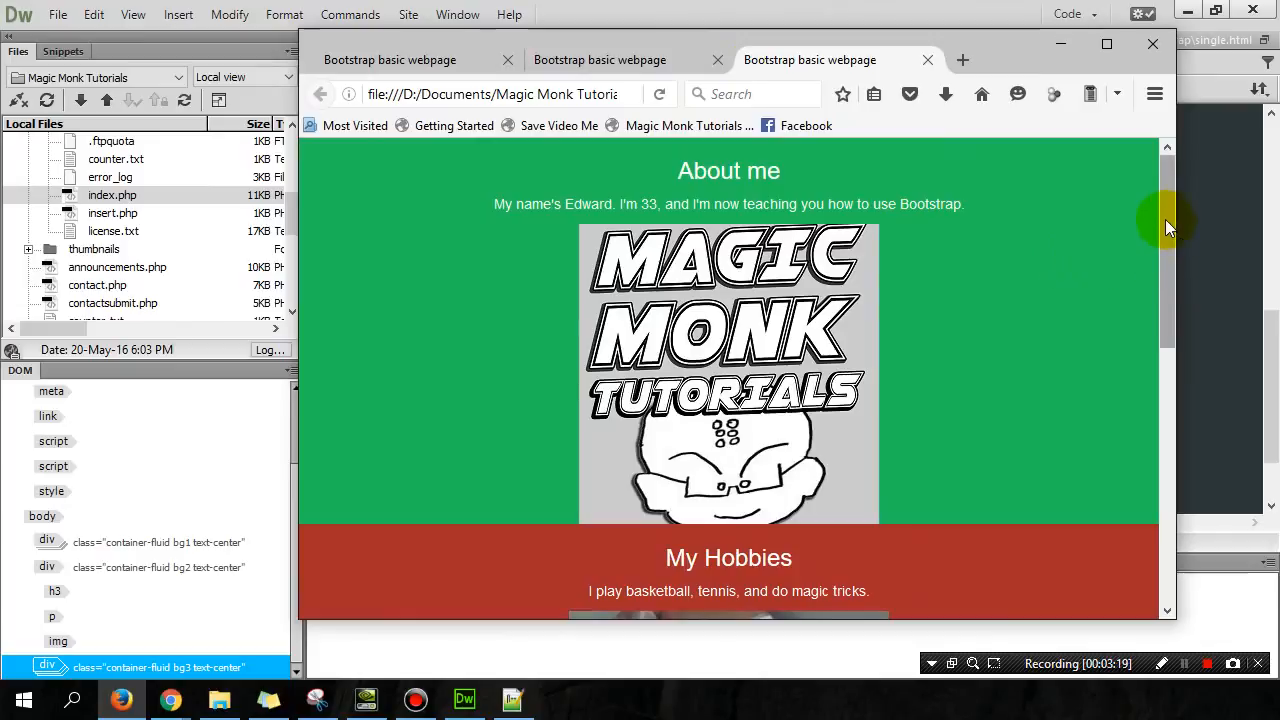
Scroll the Firefox preview down to the green About me and red My Hobbies sections
{"action": "scroll", "scroll_direction": "down", "scroll_amount": 3}
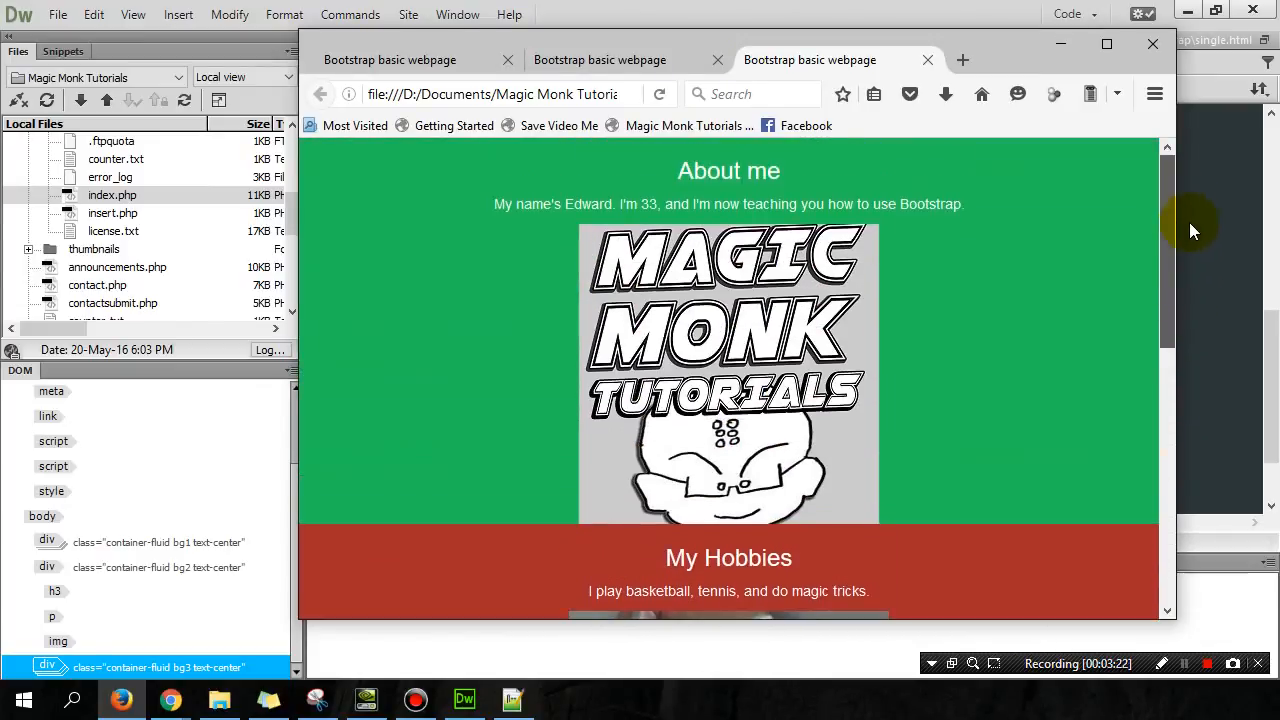
{"action": "mouse_move", "coordinate": [1150, 208]}
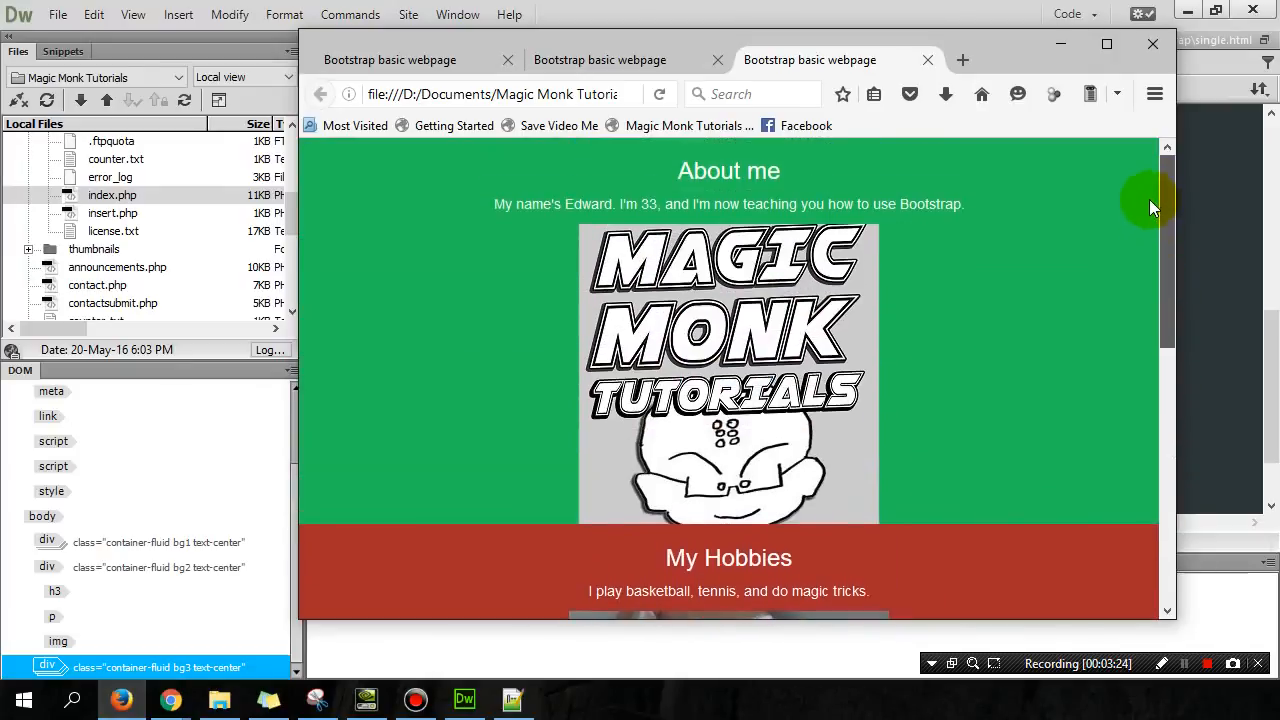